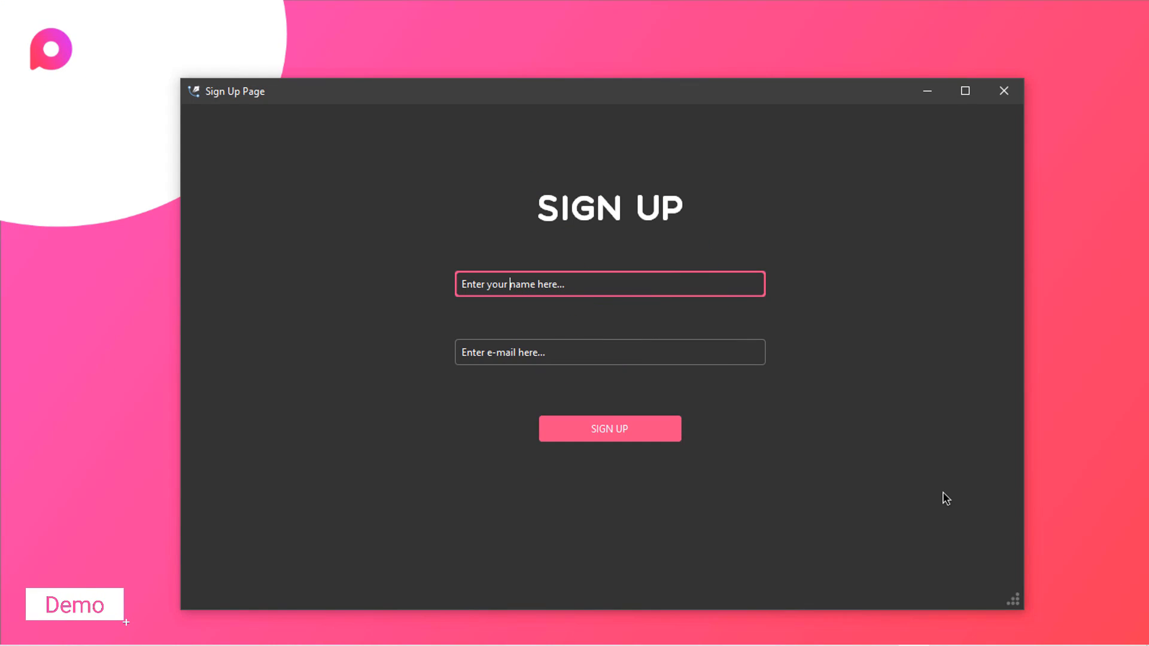
pyautogui.moveTo(642, 352)
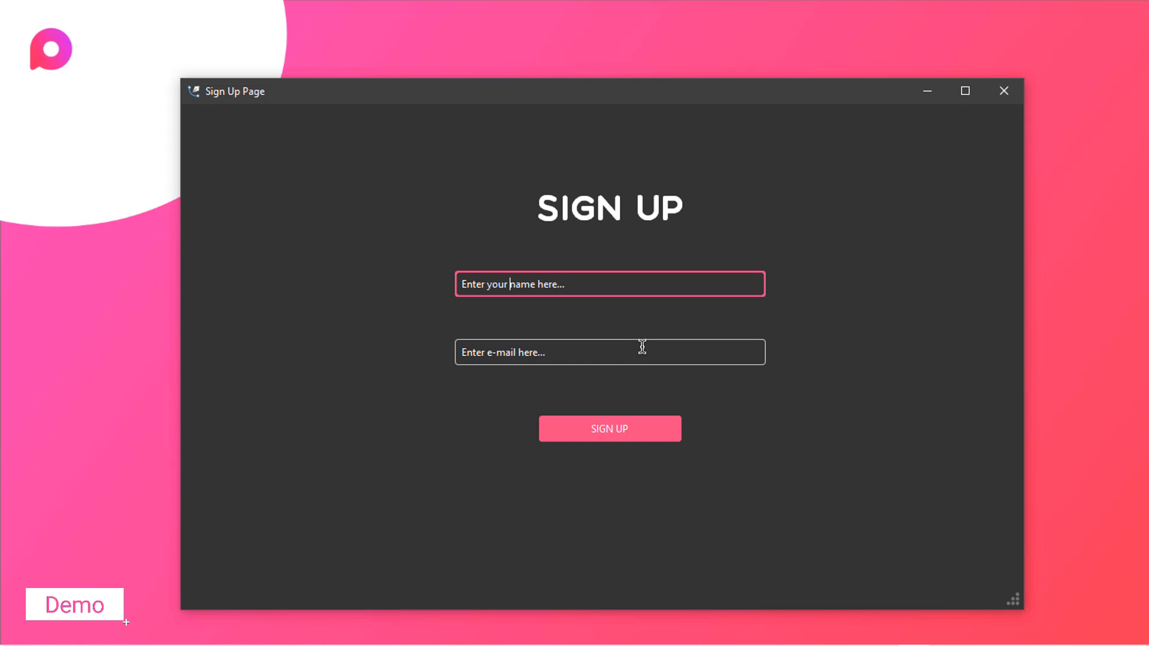
# Step: Download the Proxlight/Create repository from GitHub as a ZIP archive
pyautogui.click(609, 352)
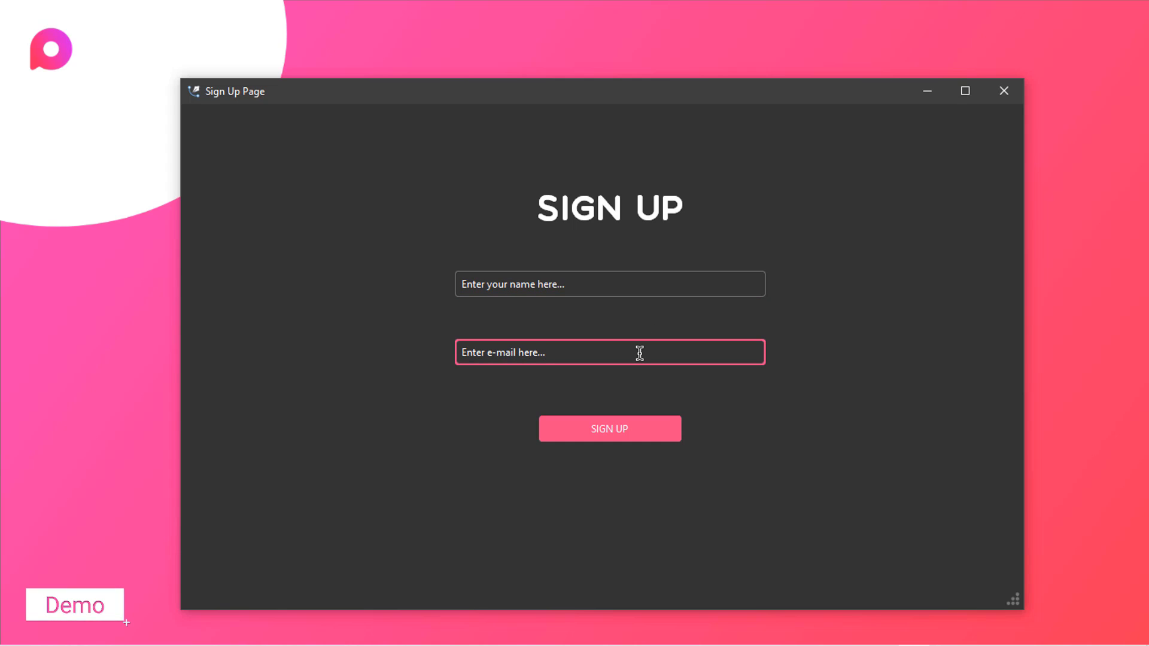
pyautogui.moveTo(609, 429)
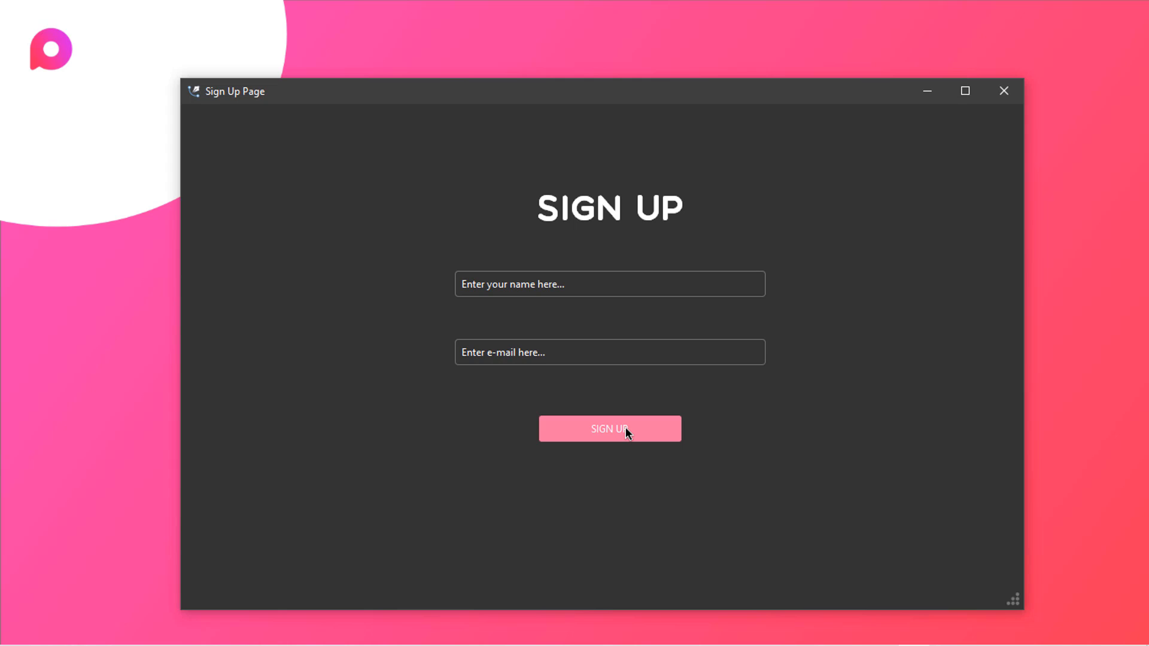
pyautogui.moveTo(789, 231)
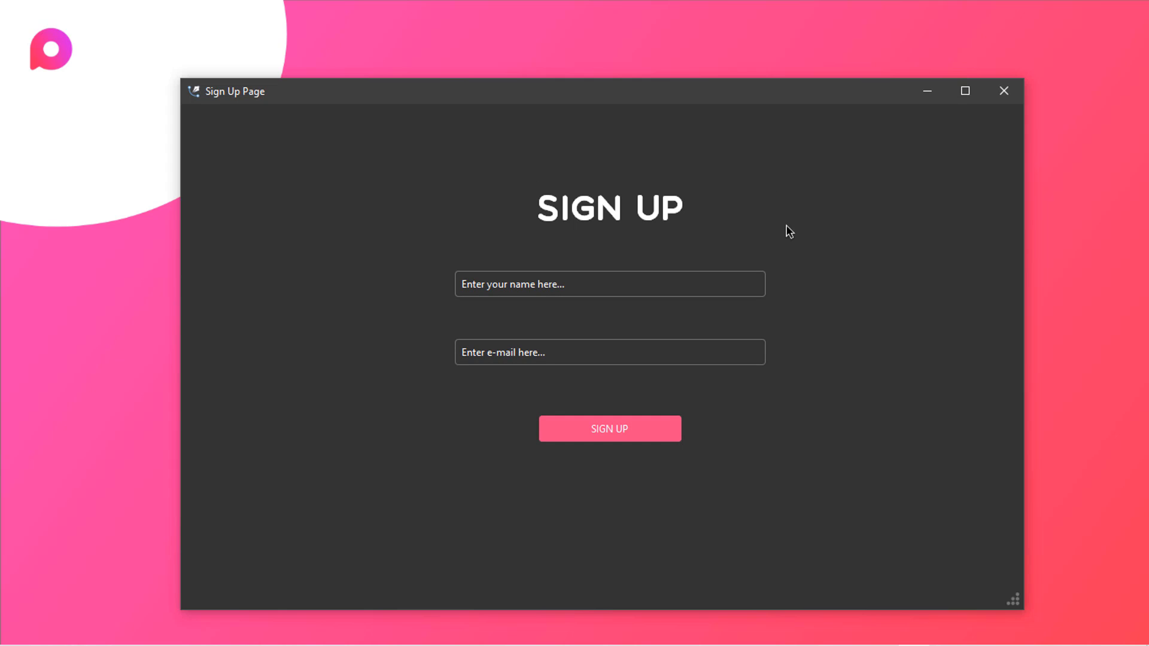
pyautogui.moveTo(846, 388)
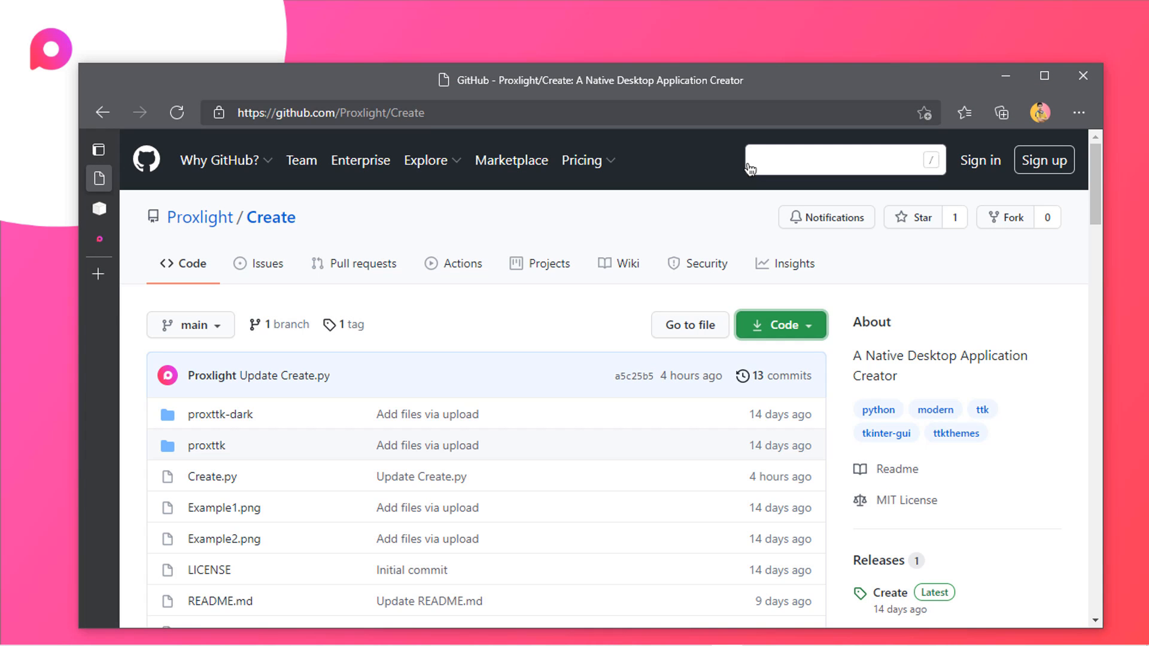
pyautogui.click(582, 160)
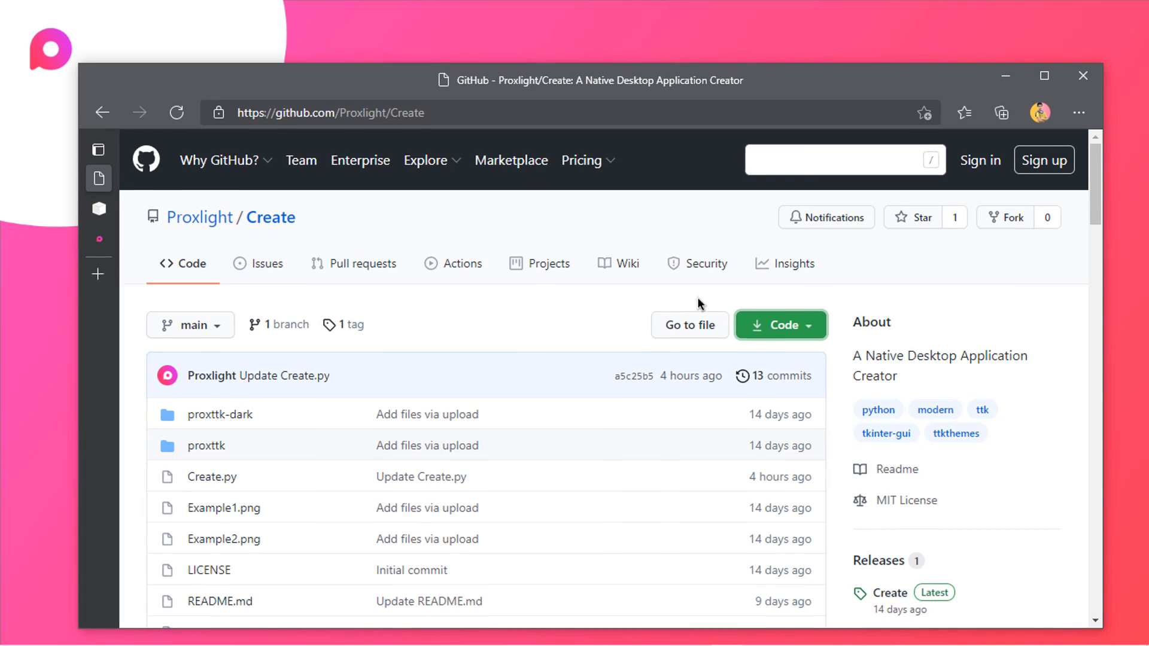
pyautogui.click(774, 326)
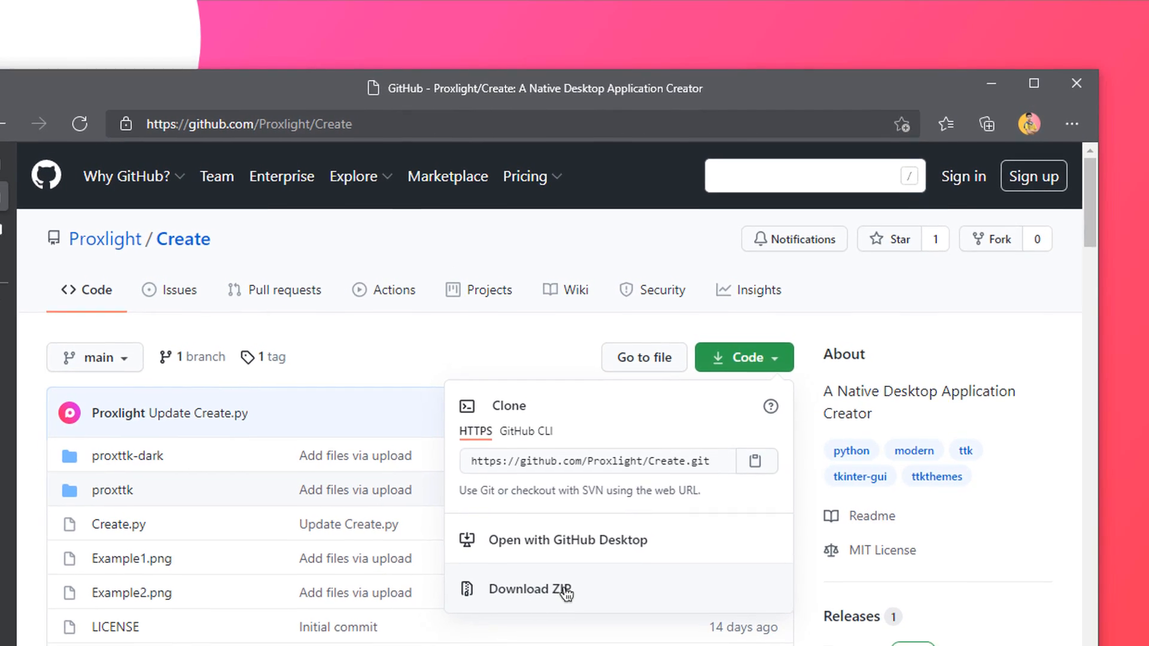
pyautogui.click(579, 310)
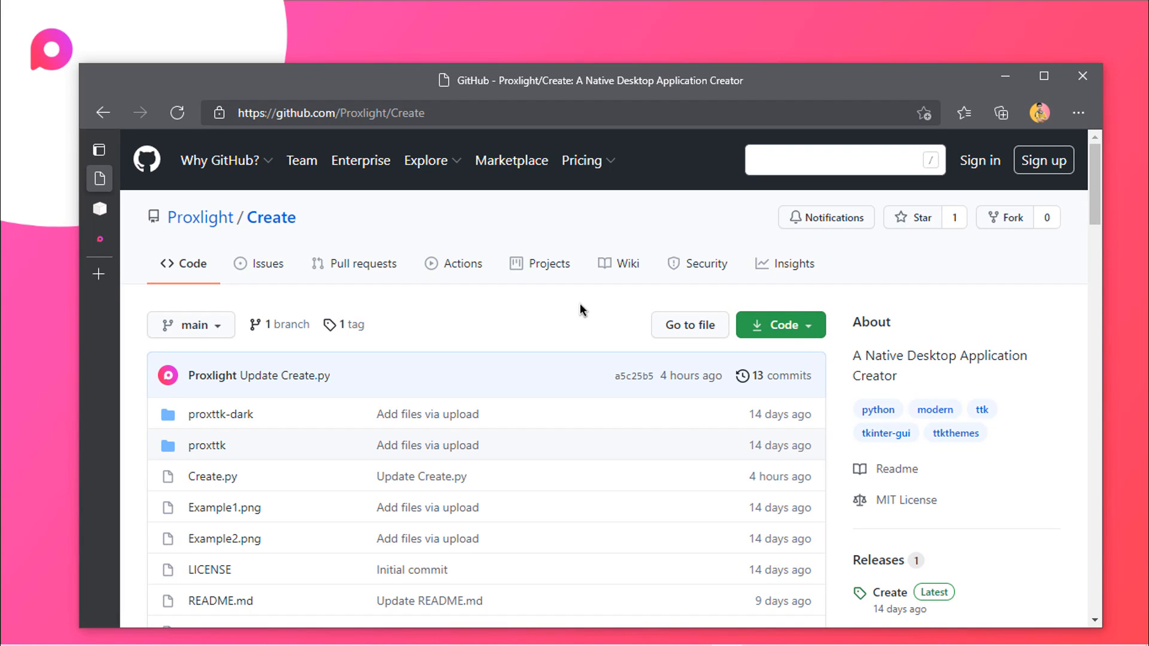
pyautogui.moveTo(829, 338)
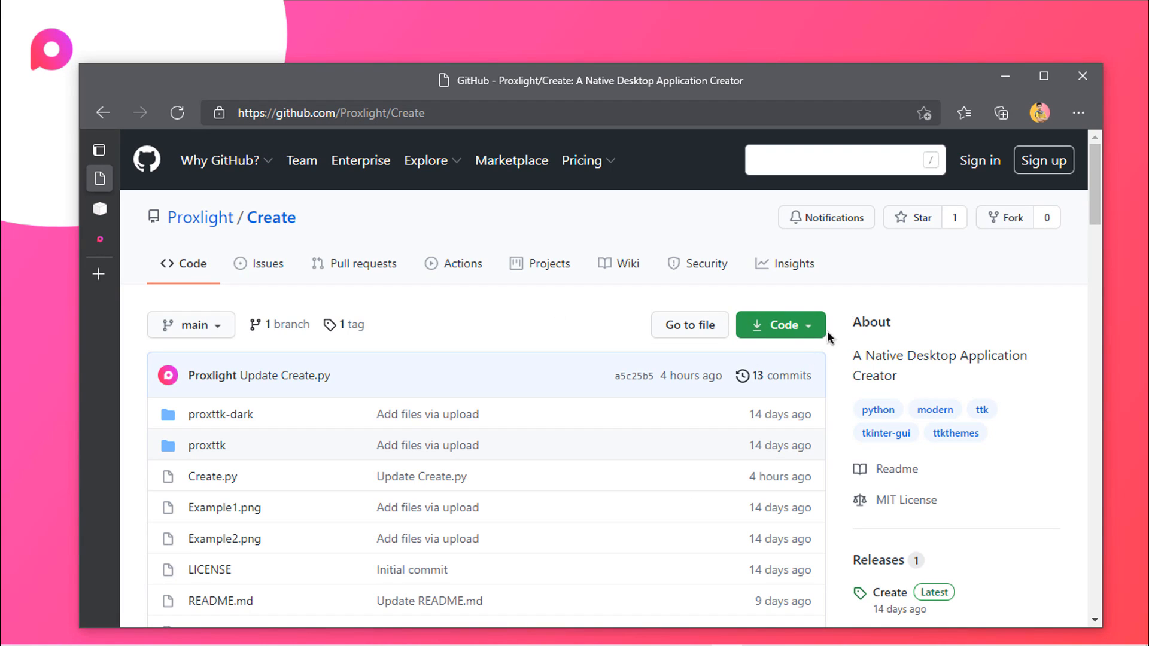
pyautogui.moveTo(326, 290)
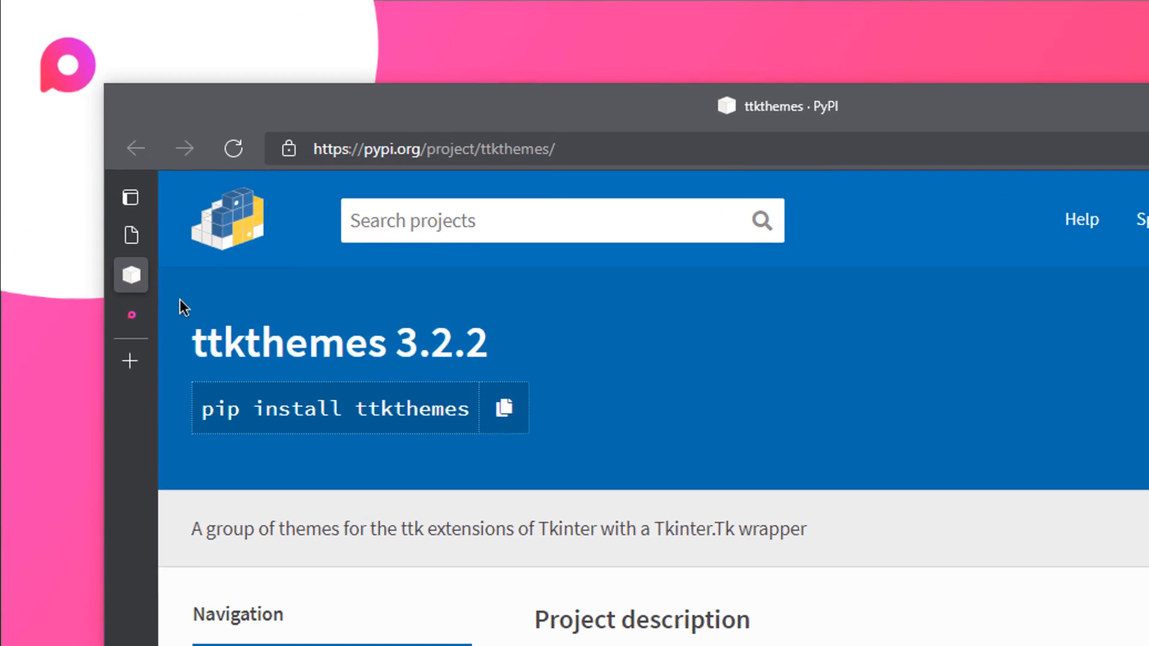
pyautogui.moveTo(576, 466)
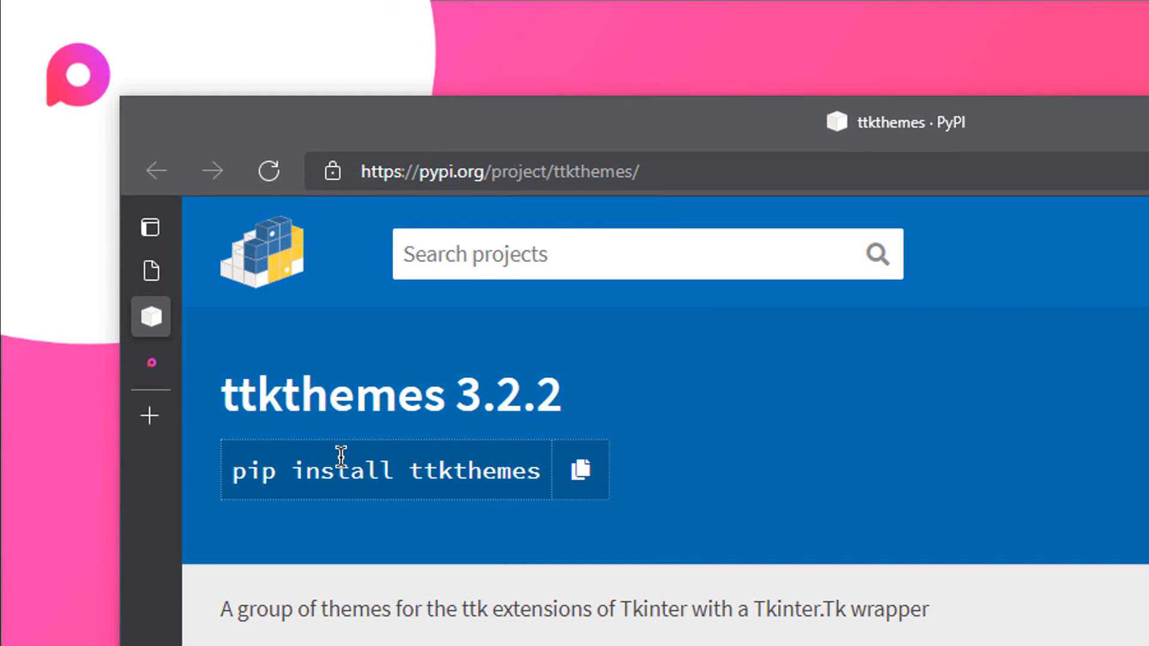
pyautogui.moveTo(382, 471)
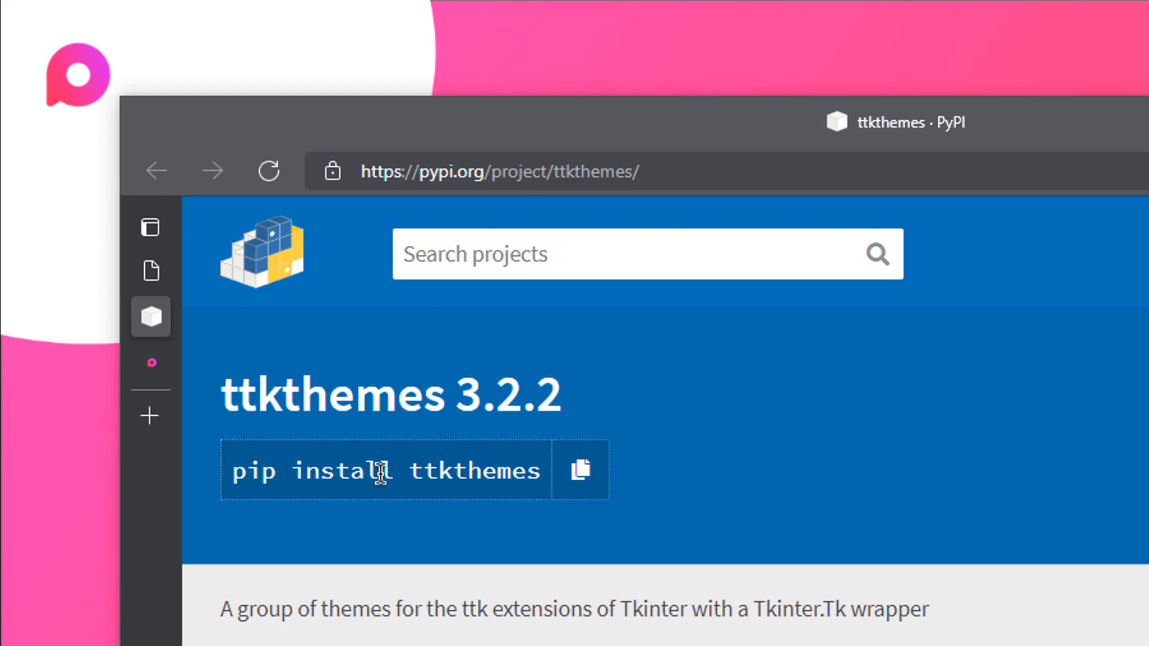
pyautogui.scroll(-3)
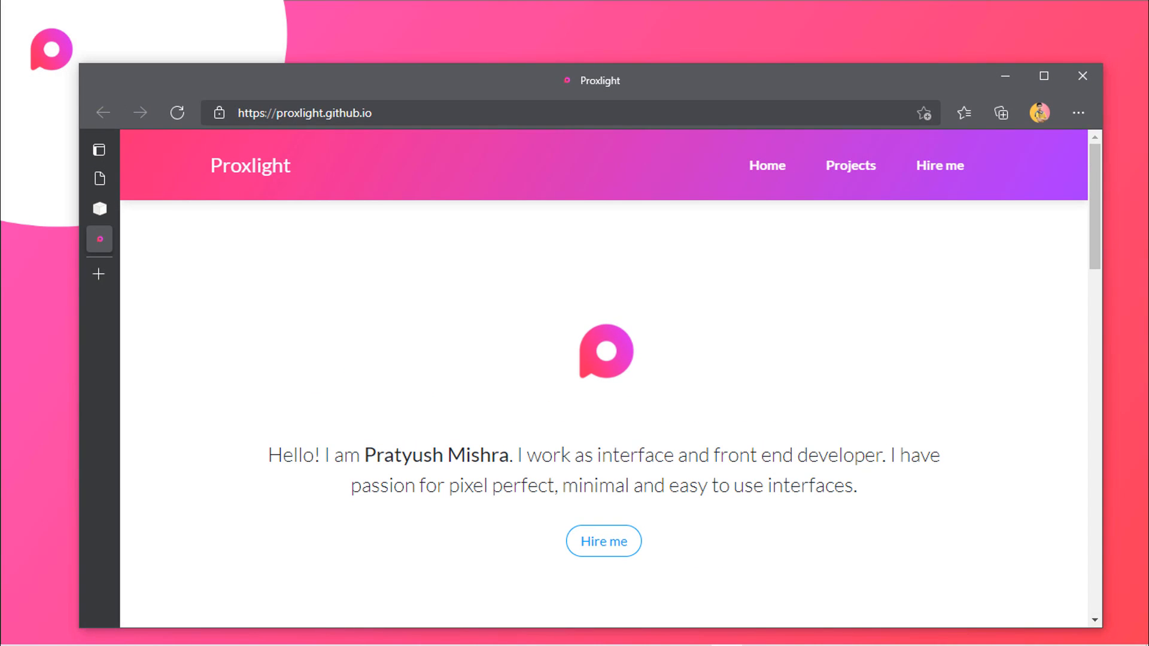
pyautogui.scroll(-3)
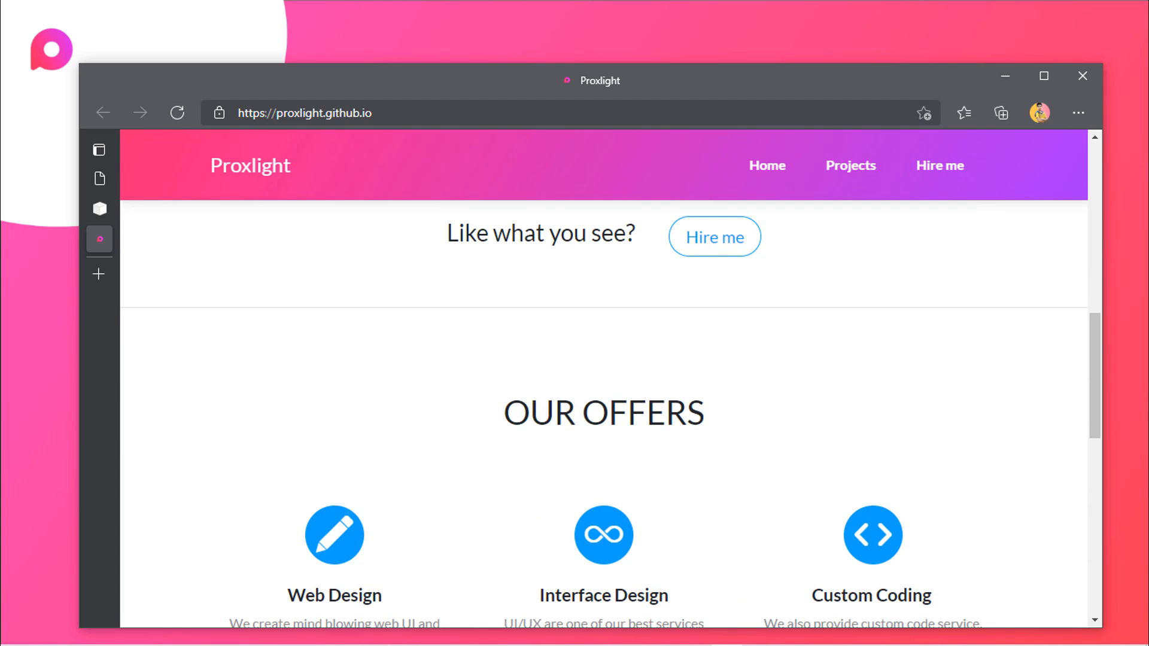
pyautogui.scroll(-3)
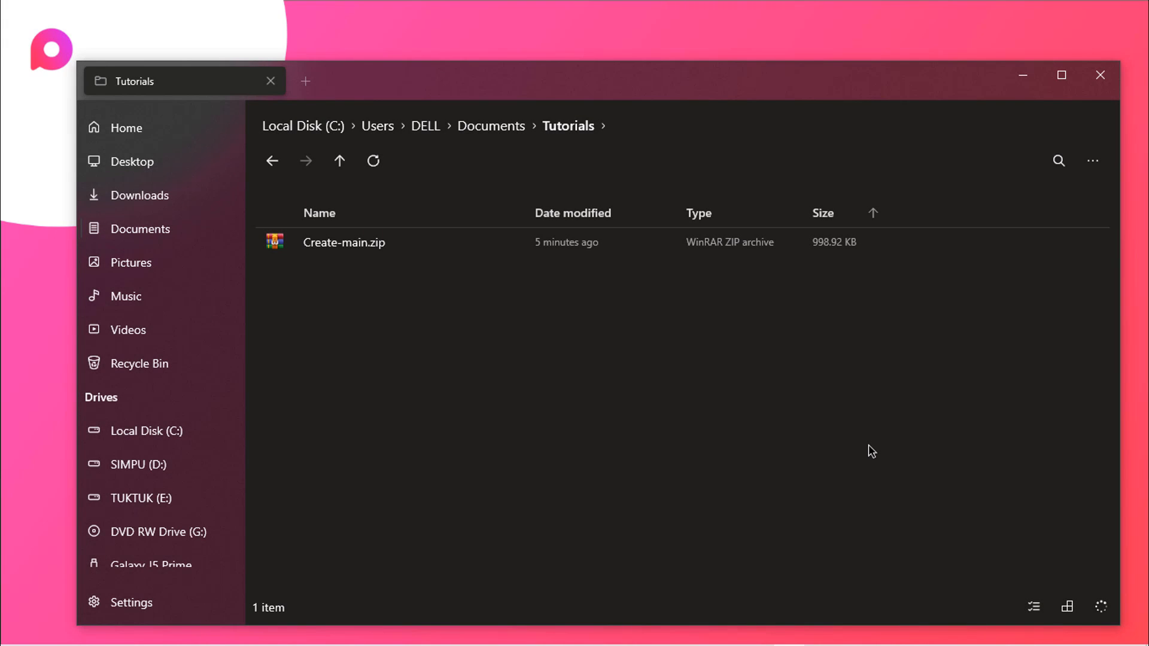
# Step: Extract Create-main.zip in place using Extract Here
pyautogui.click(344, 242)
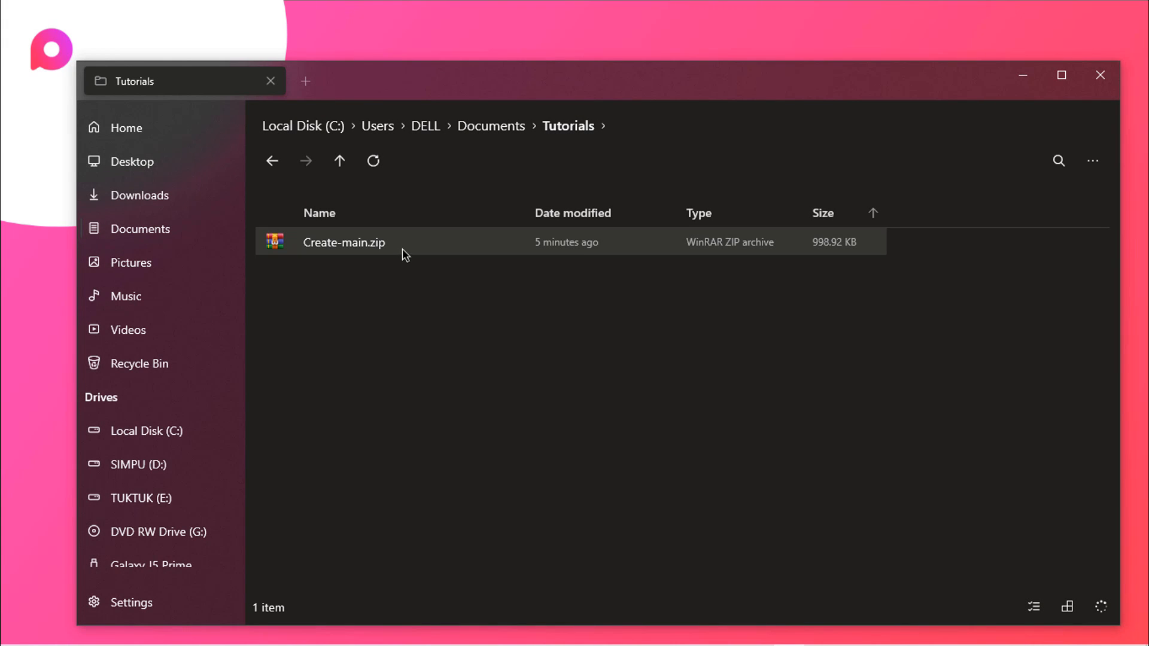
pyautogui.moveTo(414, 252)
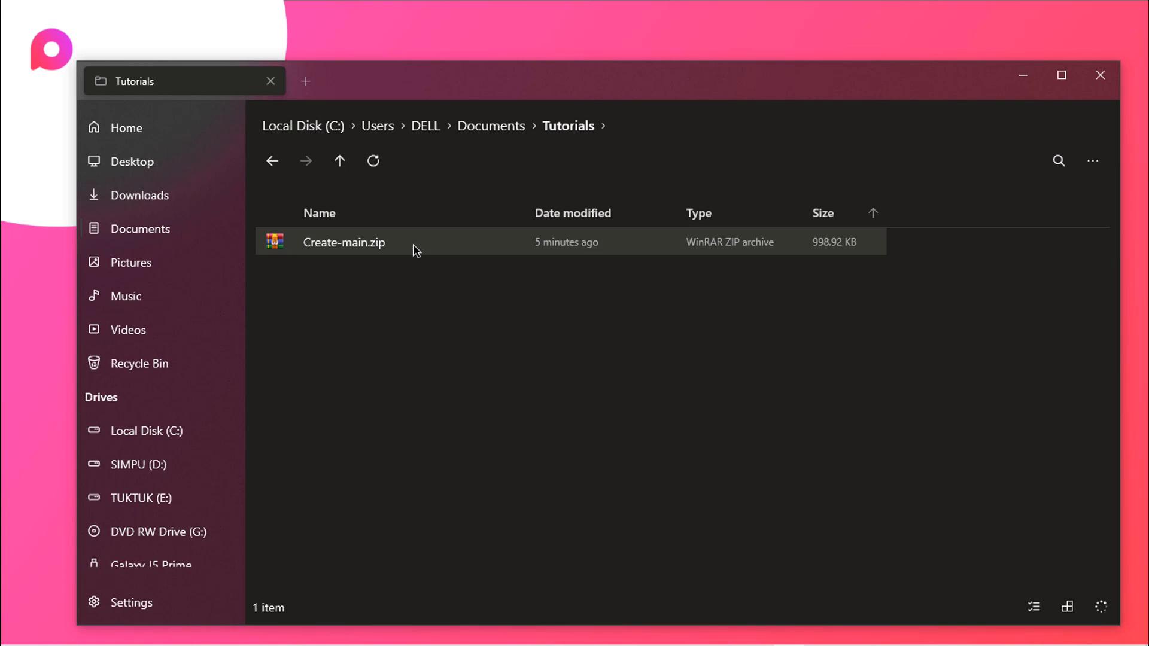
pyautogui.click(343, 242)
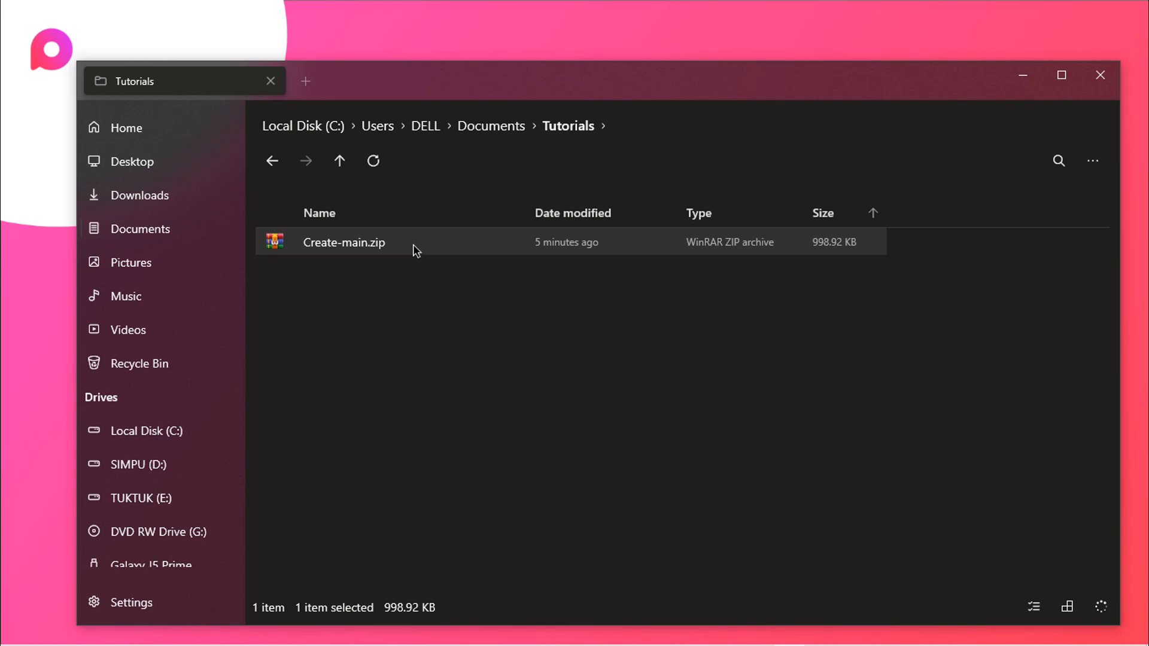
pyautogui.rightClick(343, 242)
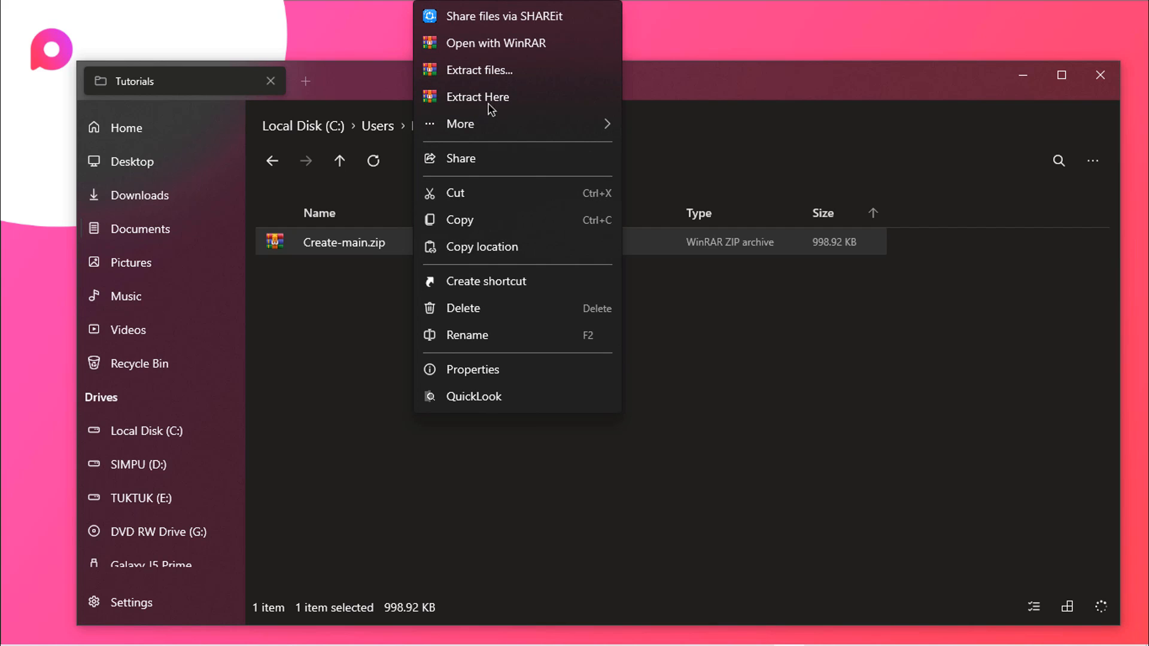
pyautogui.click(478, 95)
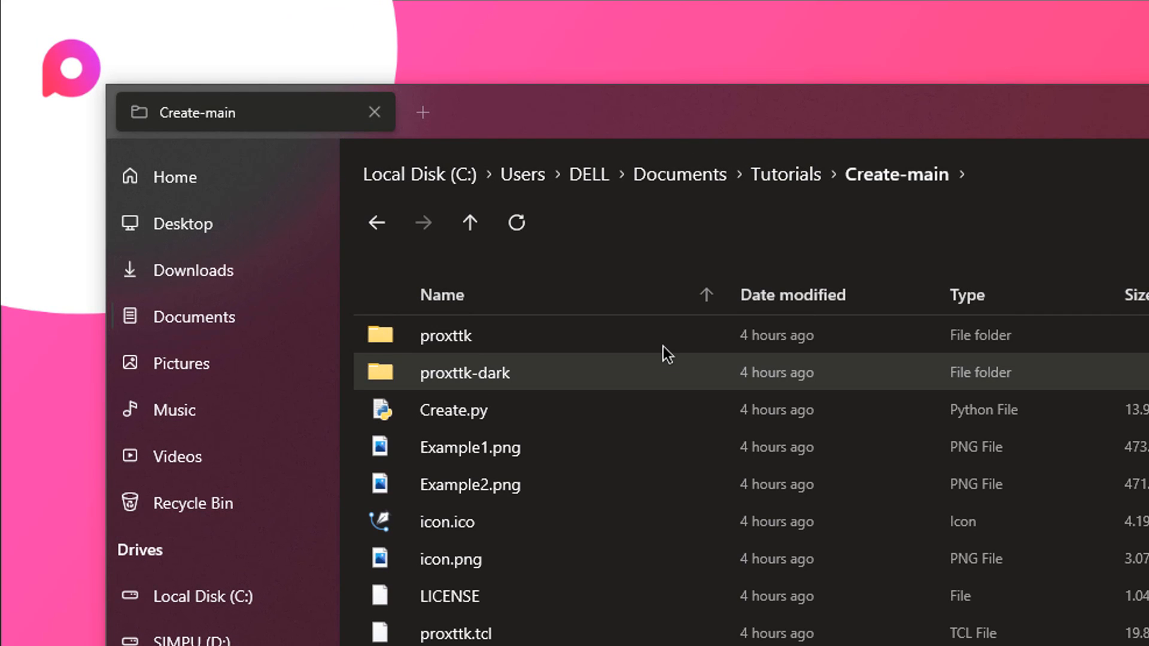
# Step: Scroll the Create-main folder listing down to Create.py
pyautogui.scroll(-3)
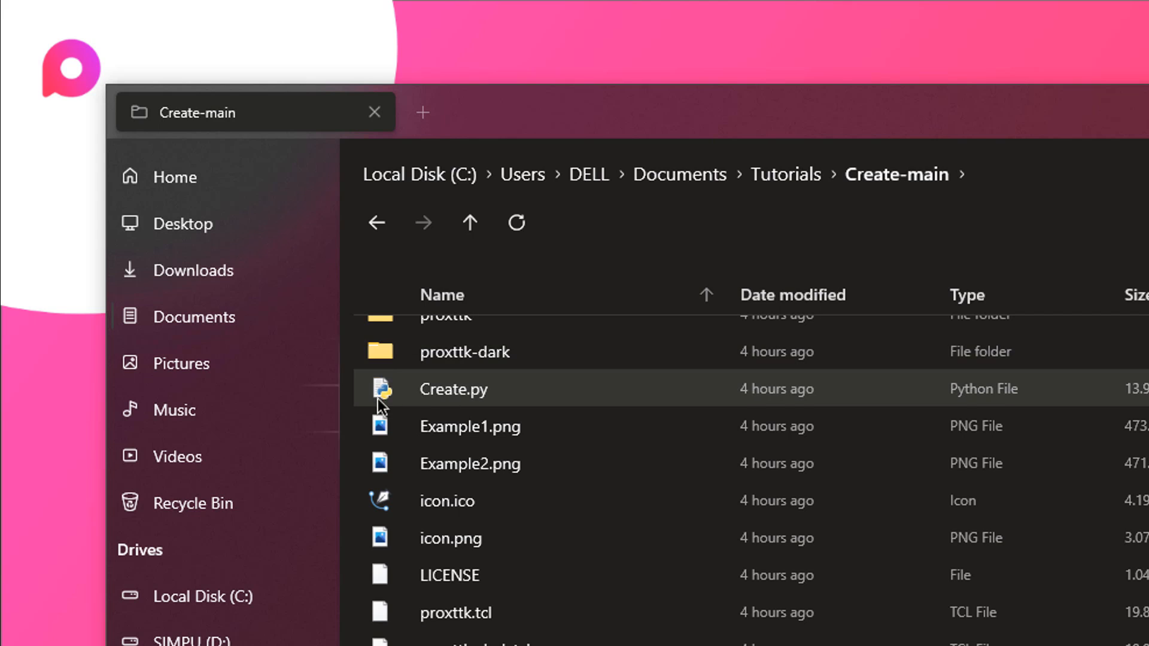
pyautogui.moveTo(387, 401)
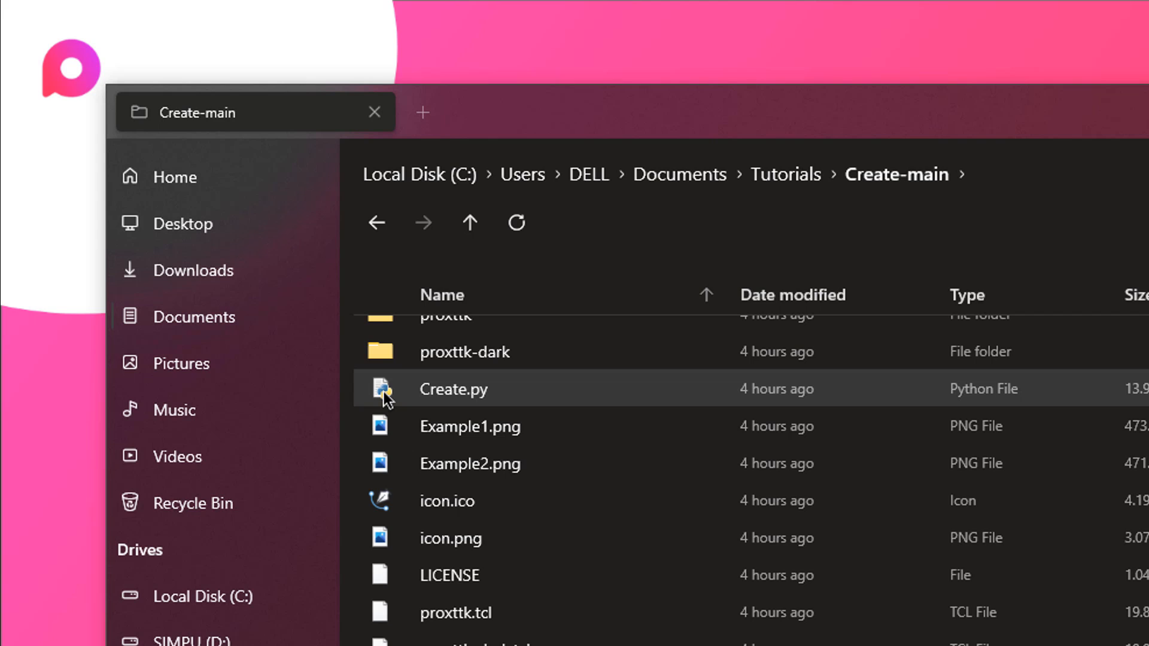
pyautogui.moveTo(373, 395)
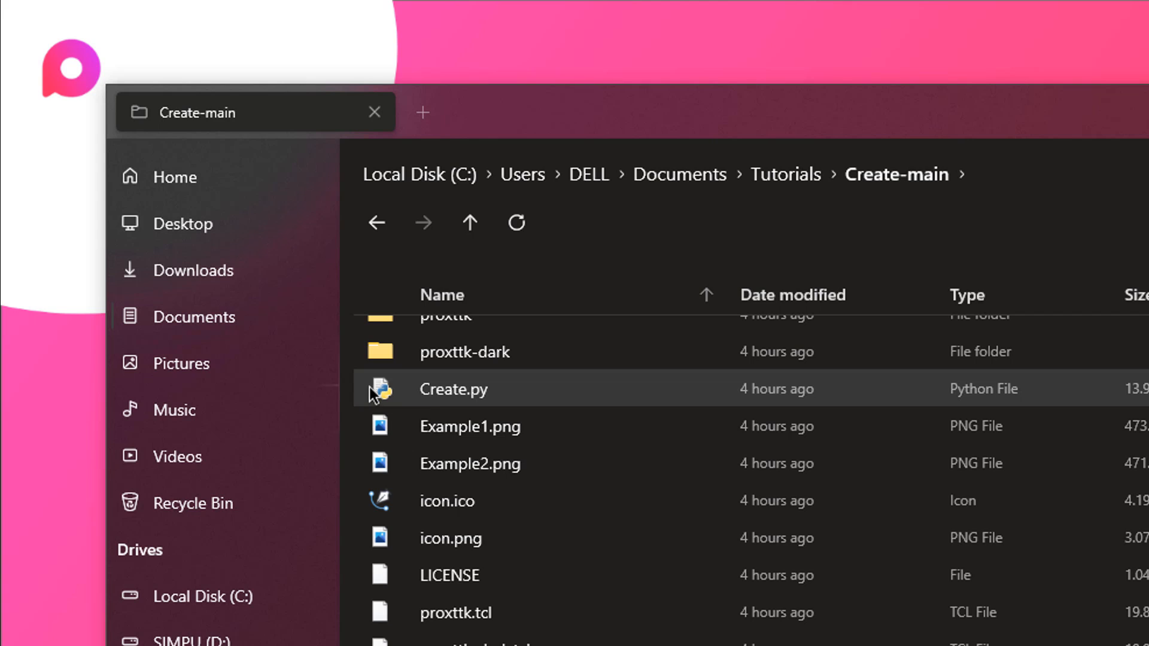
pyautogui.moveTo(397, 399)
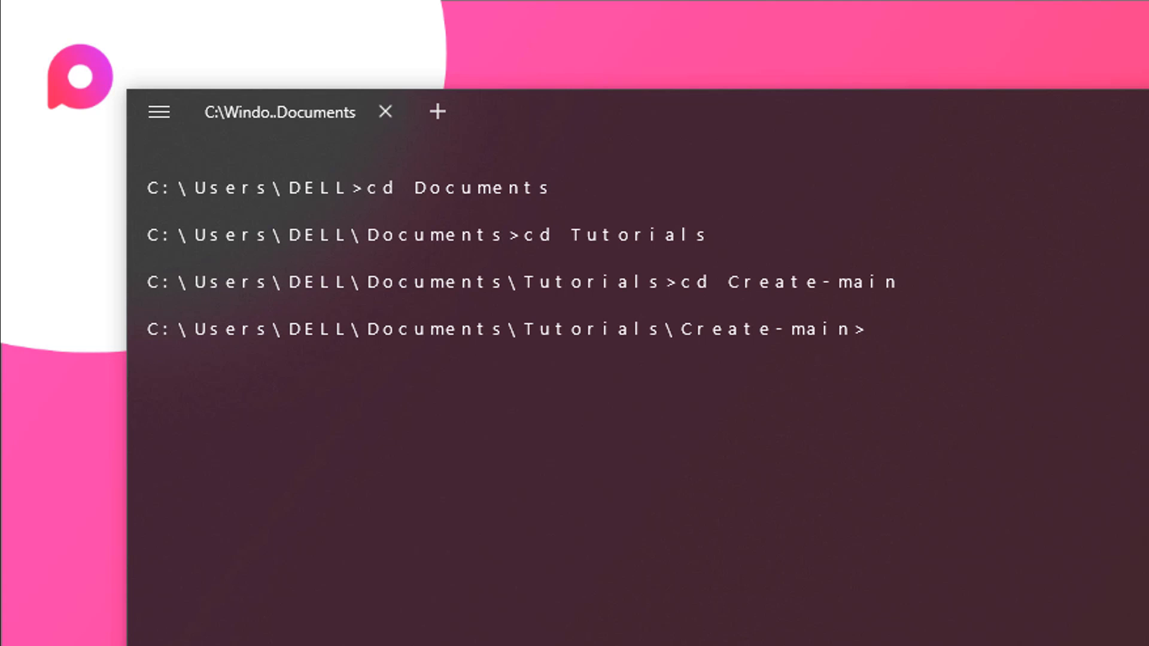
# Step: Run 'python create.py' in the Create-main folder
pyautogui.write('c')
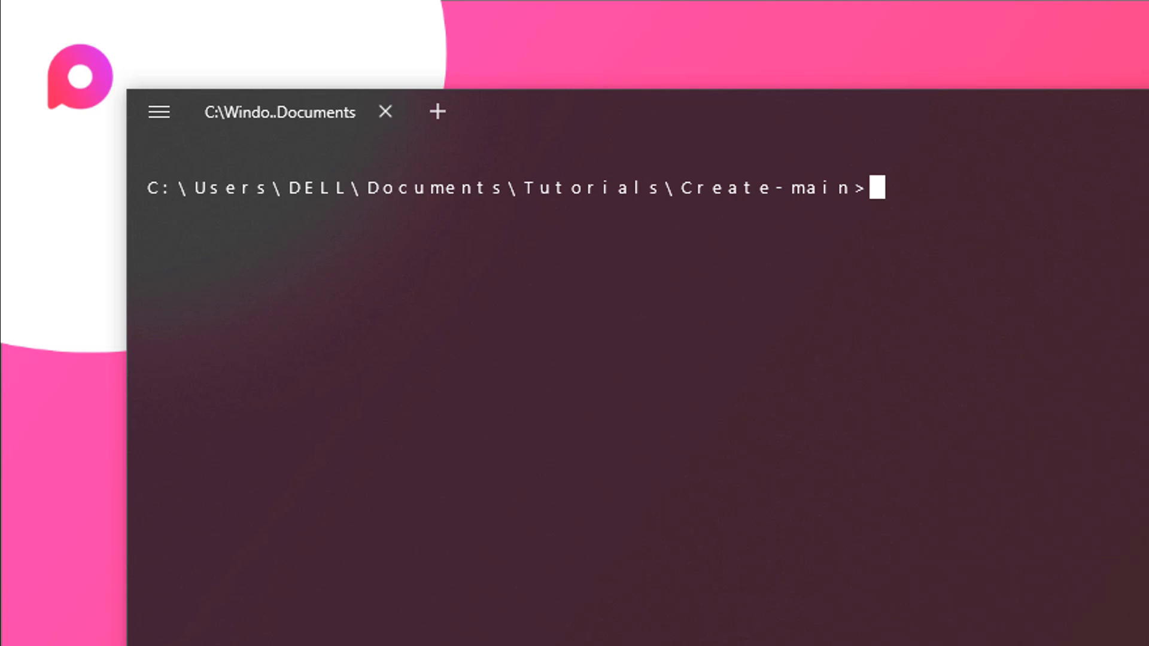
pyautogui.write('py')
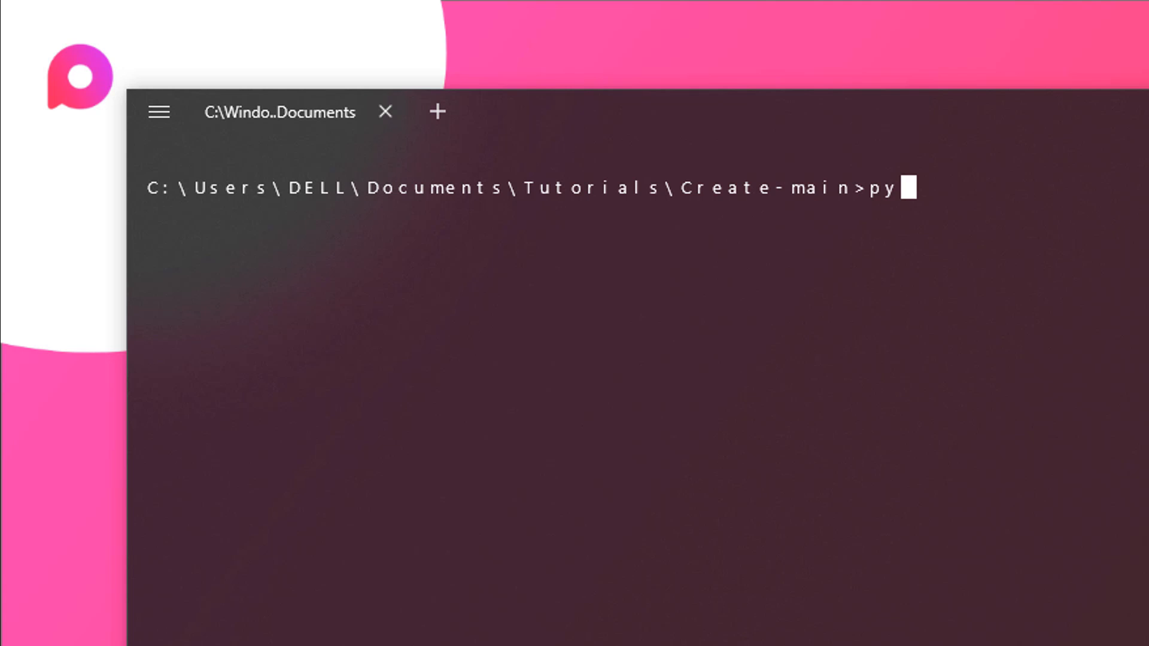
pyautogui.write('thon')
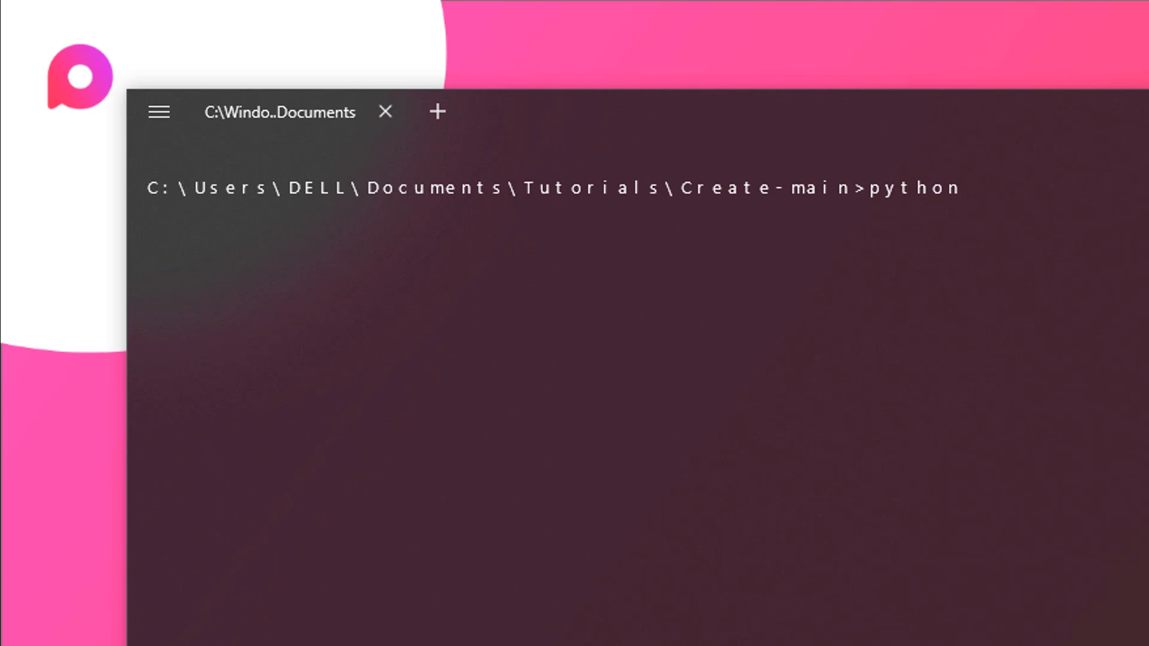
pyautogui.write('create.py')
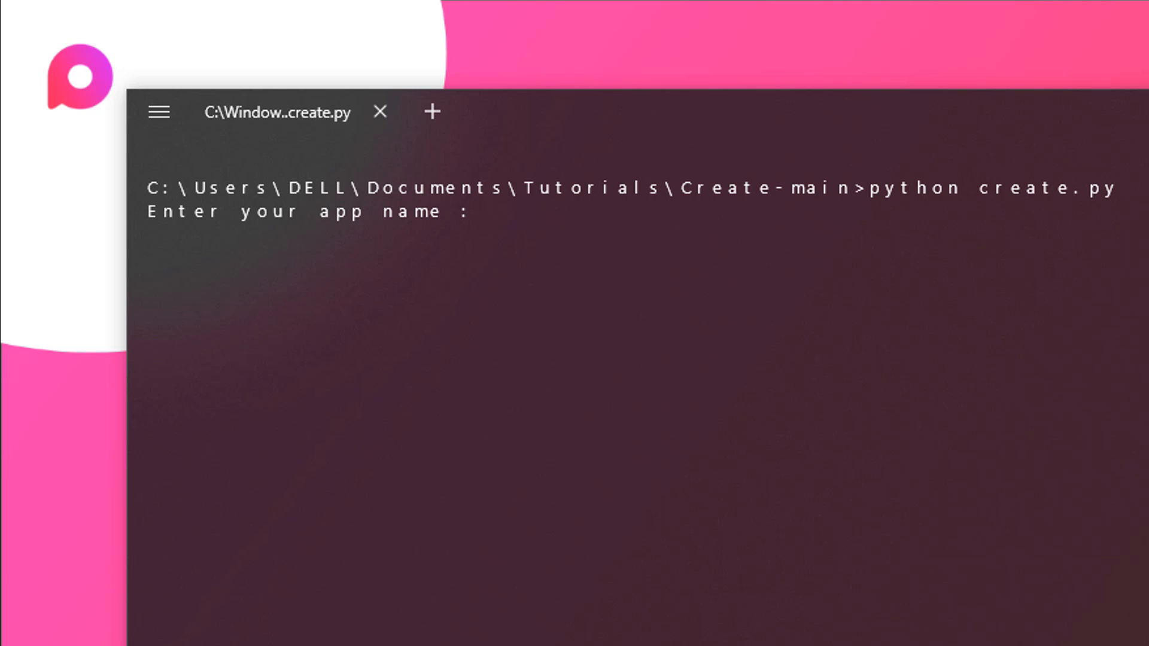
# Step: Answer the setup prompts: name 'app', size 1000x600, not responsive, theme dark
pyautogui.write('app')
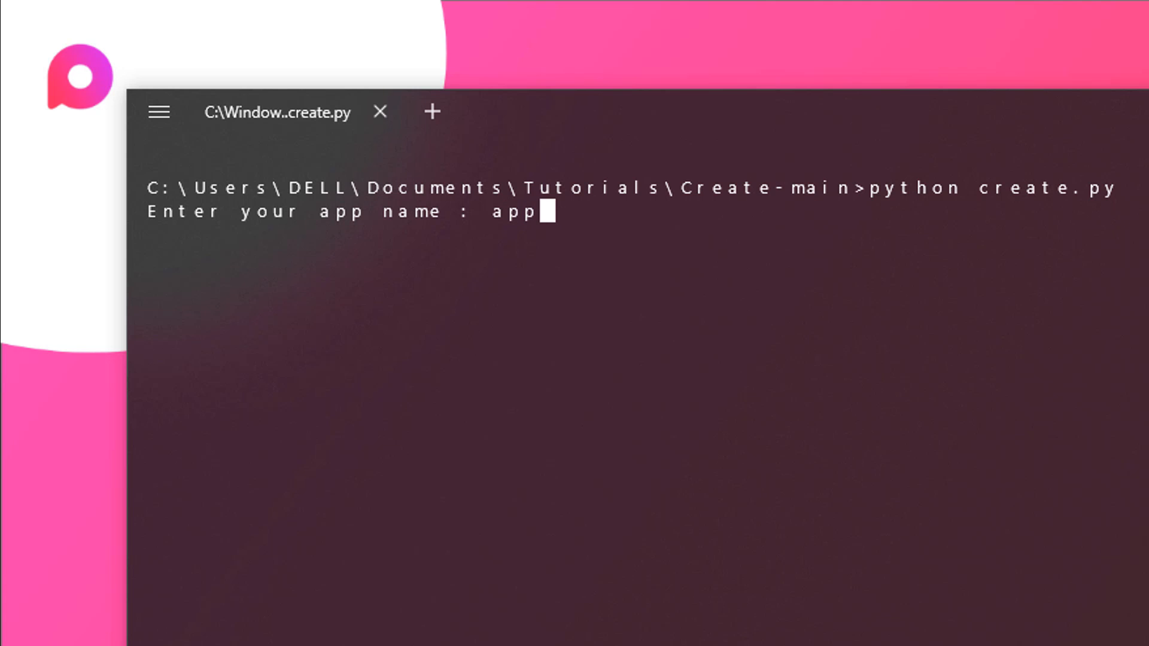
pyautogui.press('Return')
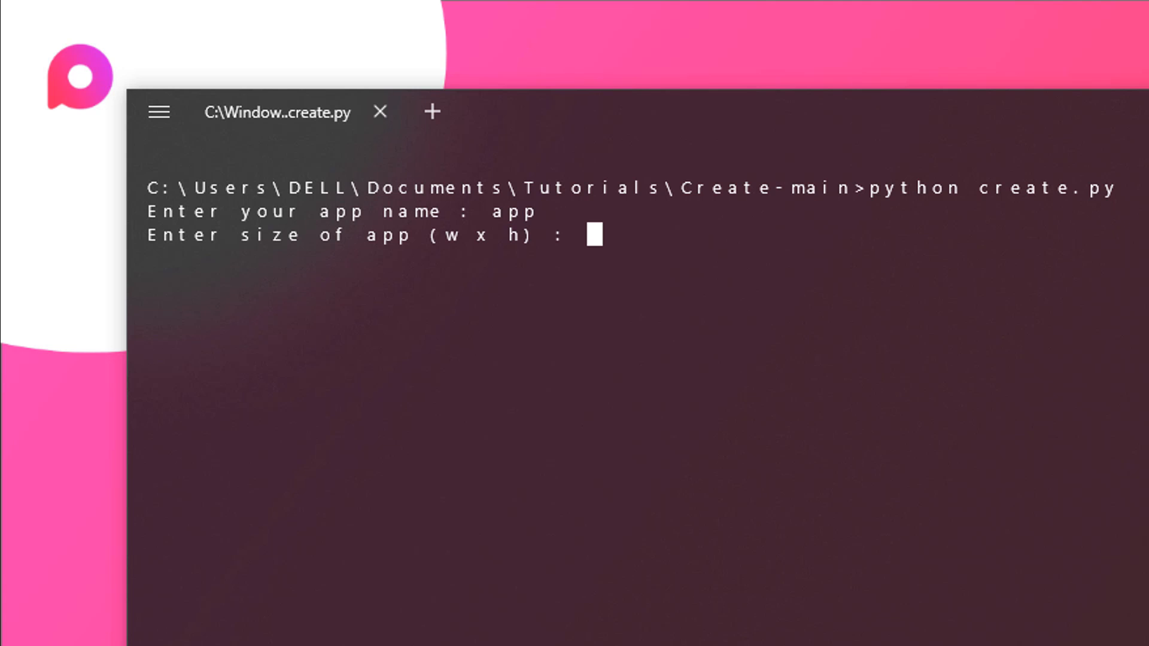
pyautogui.write('1000')
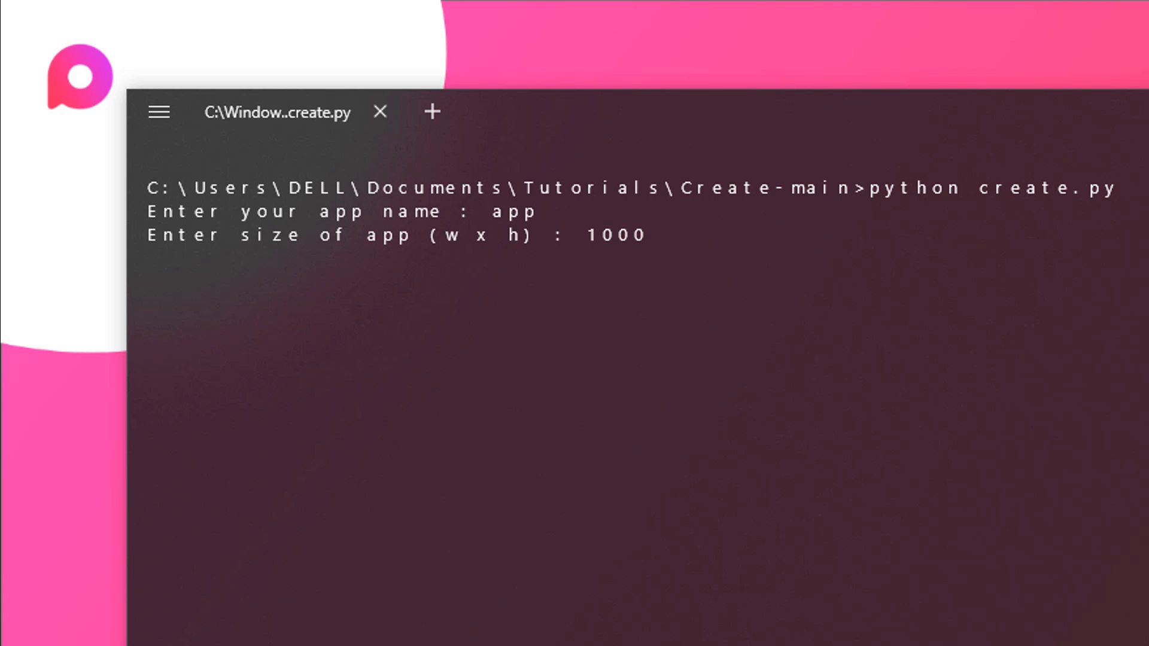
pyautogui.write('x')
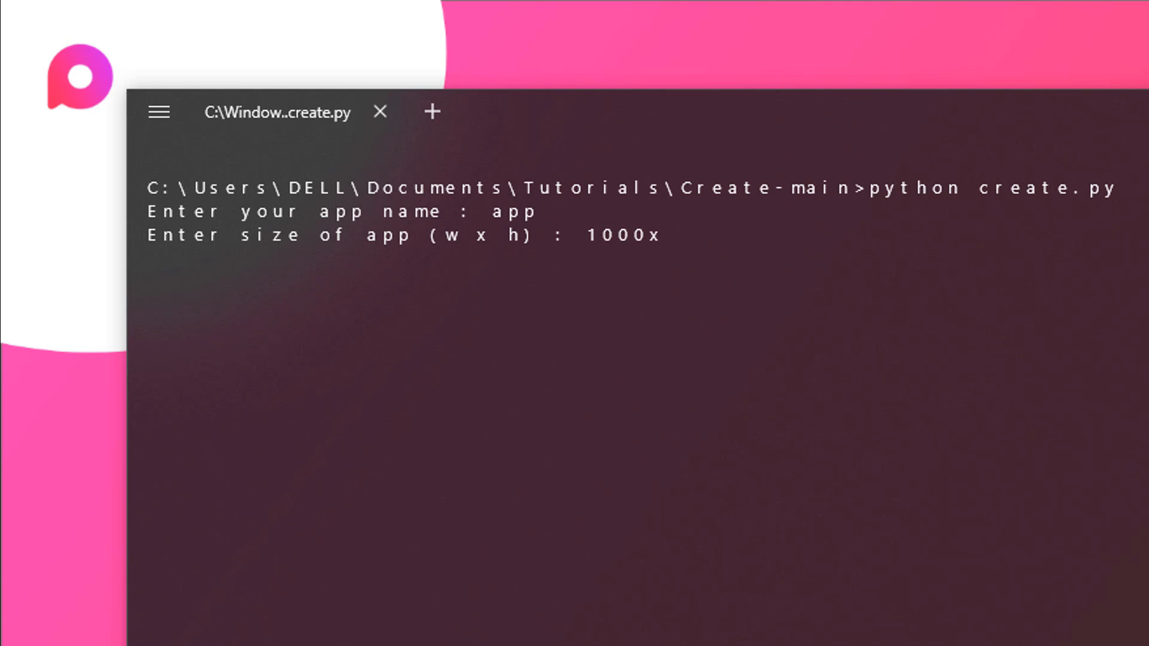
pyautogui.write('600')
pyautogui.write('n')
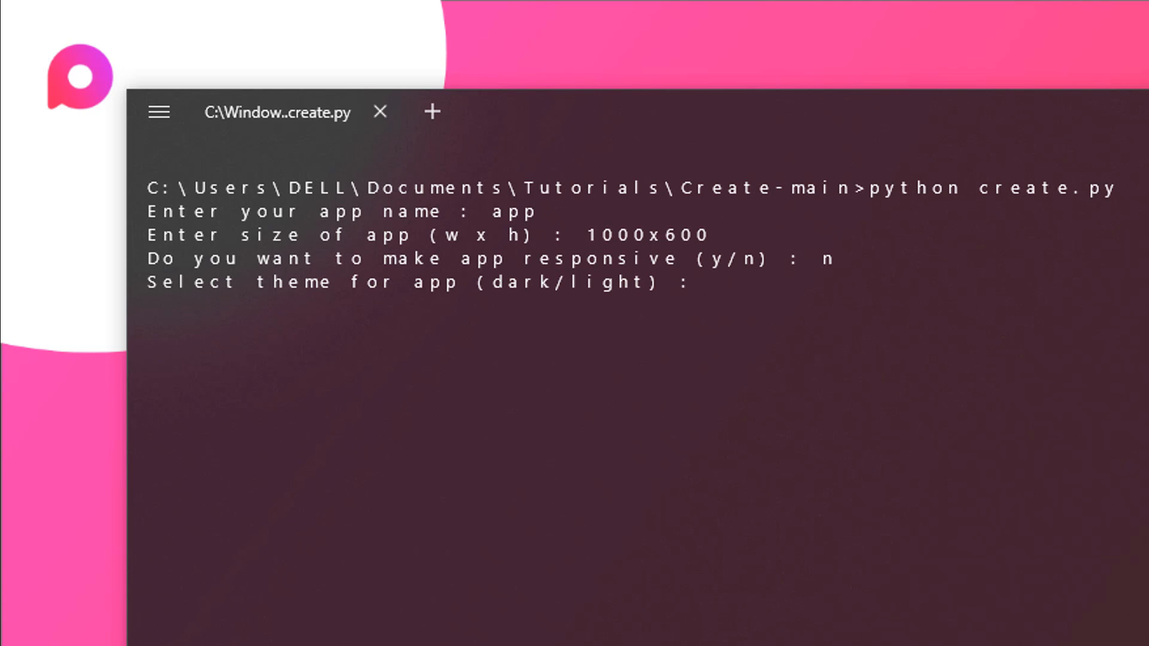
pyautogui.write('dark')
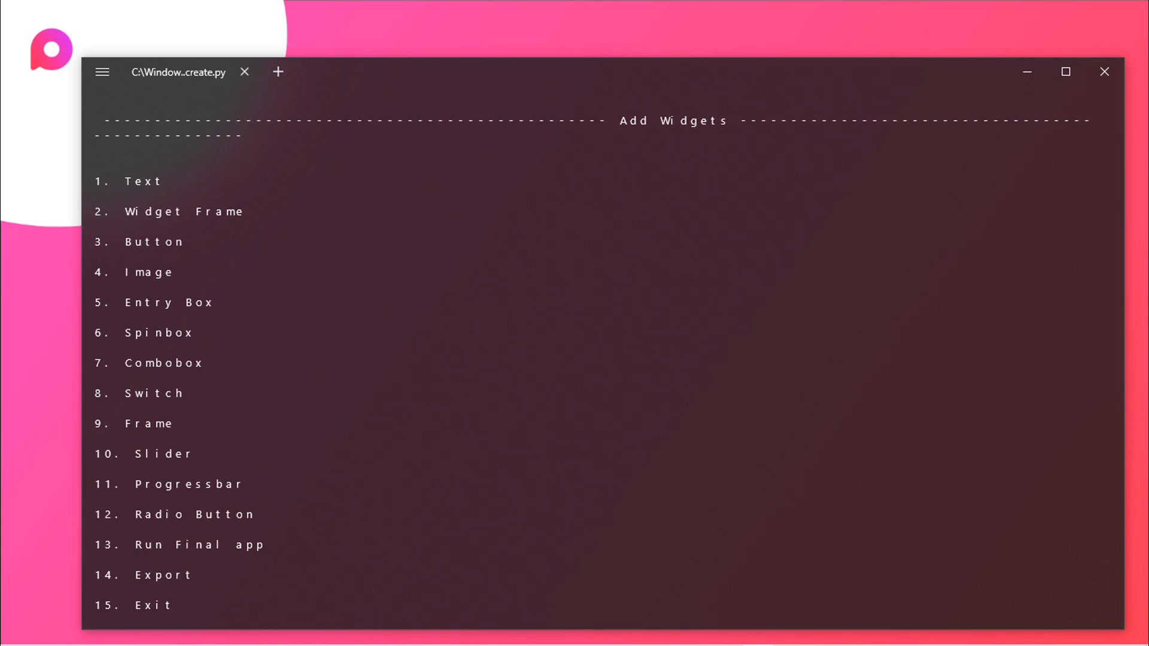
# Step: Scroll the Add Widgets menu to reach the Widget Frame option 2
pyautogui.scroll(-3)
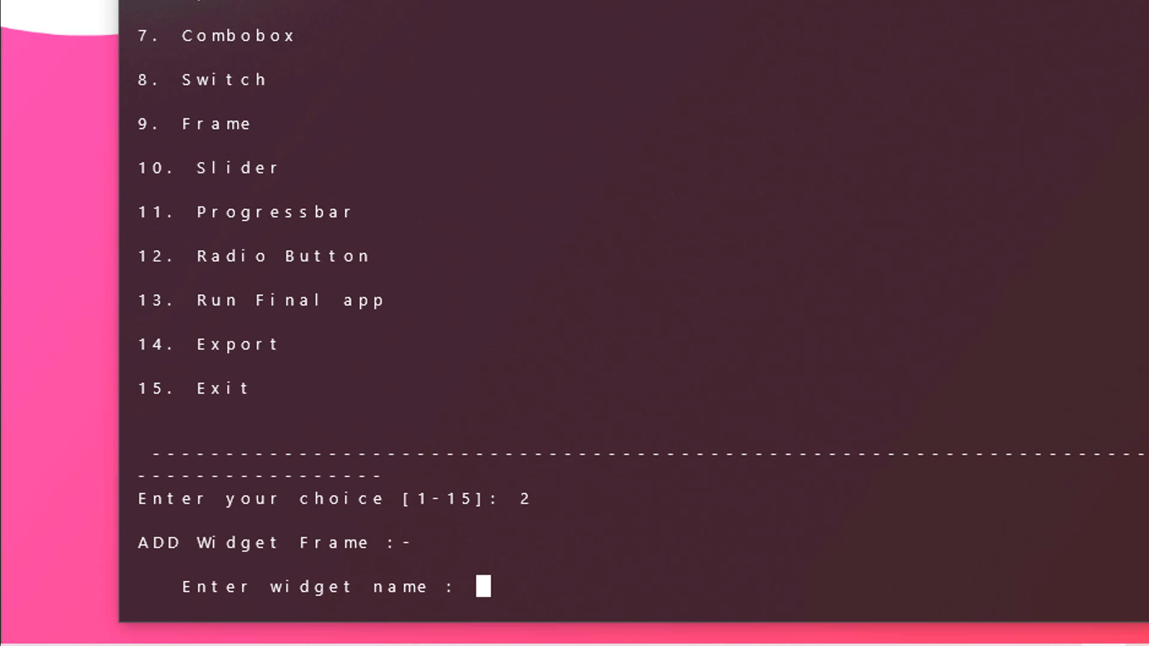
# Step: Name the frame frame1 on parent root with spacing (40,0,0,10)
pyautogui.write('_')
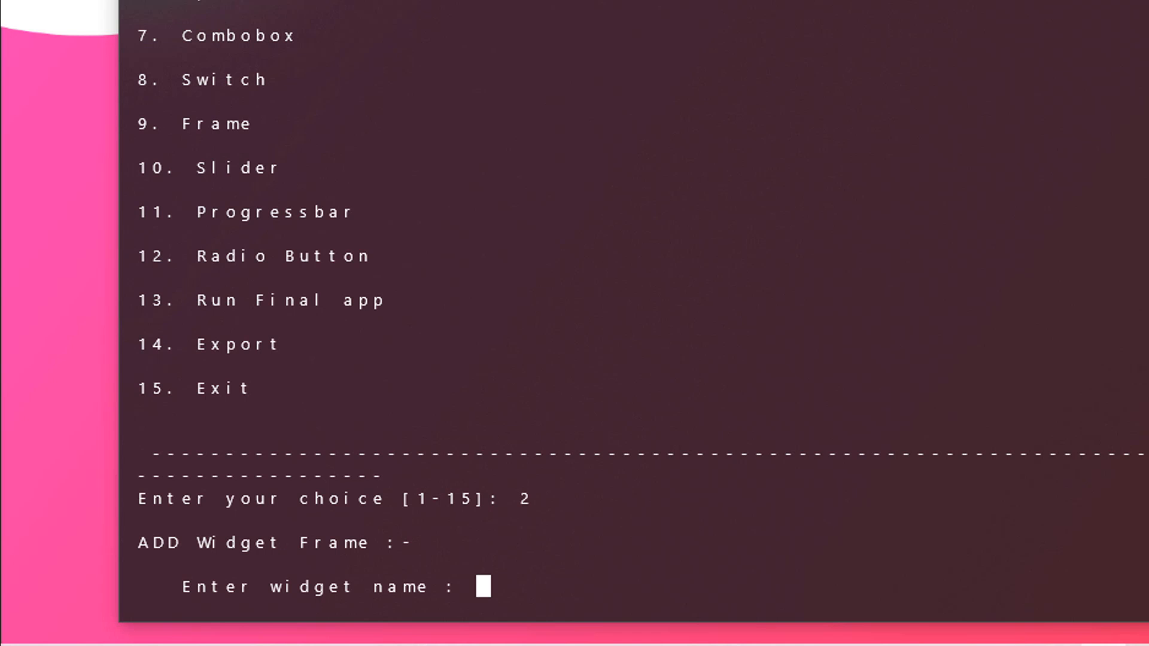
pyautogui.write('frame1')
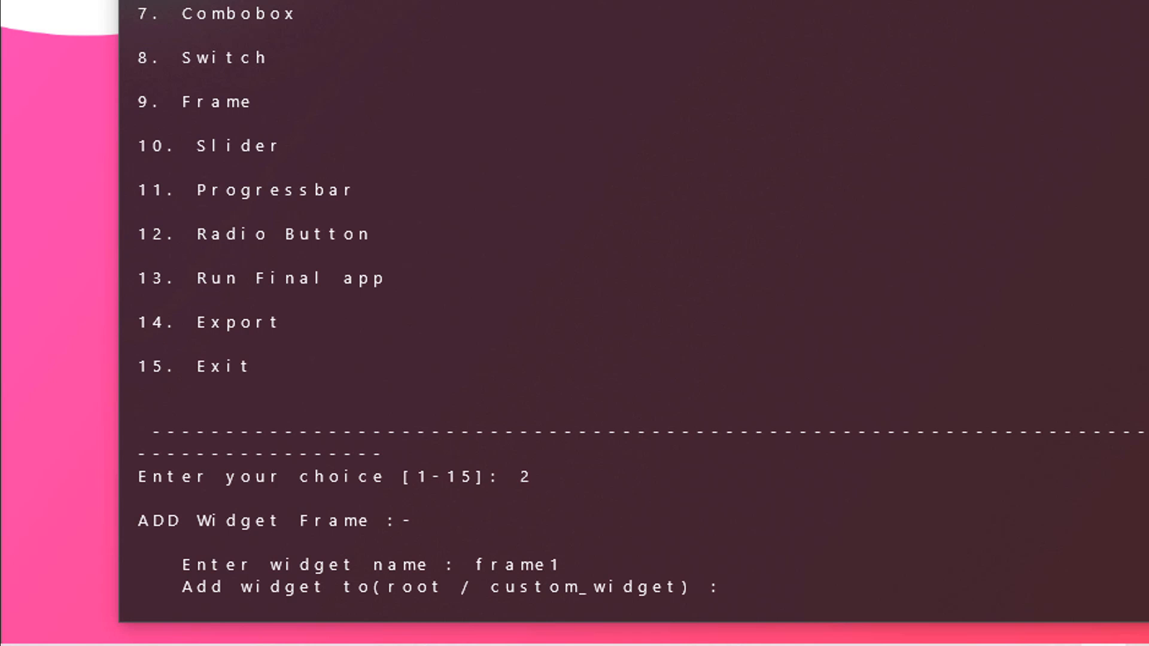
pyautogui.write('root')
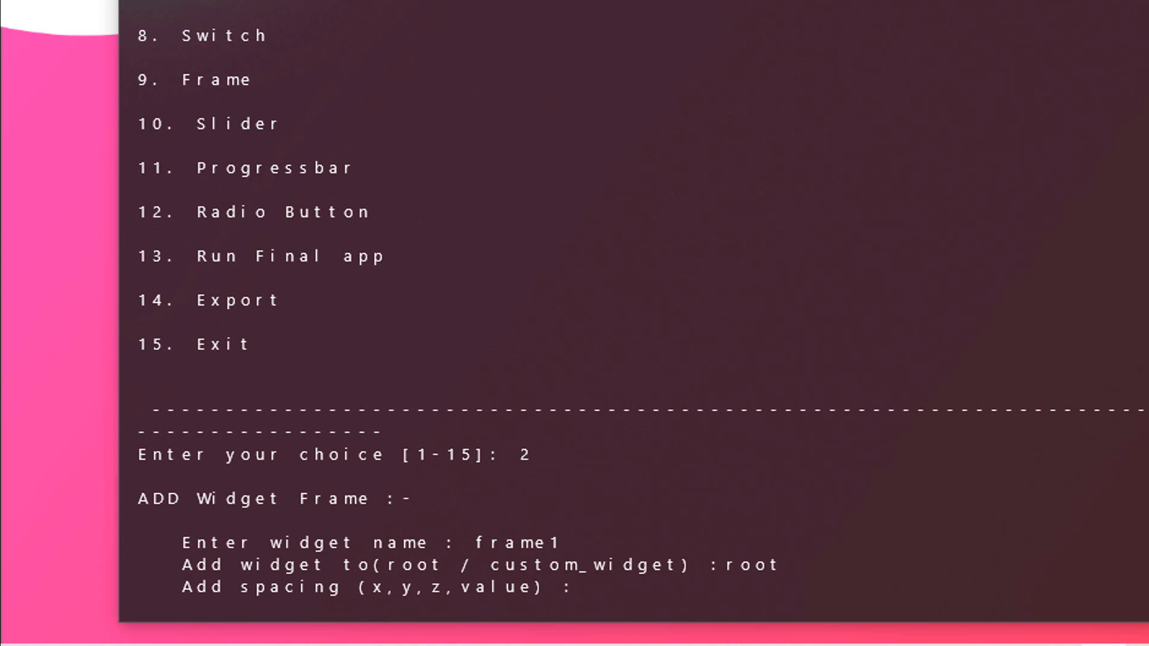
pyautogui.write('4')
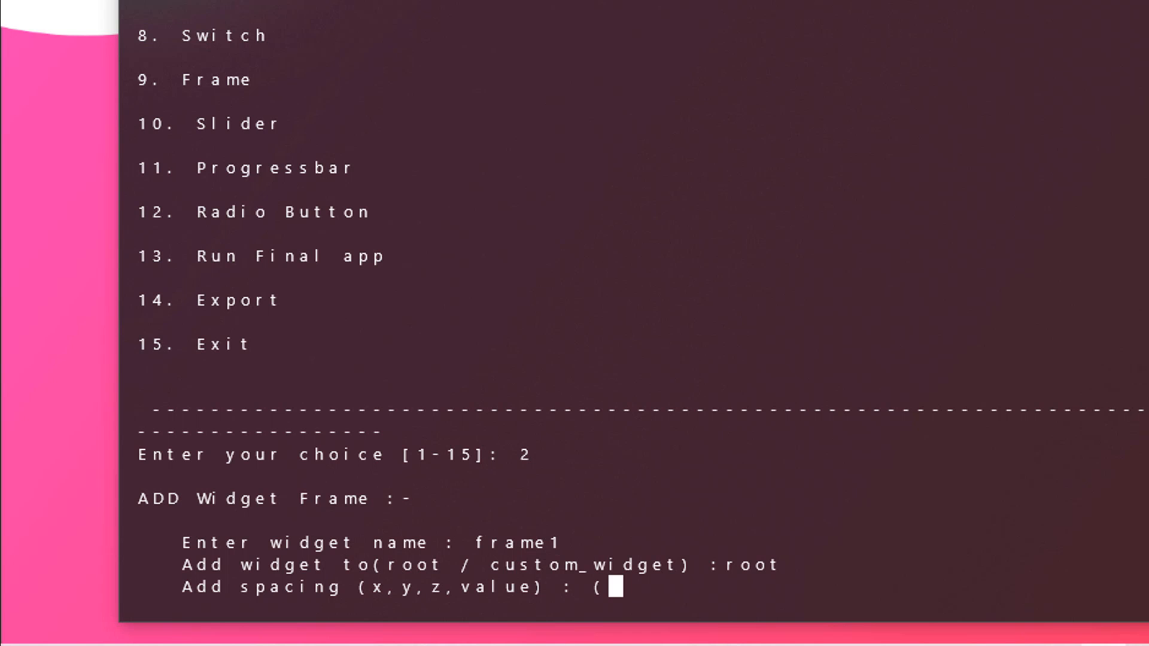
pyautogui.write('40')
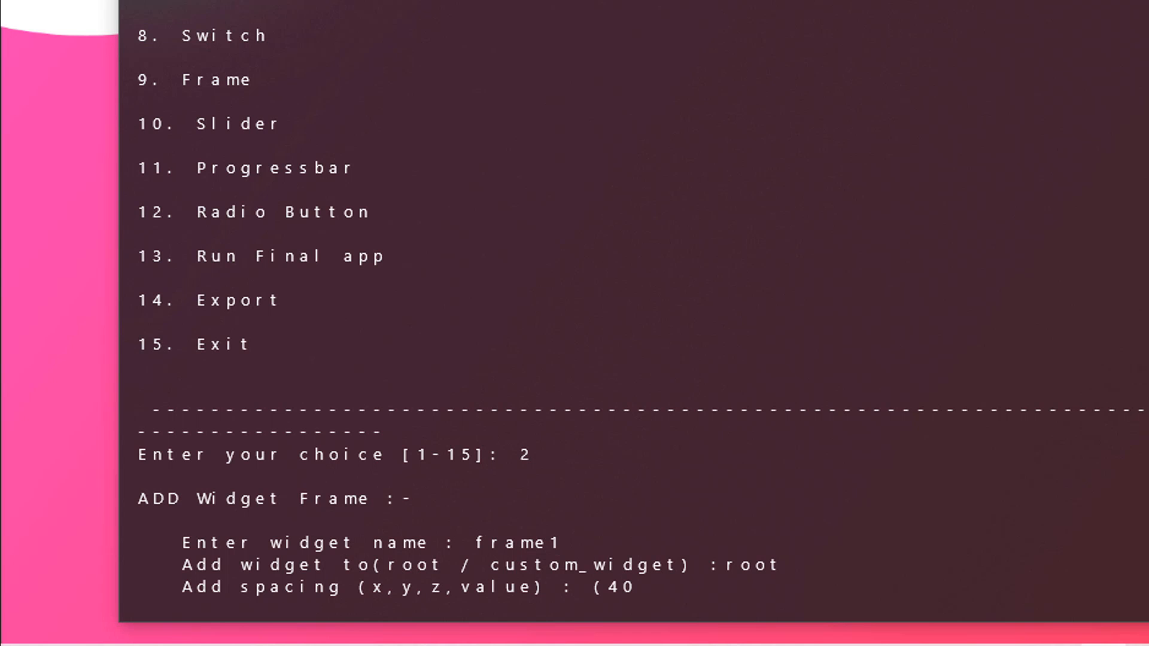
pyautogui.write(',0')
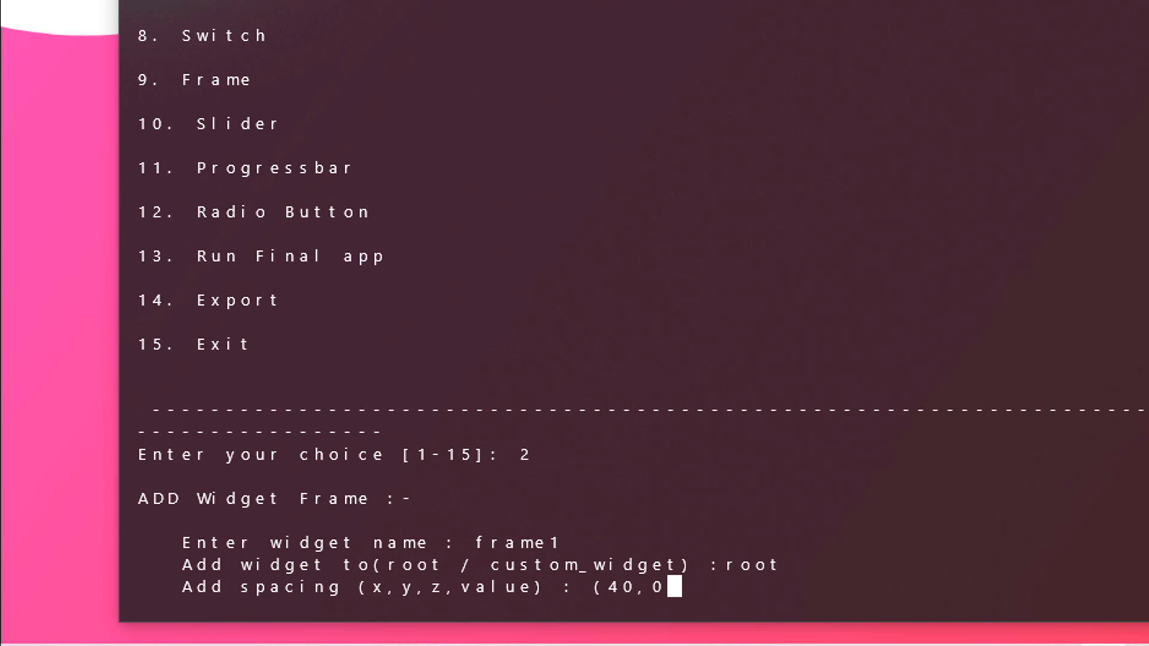
pyautogui.write(',0')
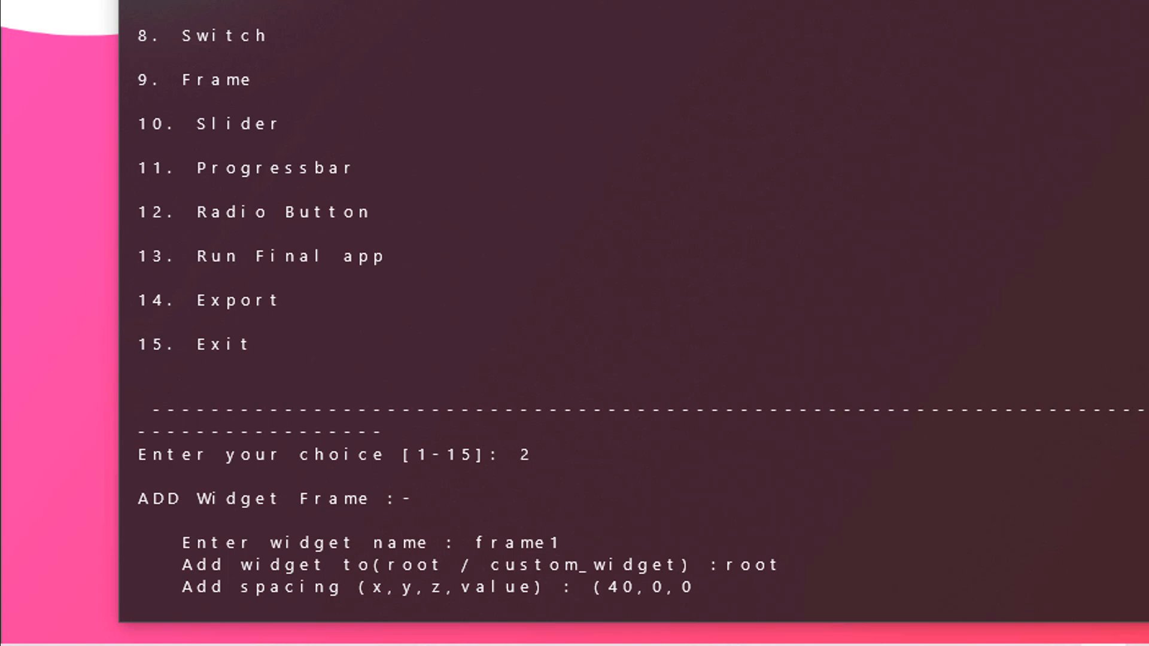
pyautogui.write(',10')
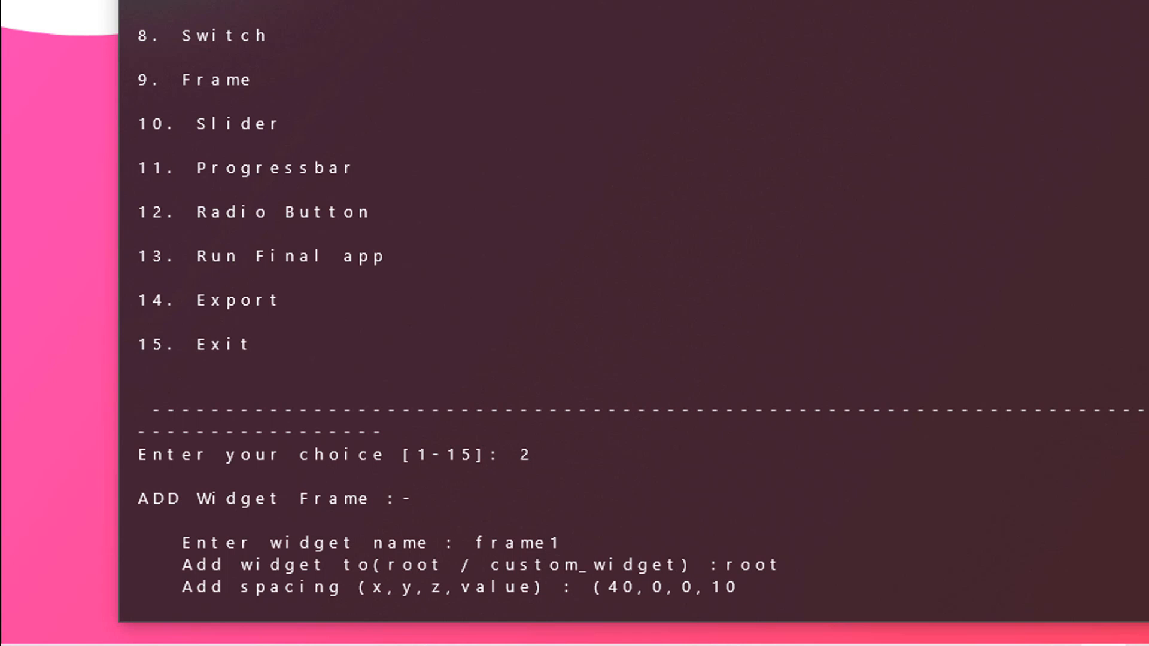
pyautogui.press('Return')
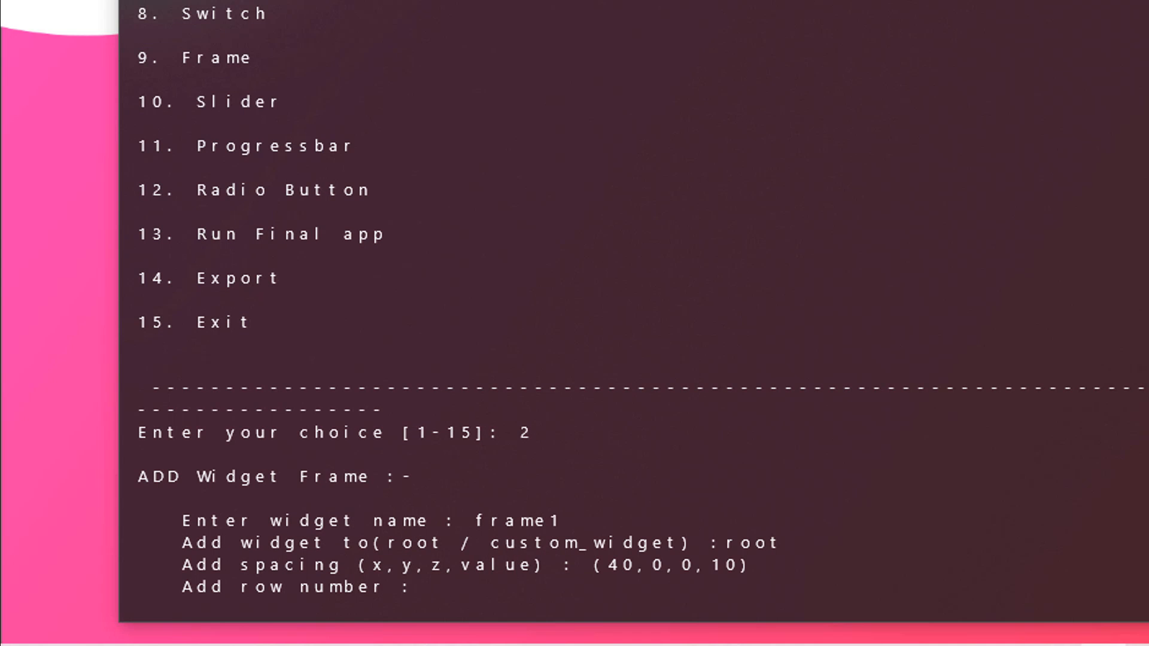
# Step: Place frame1 at row 0, column 1, y spacing (50,10), index 0, border weight 1
pyautogui.write('0')
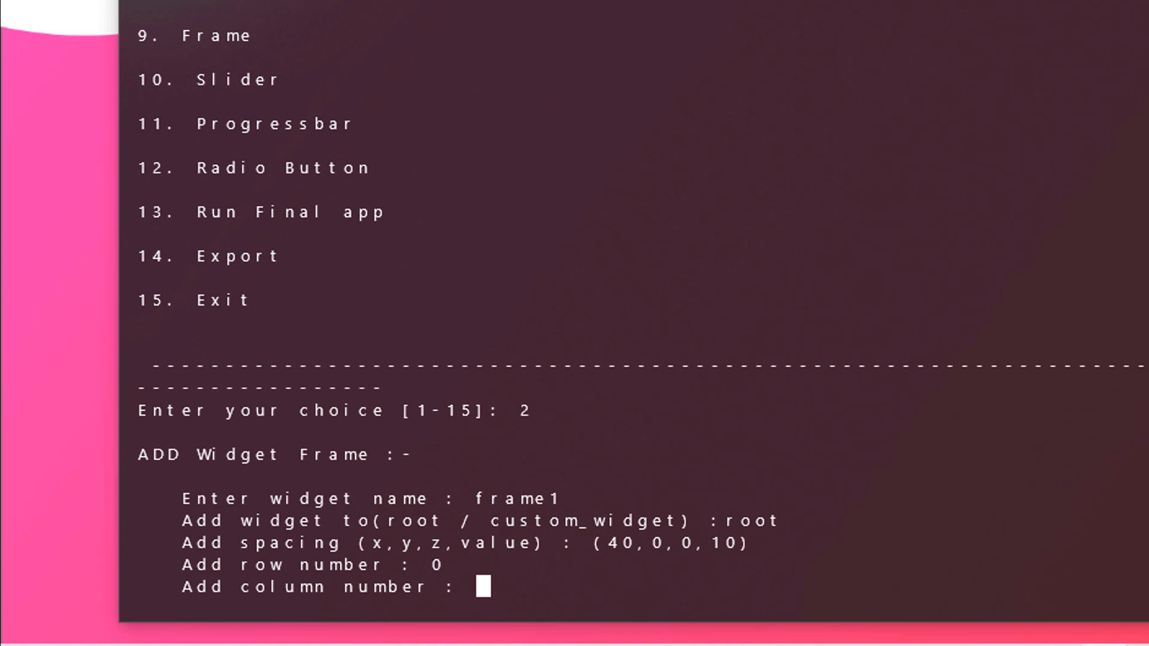
pyautogui.write('1')
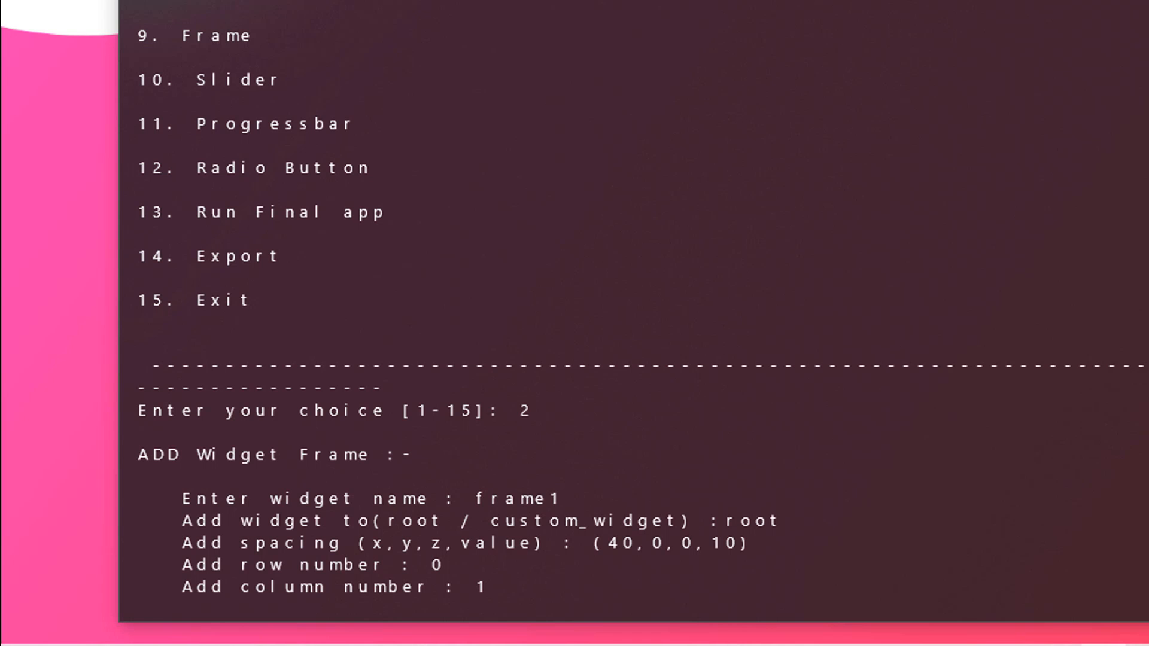
pyautogui.press('Return')
pyautogui.write('0')
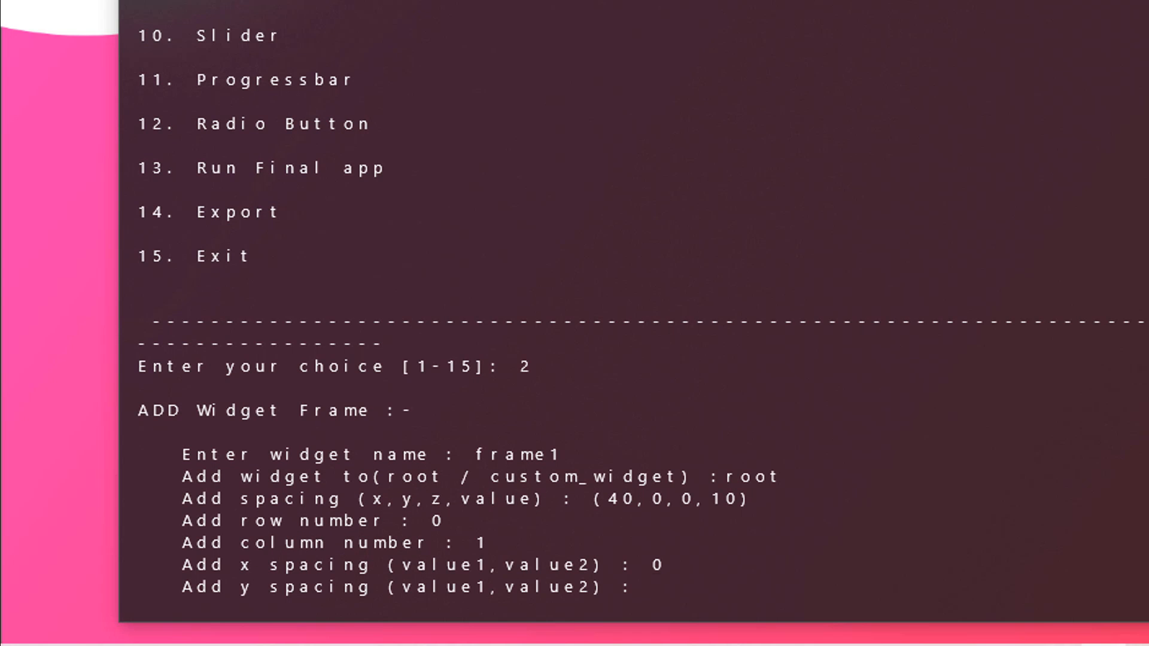
pyautogui.write('(50,10)')
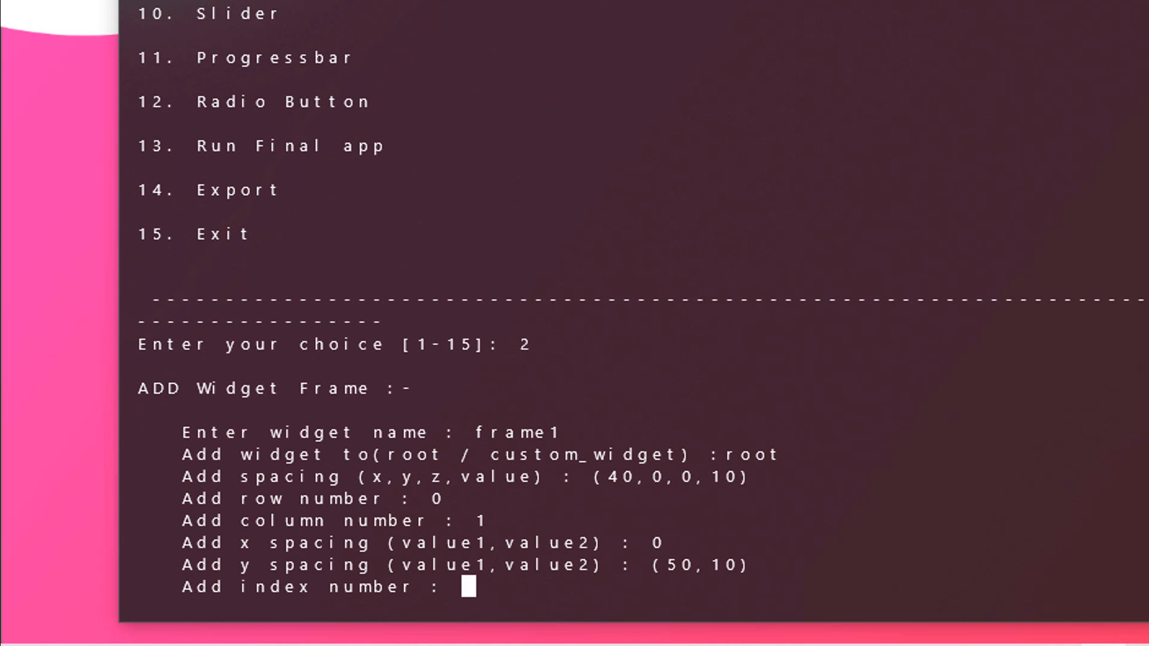
pyautogui.write('0')
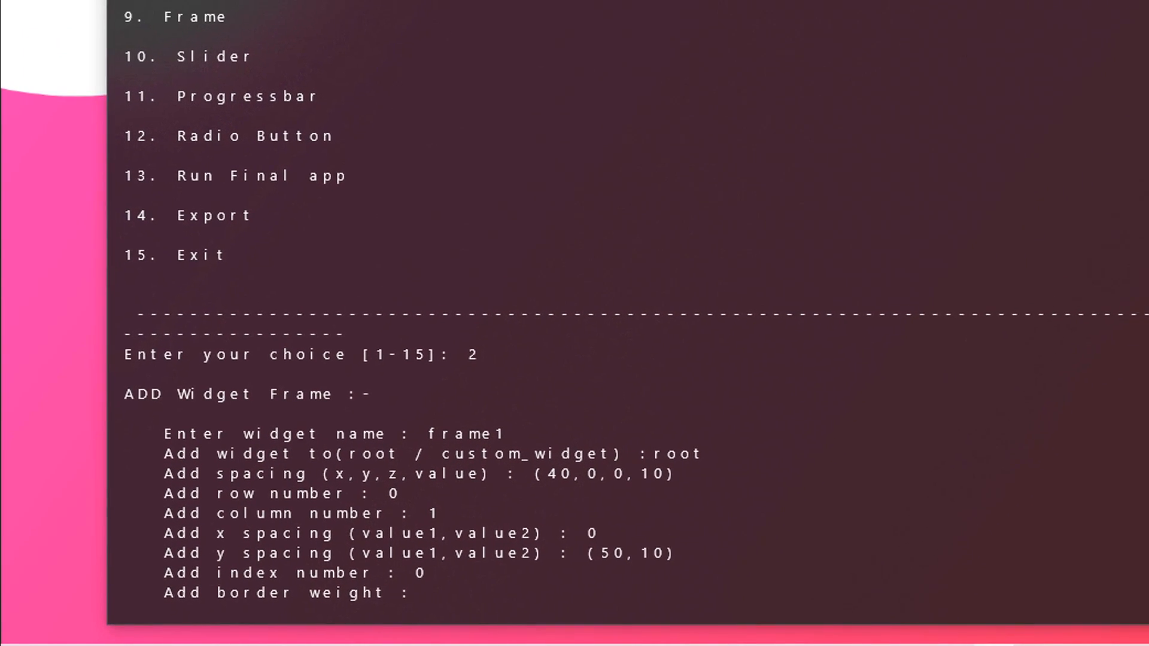
pyautogui.write('1')
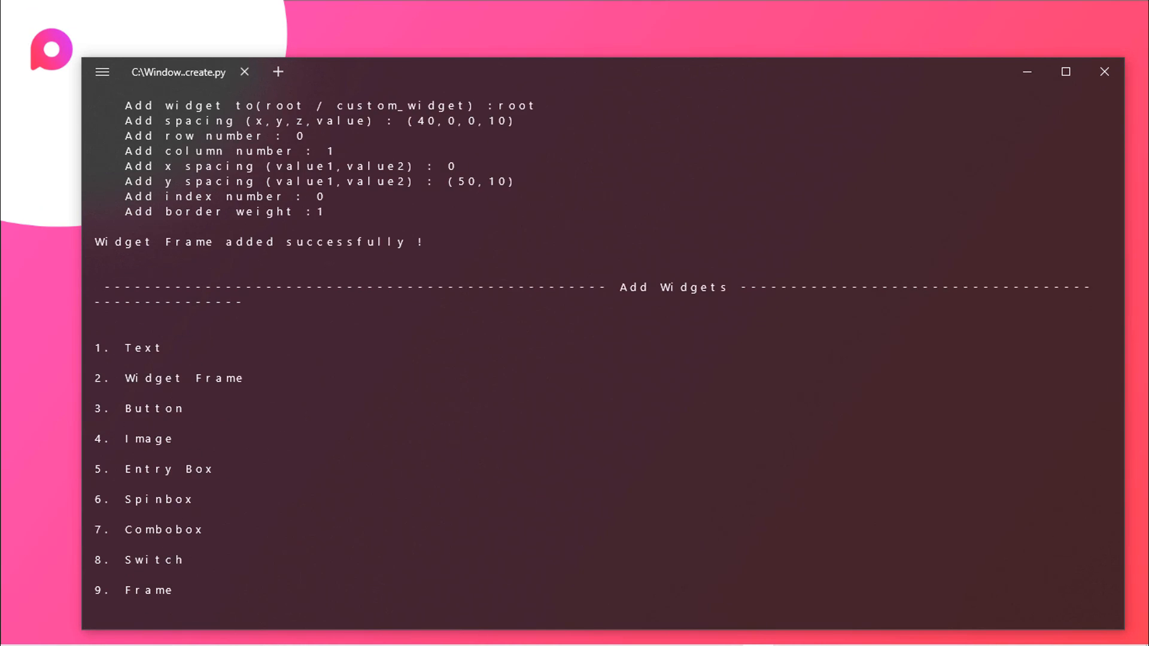
pyautogui.scroll(-3)
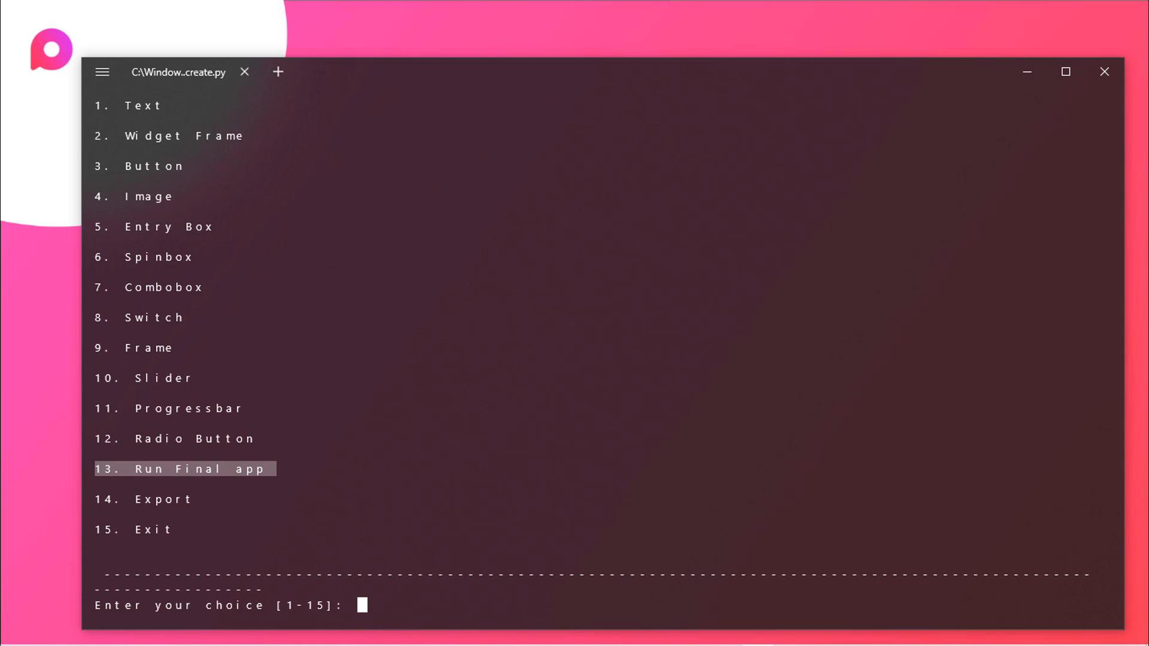
pyautogui.write('1')
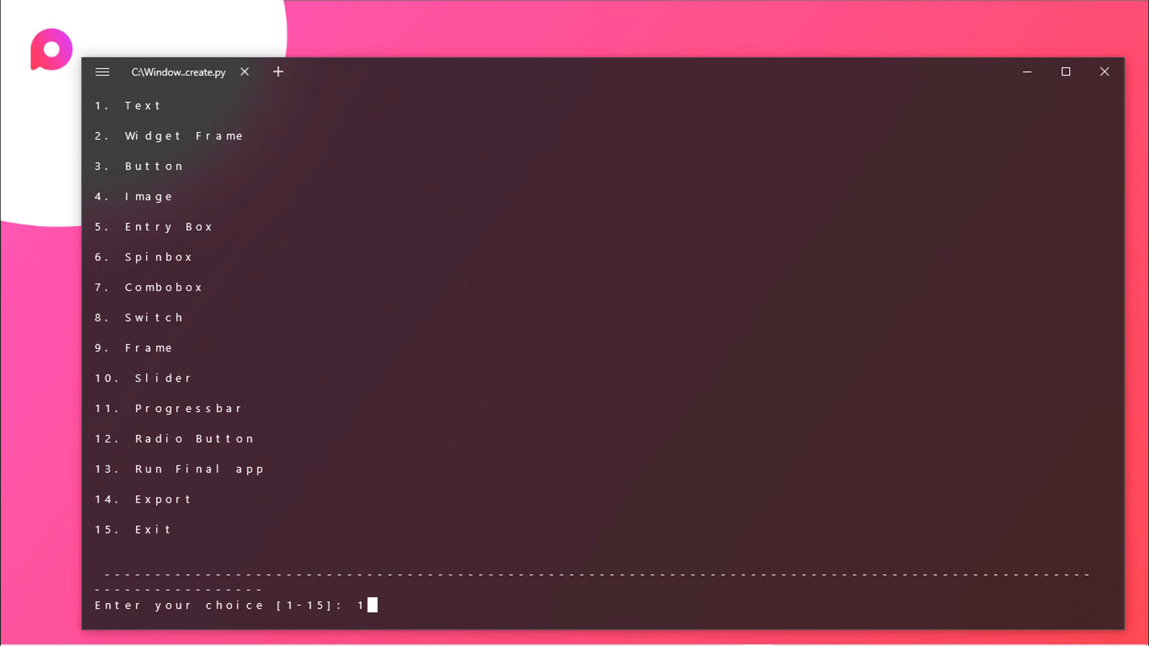
pyautogui.press('Backspace')
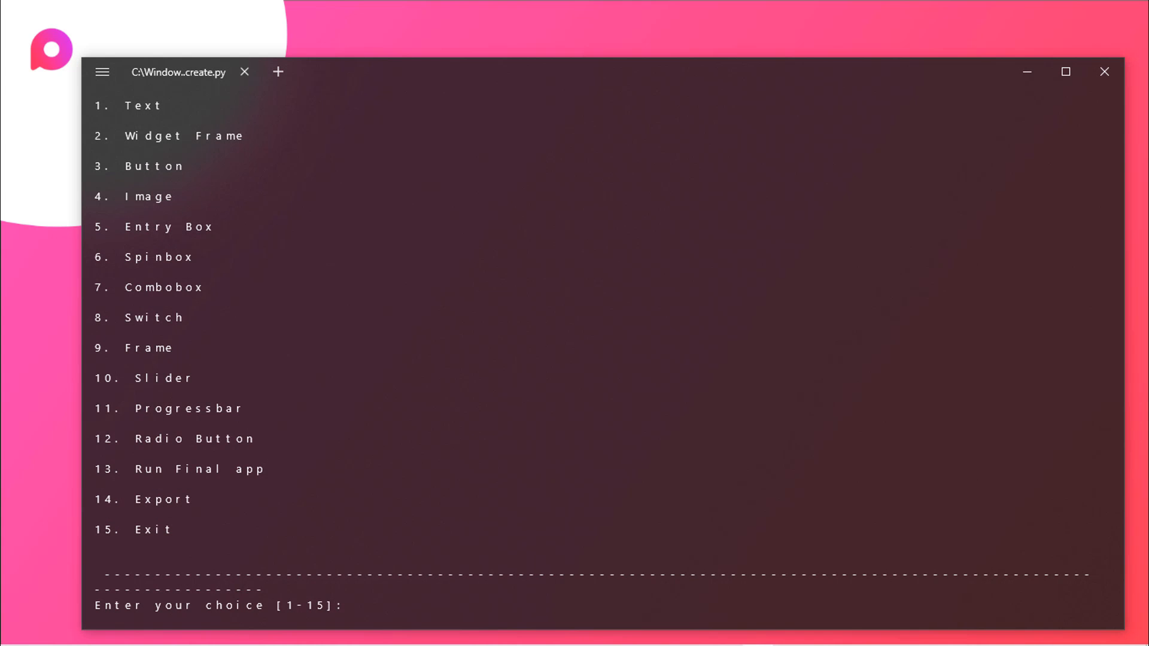
# Step: Add text widget text1 inside frame1 reading HELLO WORLD
pyautogui.write('1')
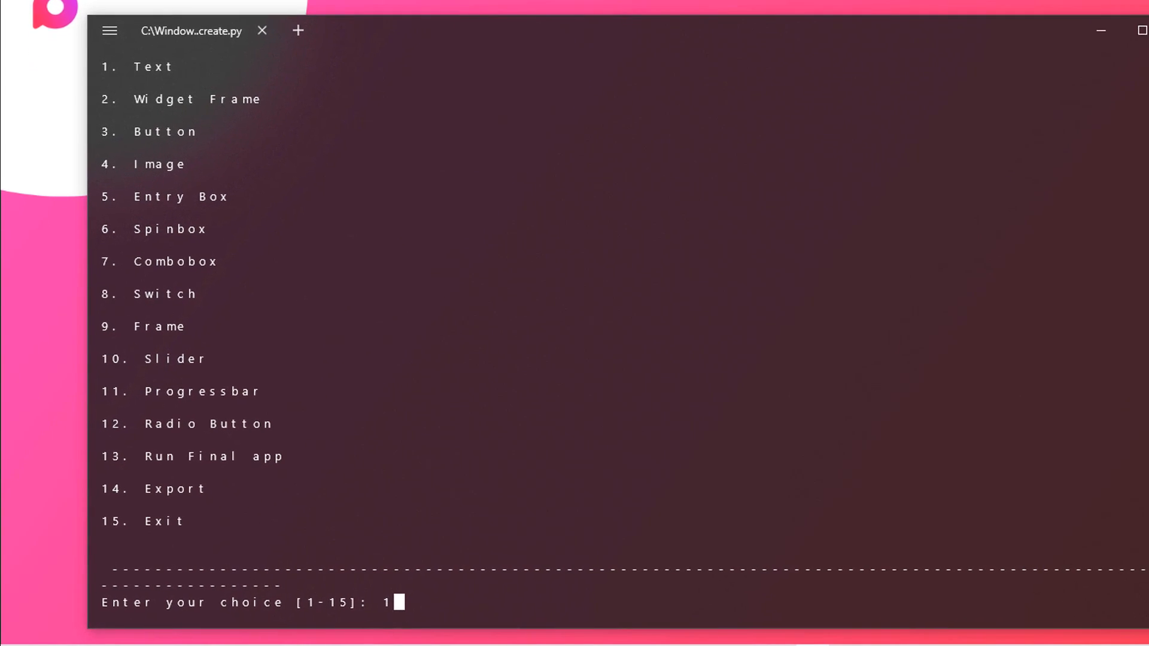
pyautogui.press('Return')
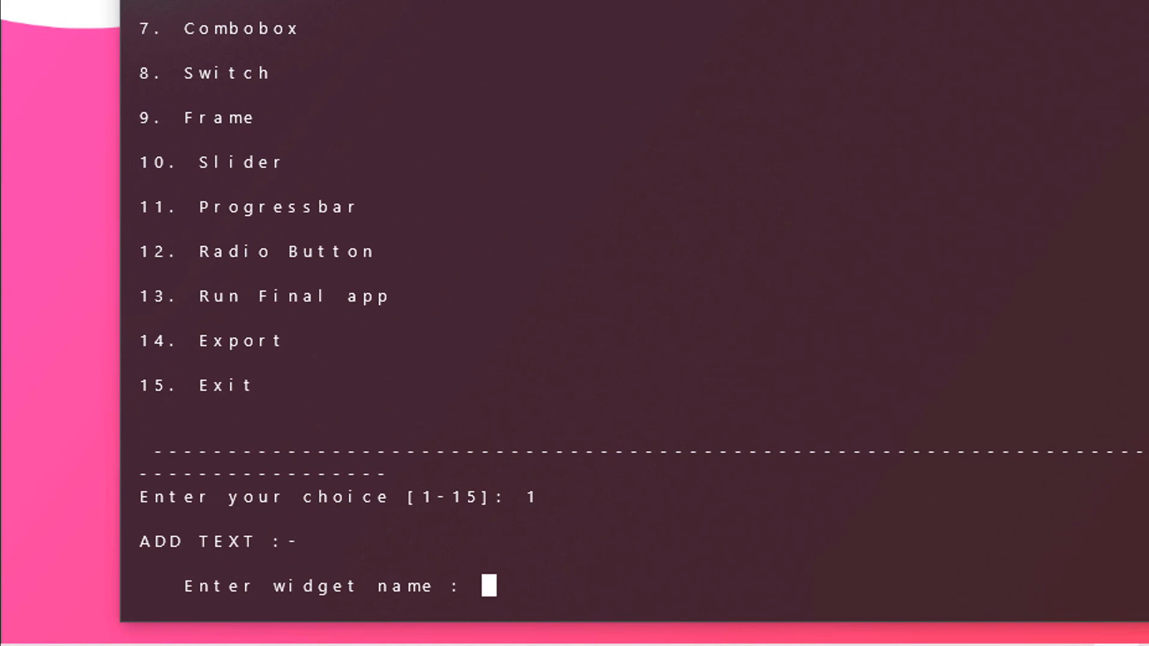
pyautogui.write('text')
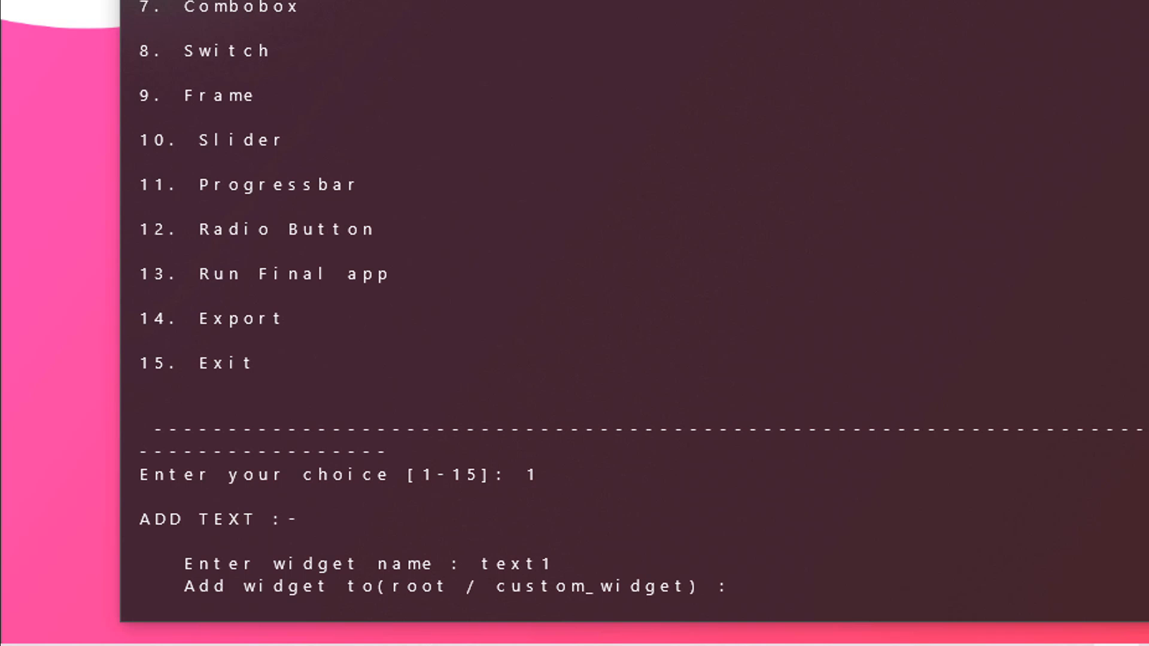
pyautogui.write('13')
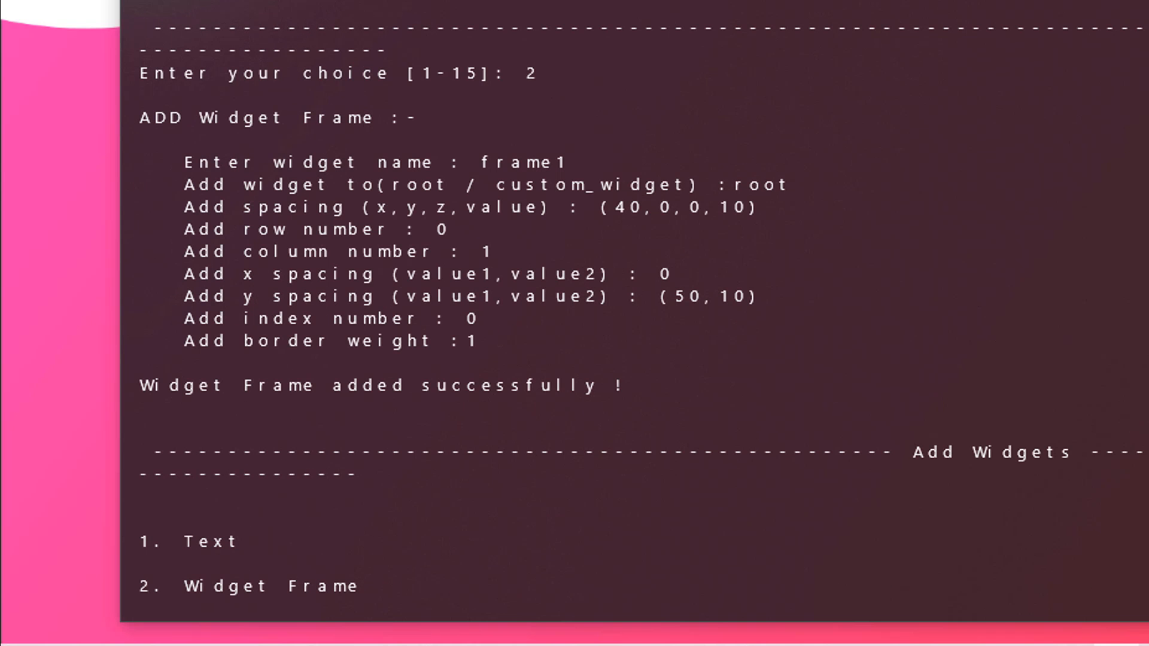
pyautogui.doubleClick(522, 162)
pyautogui.write('text1')
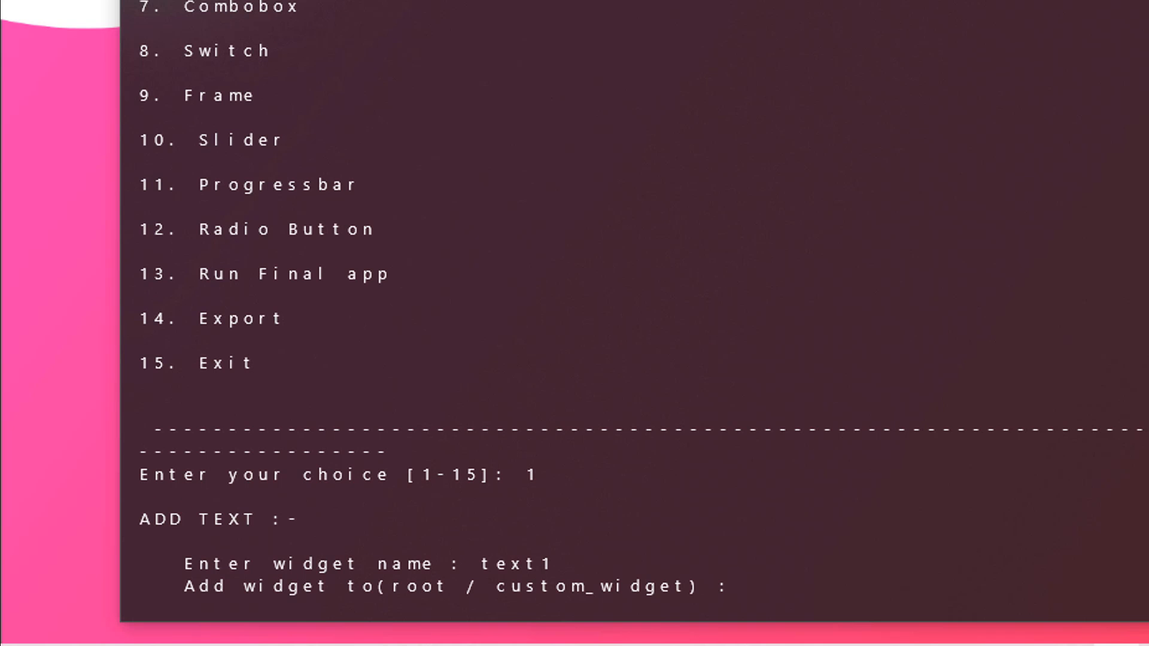
pyautogui.write('frame1')
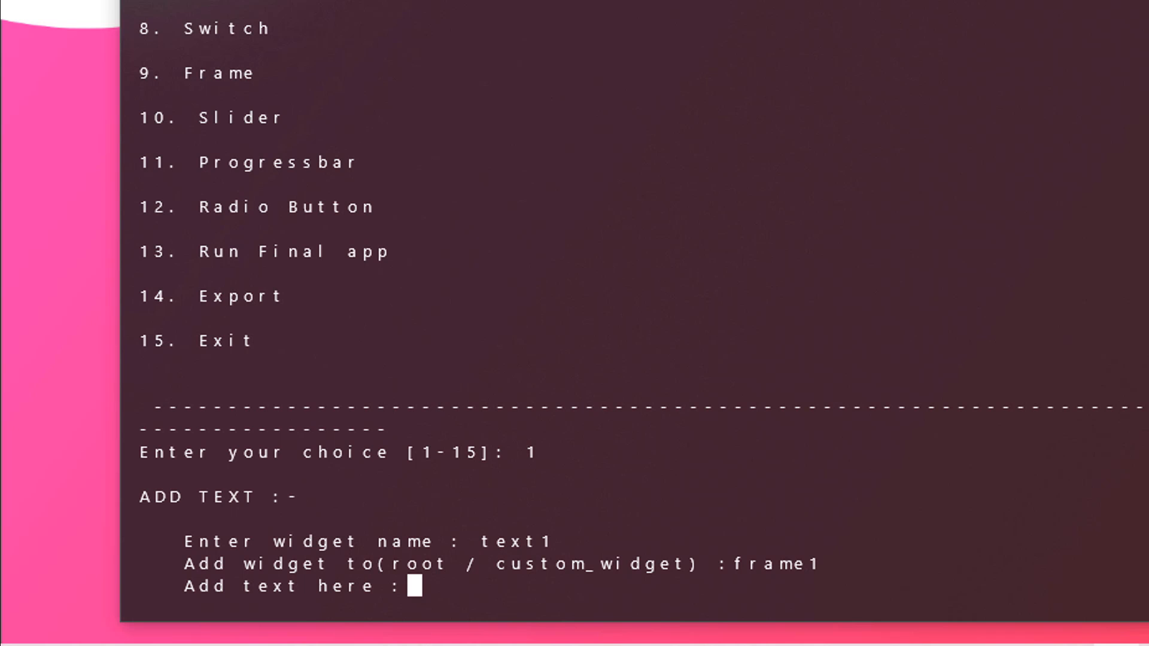
pyautogui.write('HELLO WORLD')
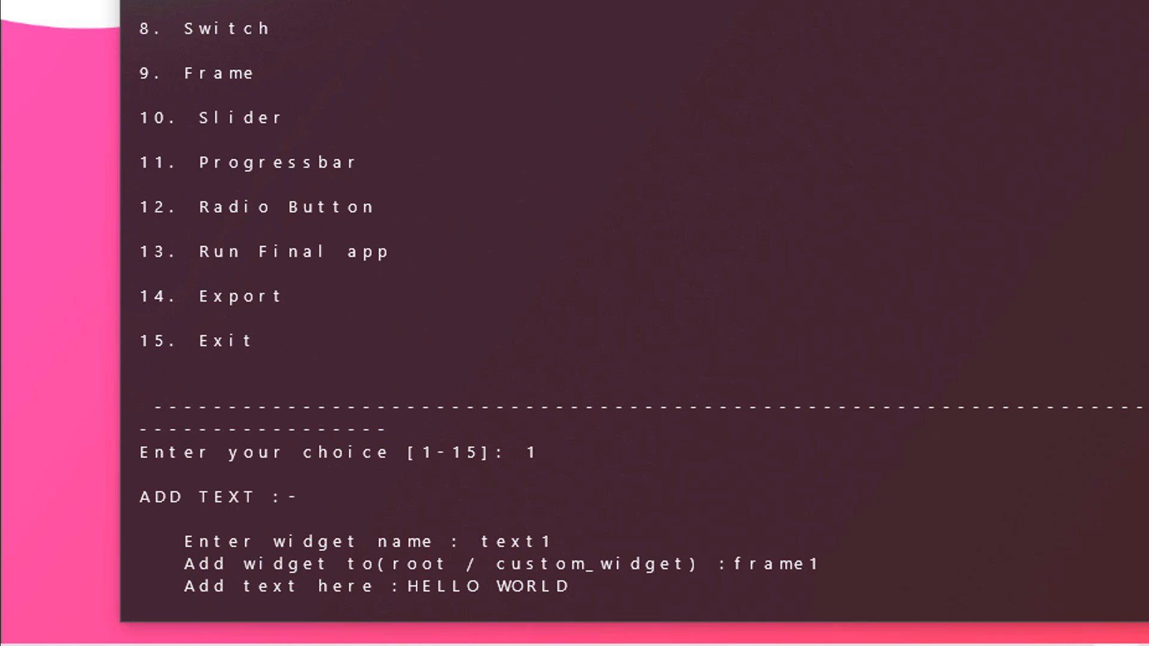
pyautogui.press('Return')
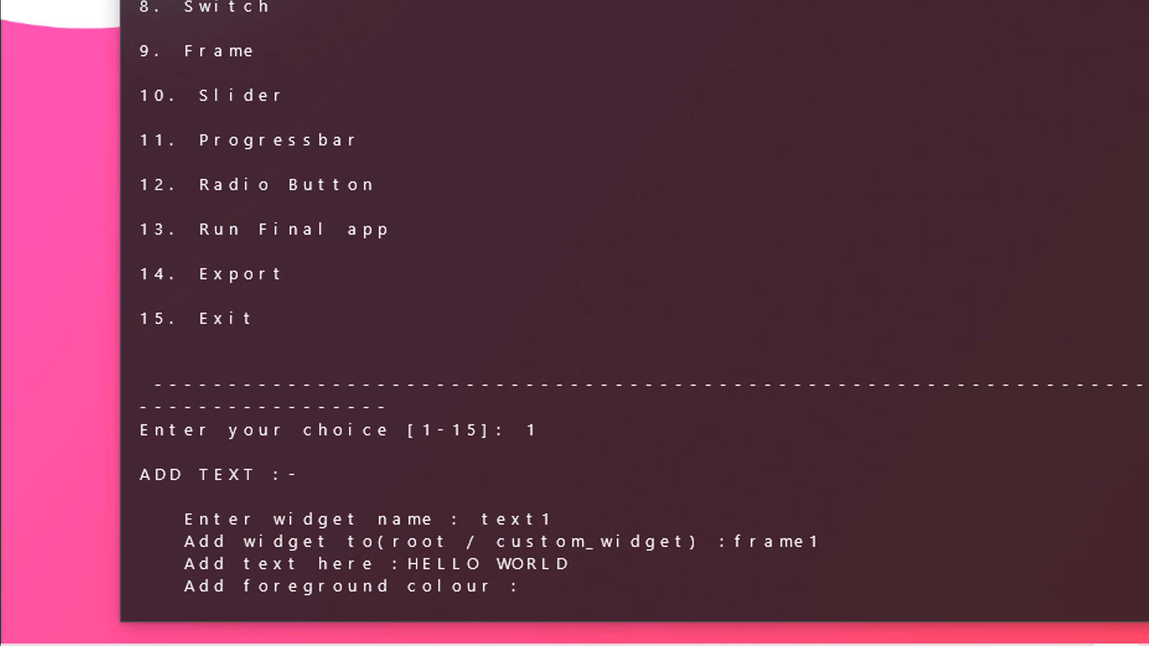
# Step: Style text1 white with colortube font, centered, at row 0
pyautogui.write('white')
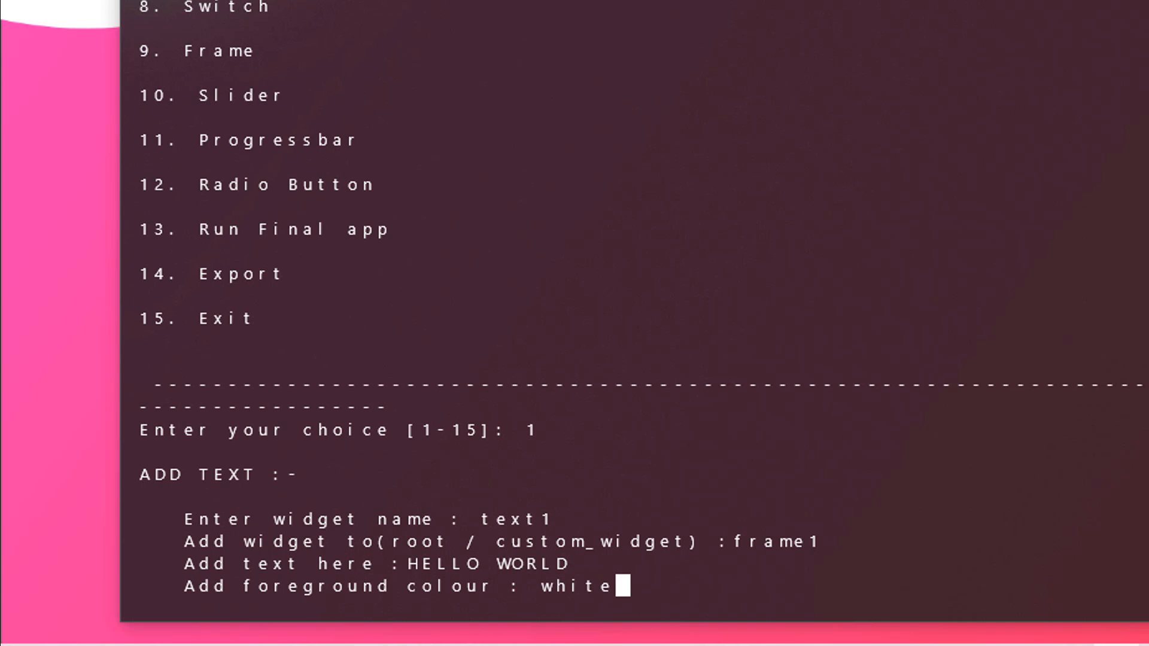
pyautogui.press('Return')
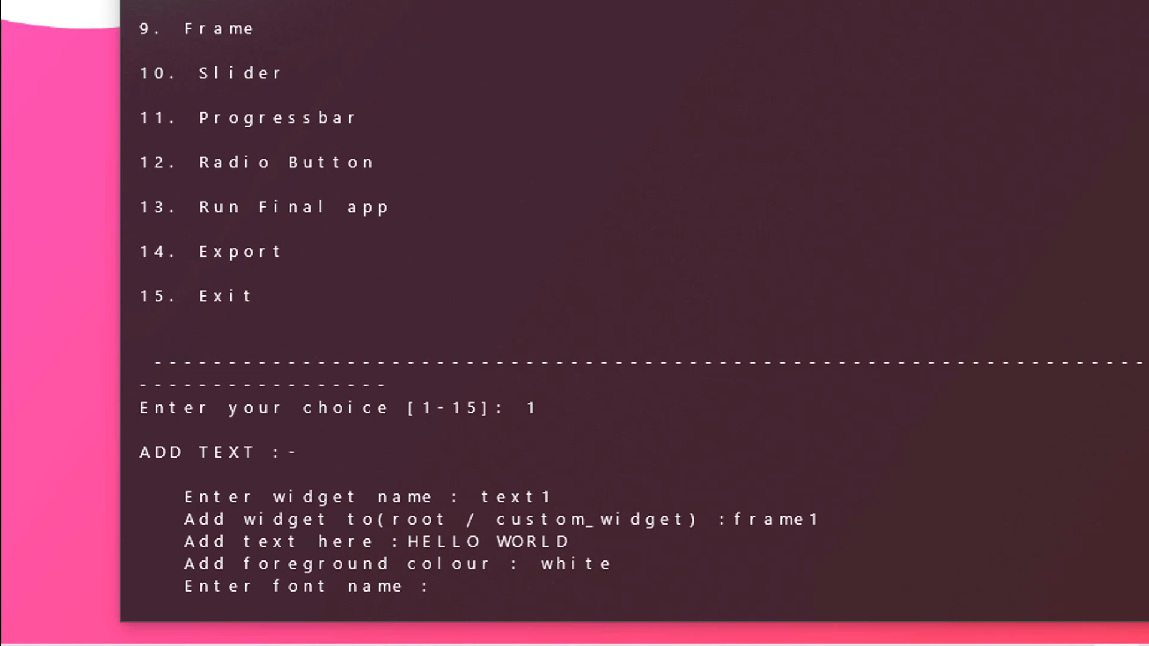
pyautogui.write('colortube')
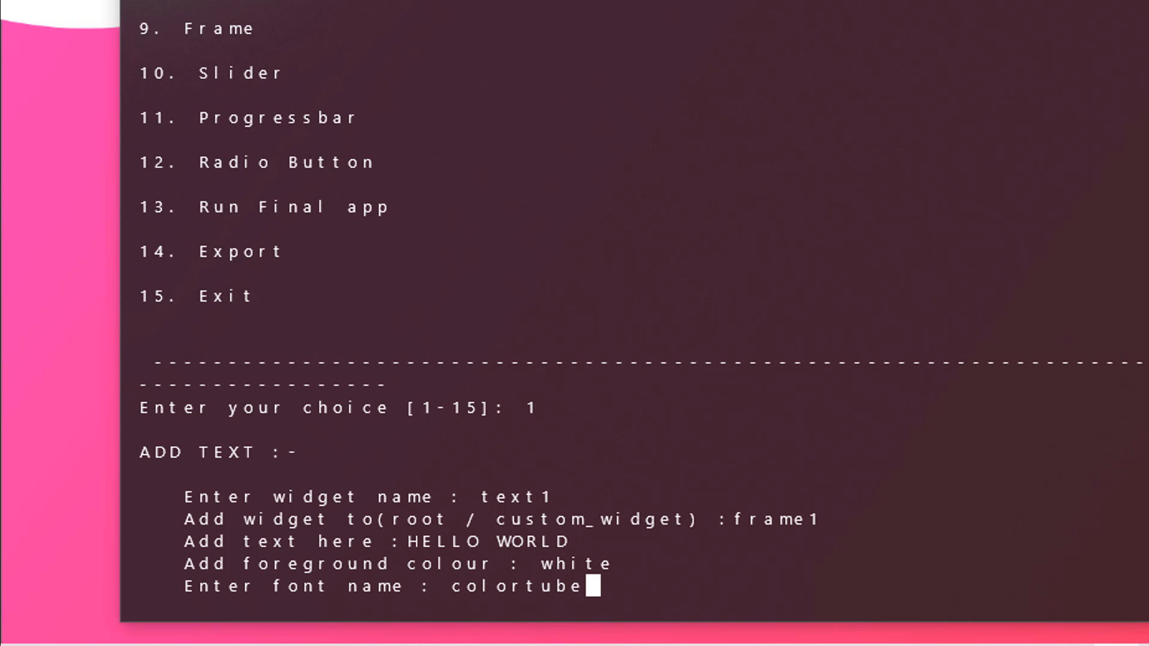
pyautogui.press('Return')
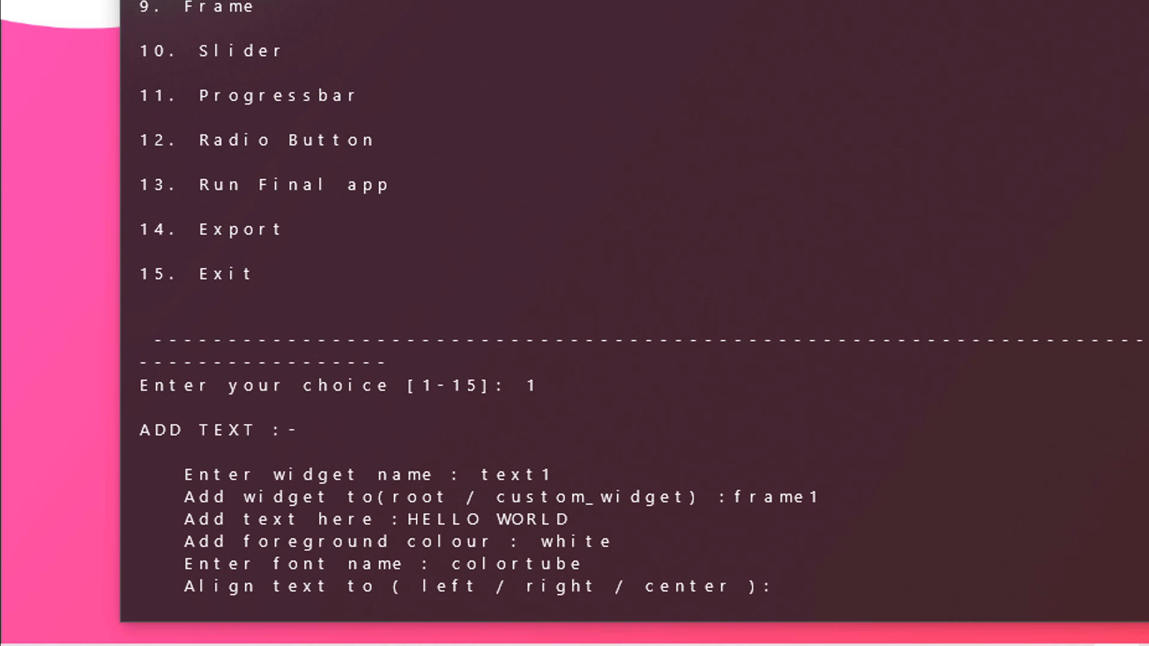
pyautogui.moveTo(800, 586)
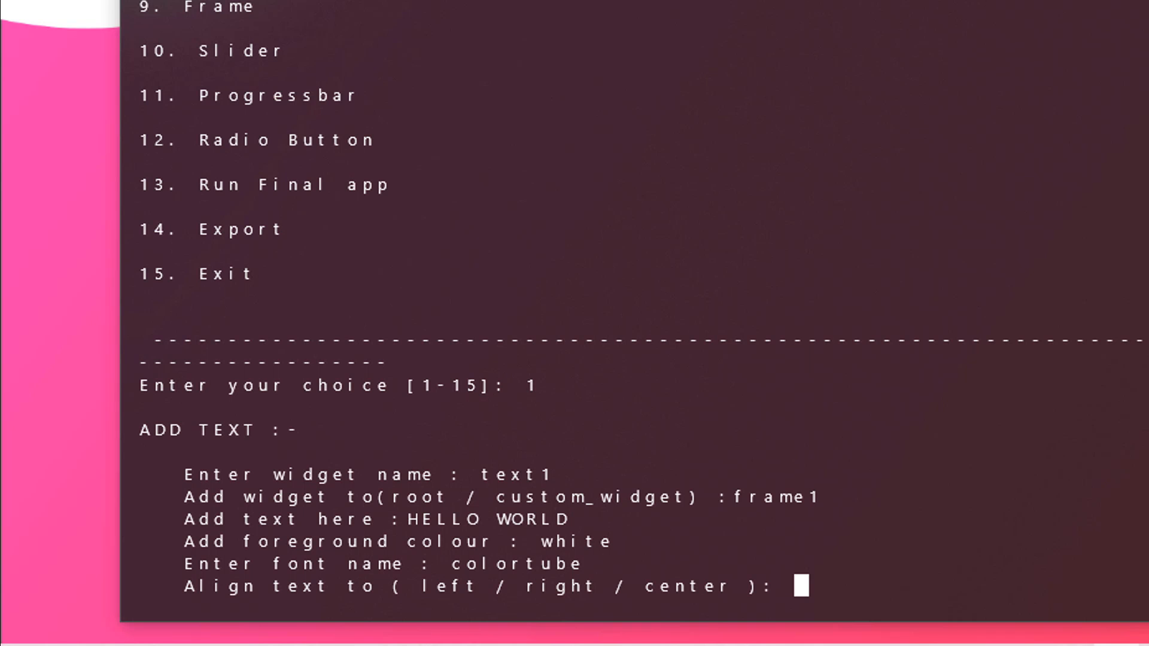
pyautogui.write('center')
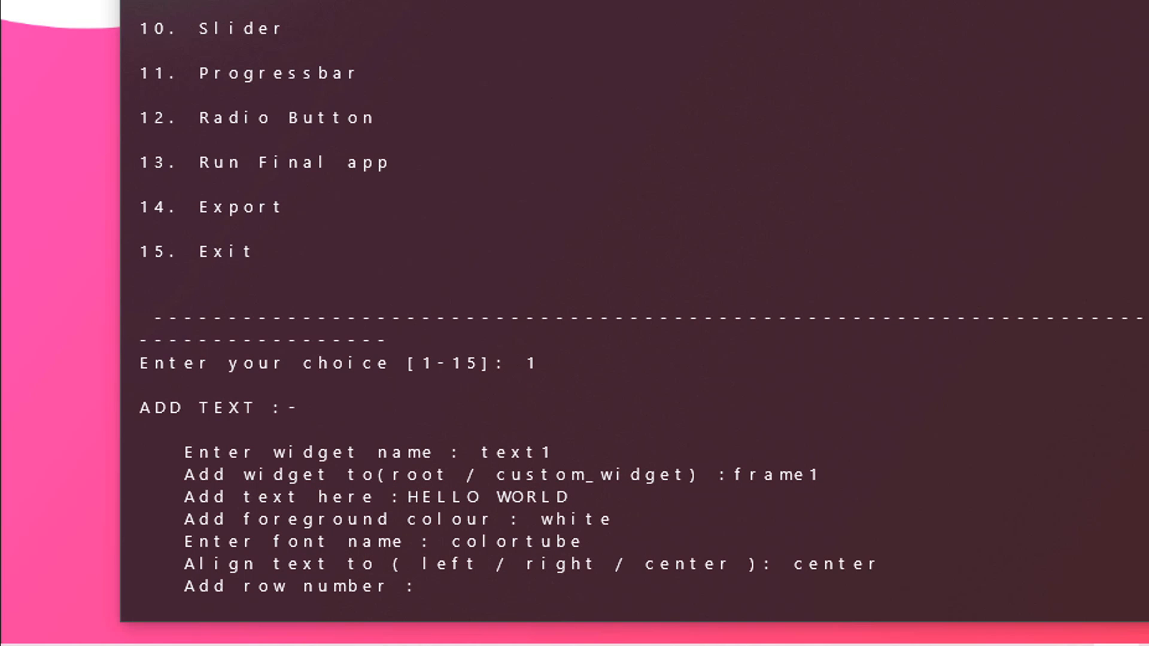
pyautogui.write('0')
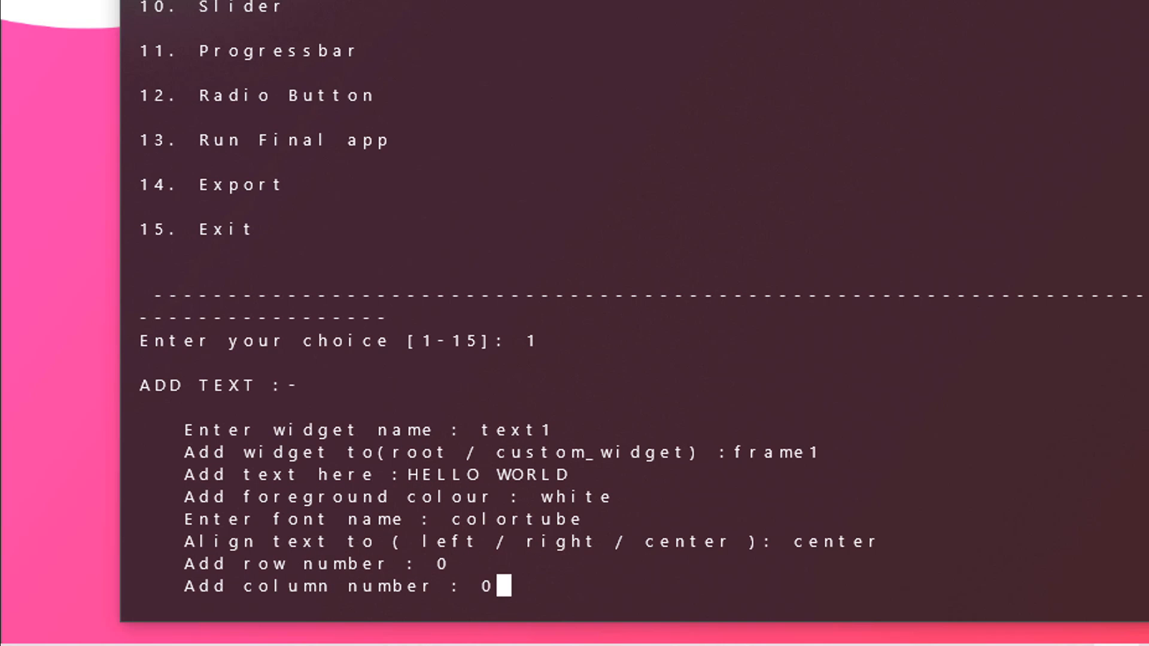
# Step: Confirm column 0 for HELLO WORLD and close the launched test app window
pyautogui.press('Return')
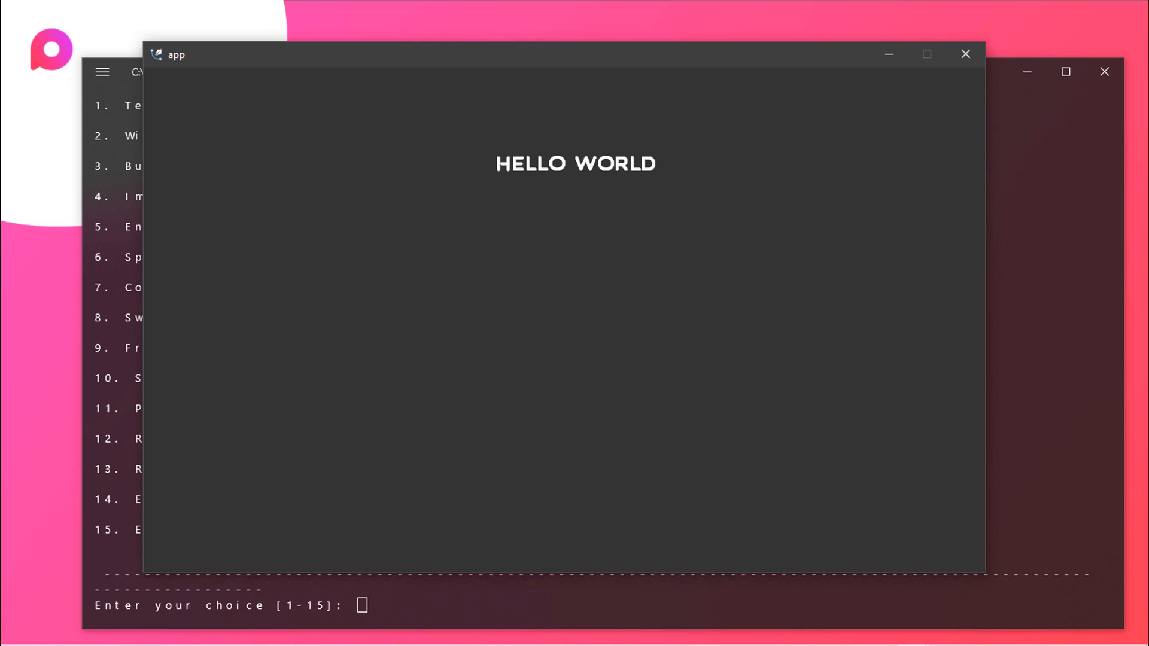
pyautogui.click(966, 55)
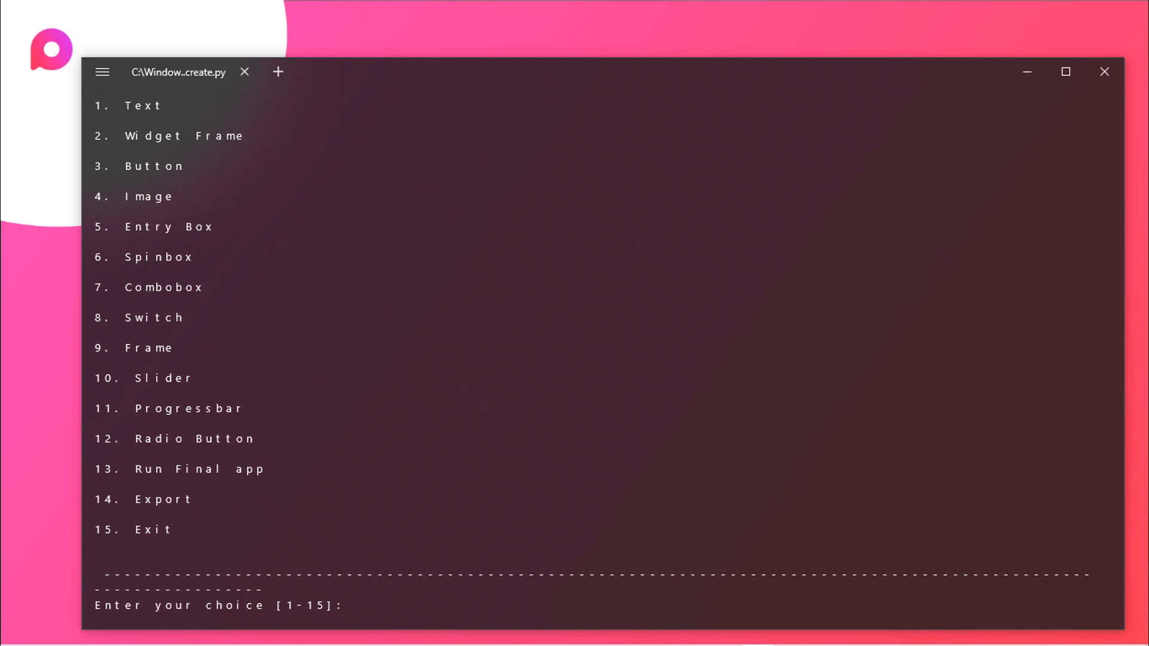
# Step: Add entry box option 5 named 'box' with parent frame1
pyautogui.click(362, 605)
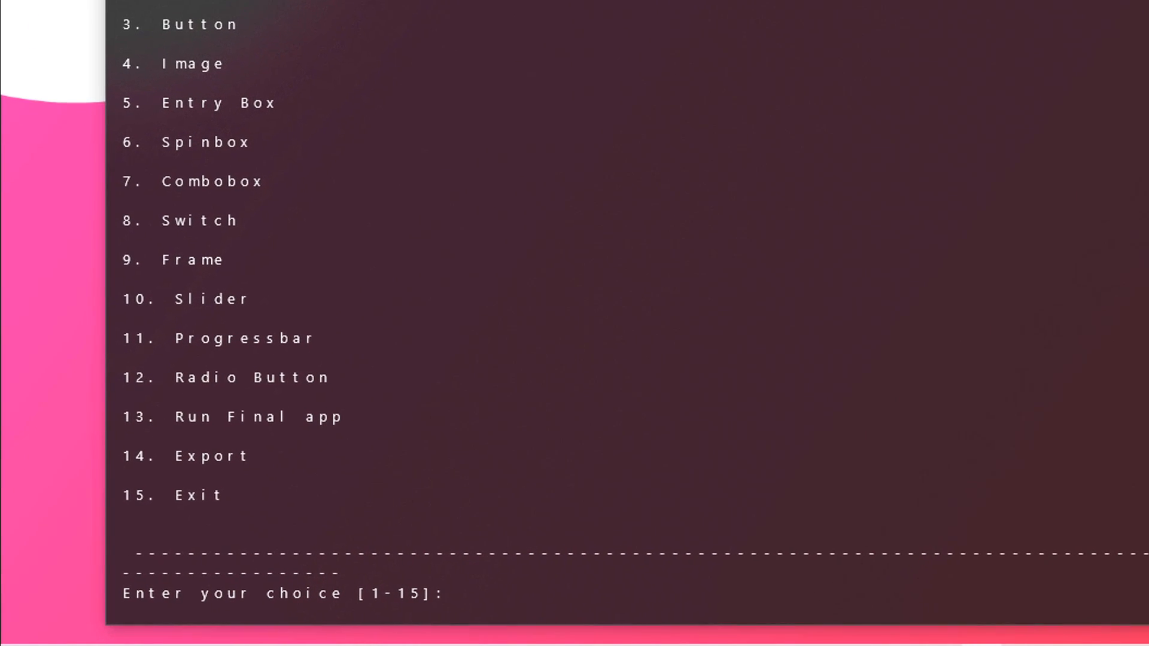
pyautogui.write('5')
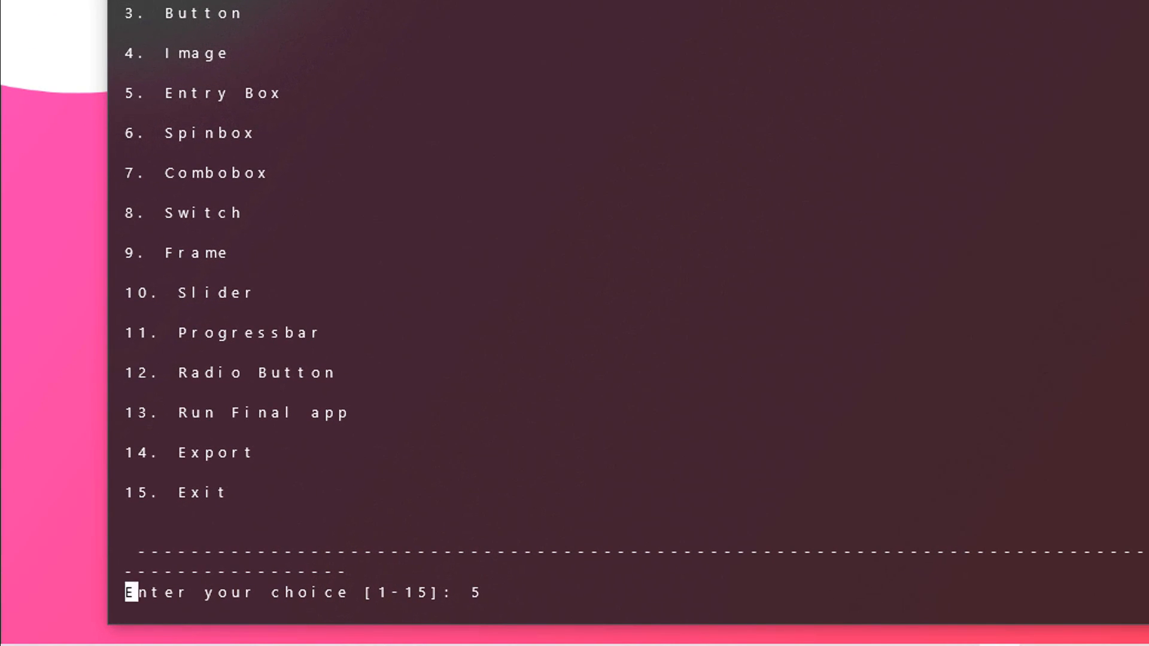
pyautogui.press('Return')
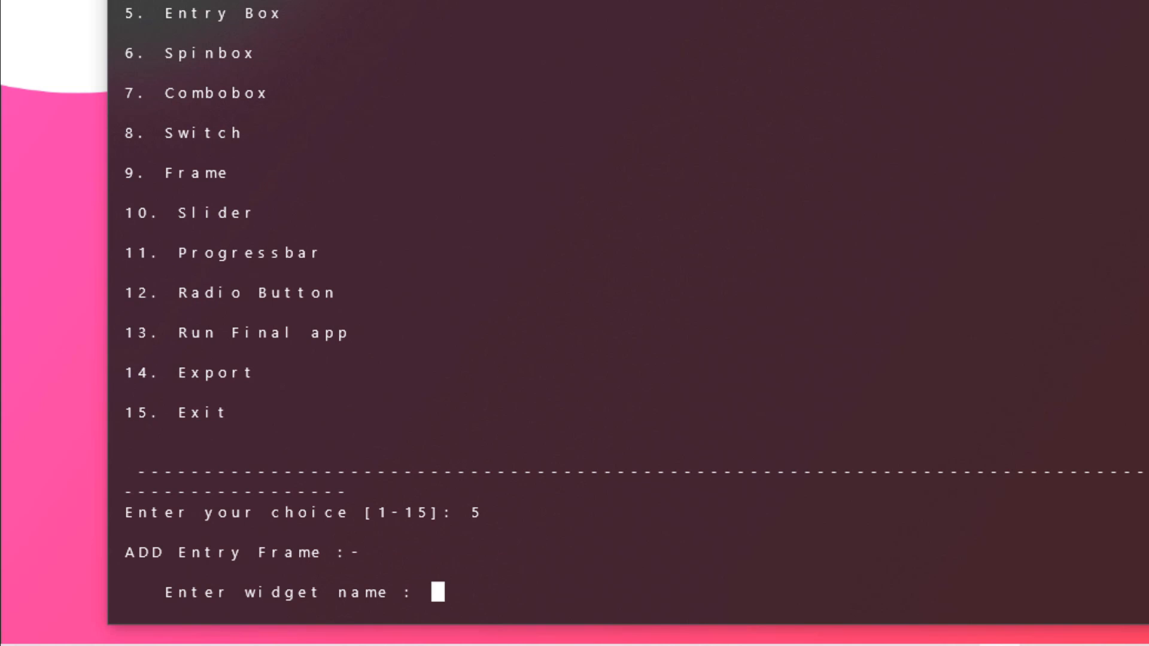
pyautogui.write('b')
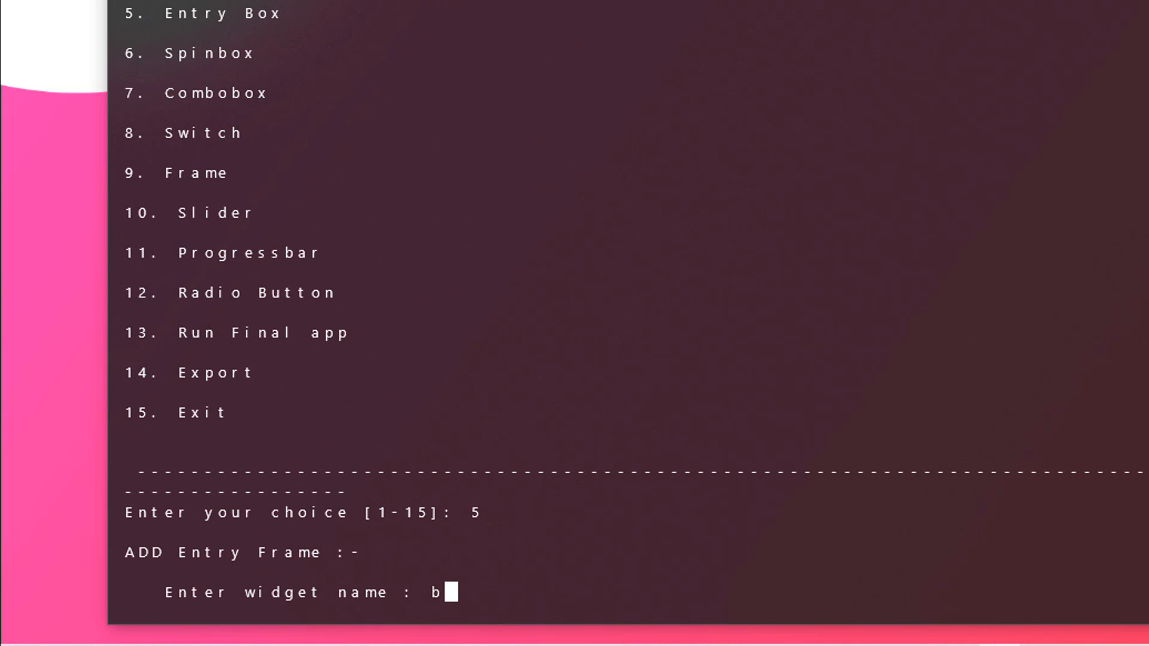
pyautogui.write('ox')
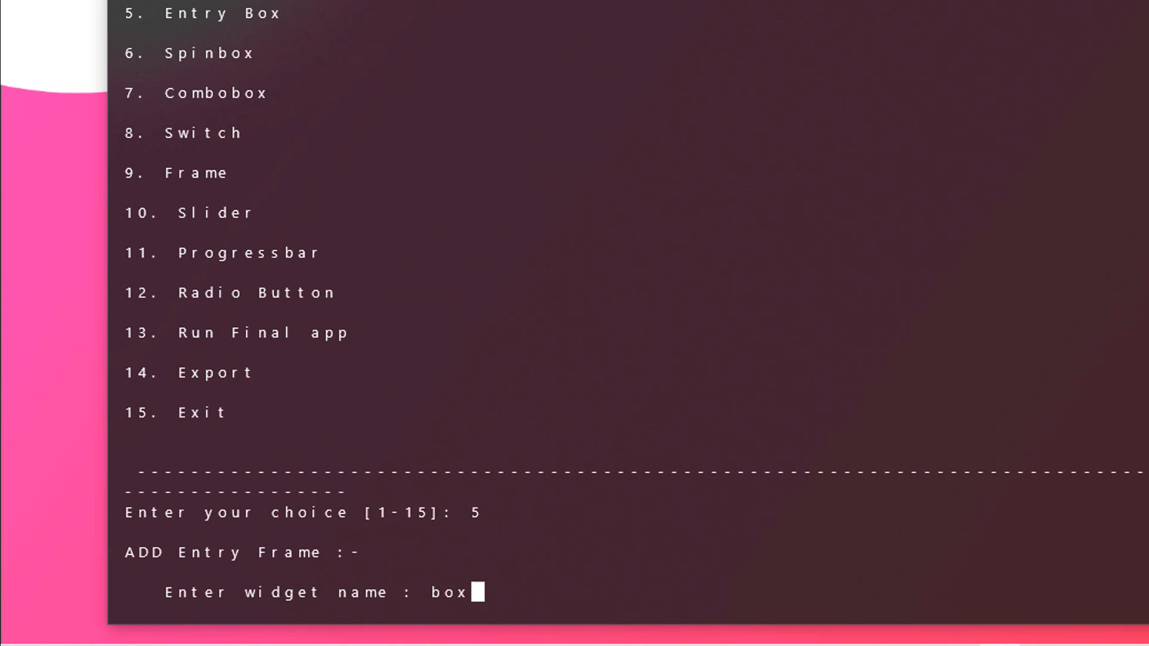
pyautogui.press('Return')
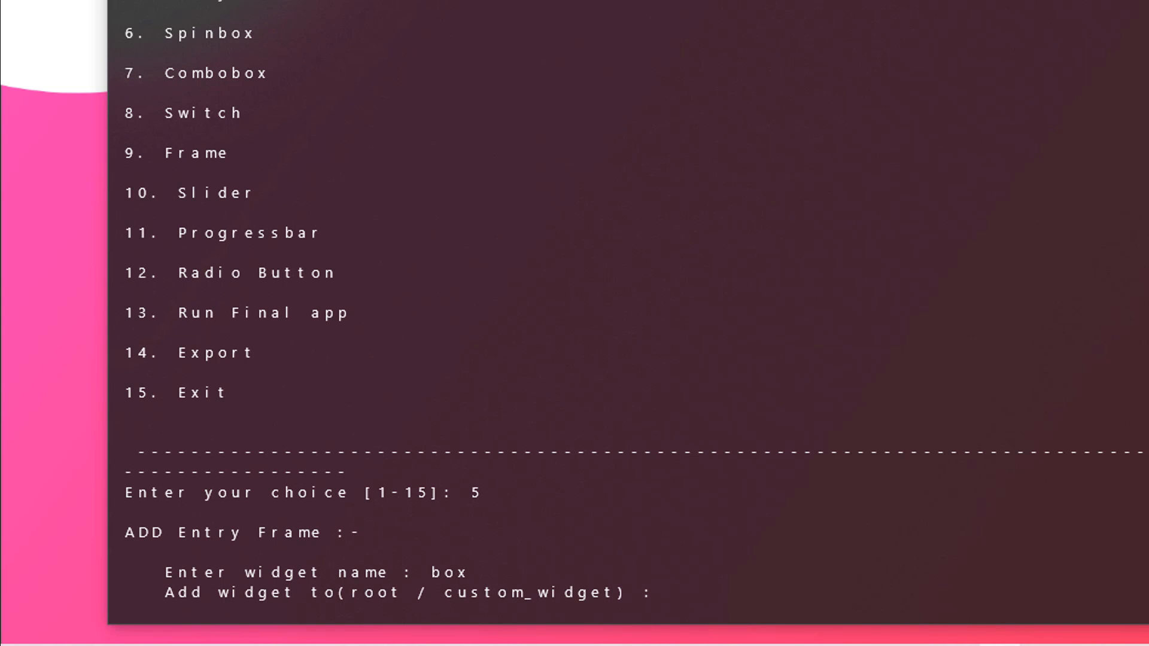
pyautogui.write('frame1')
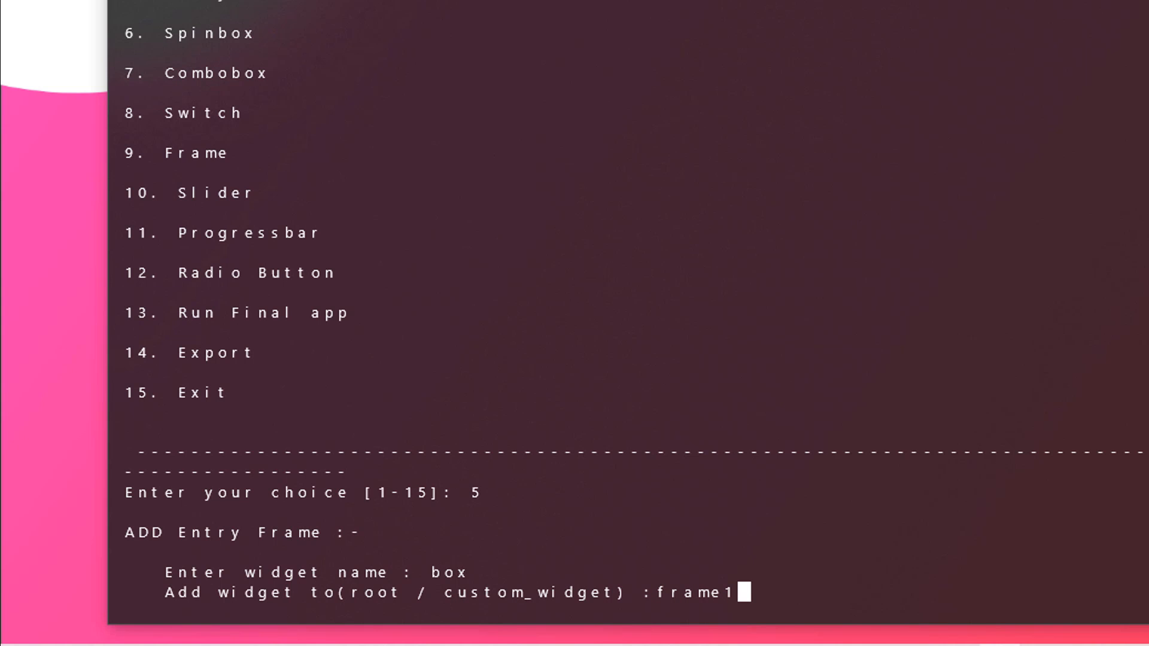
pyautogui.press('Return')
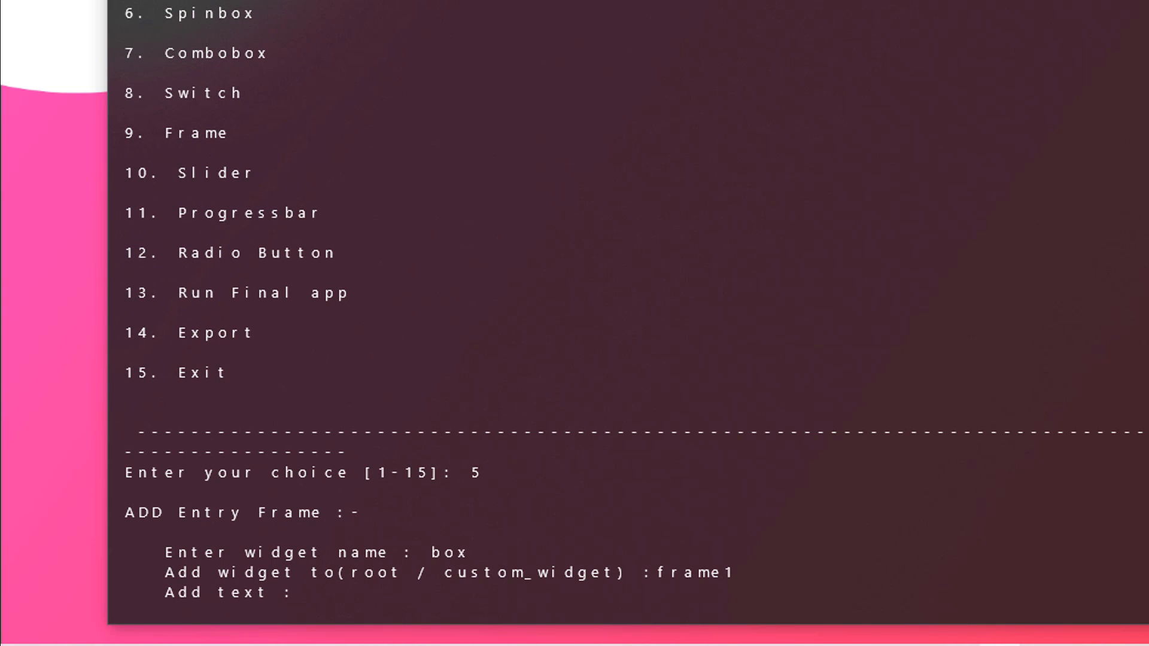
# Step: Give box the text 'Enter Your Name Here...', row 2, column 0, x spacing 200
pyautogui.write('Enter Your Name')
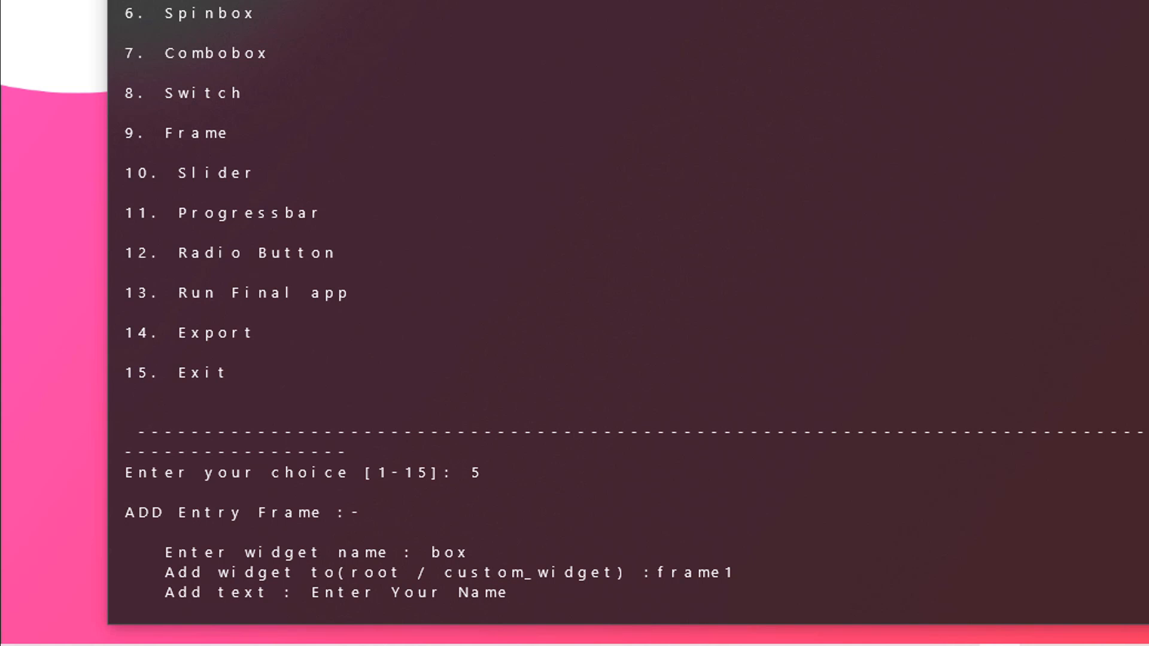
pyautogui.write('Here')
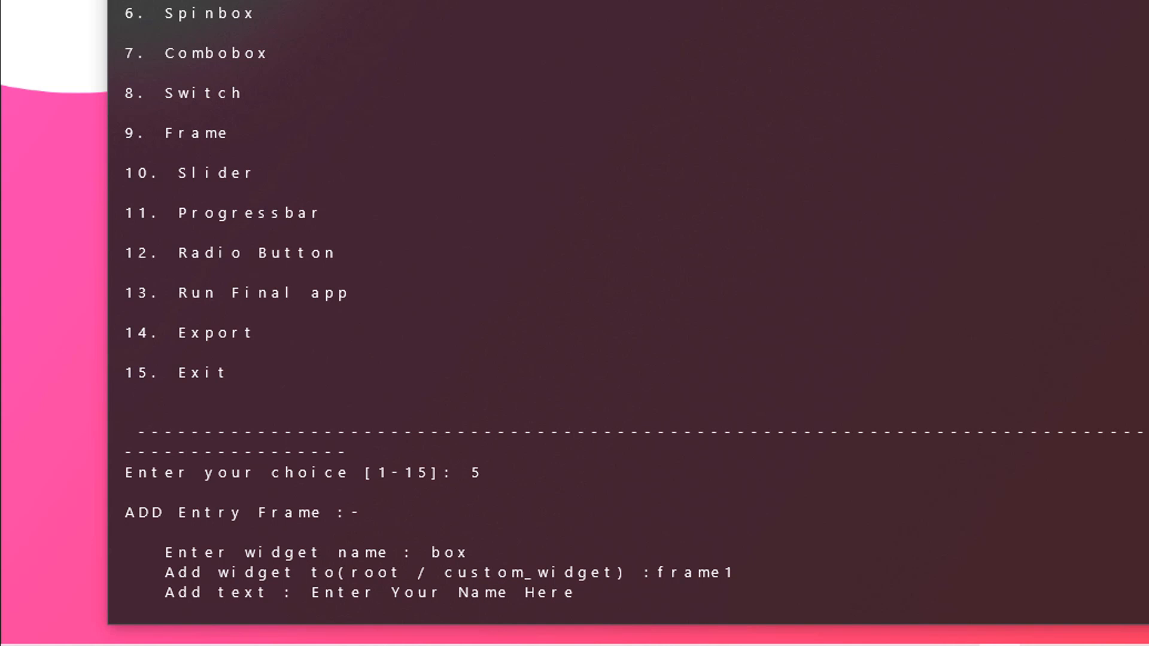
pyautogui.write('...')
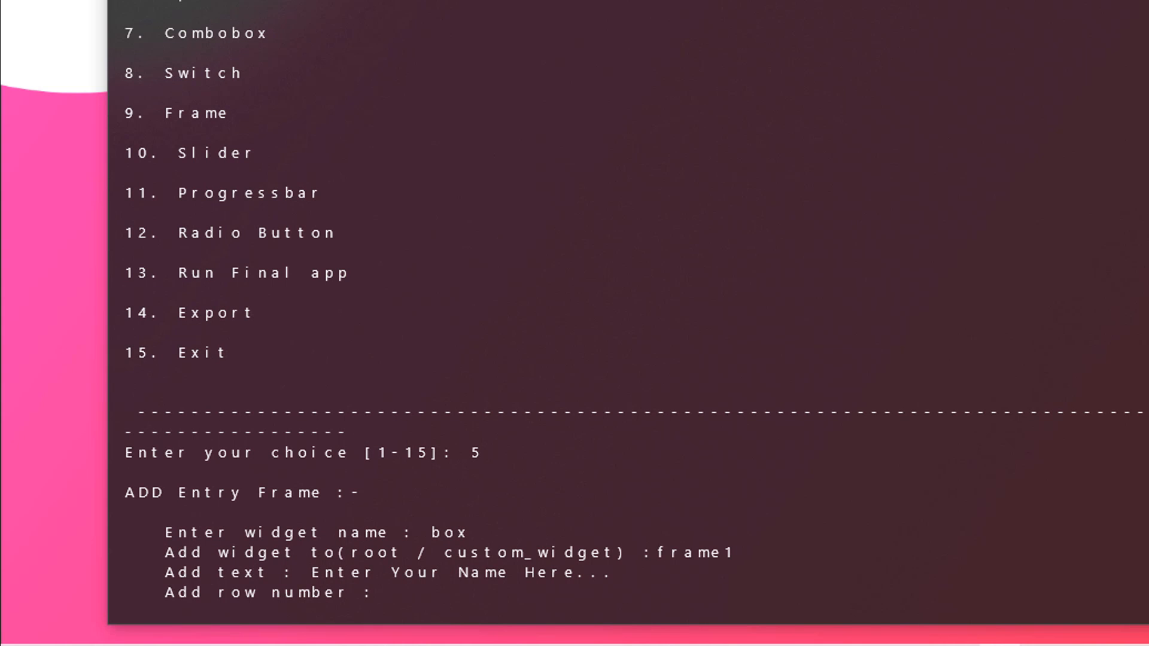
pyautogui.write('2')
pyautogui.write('0')
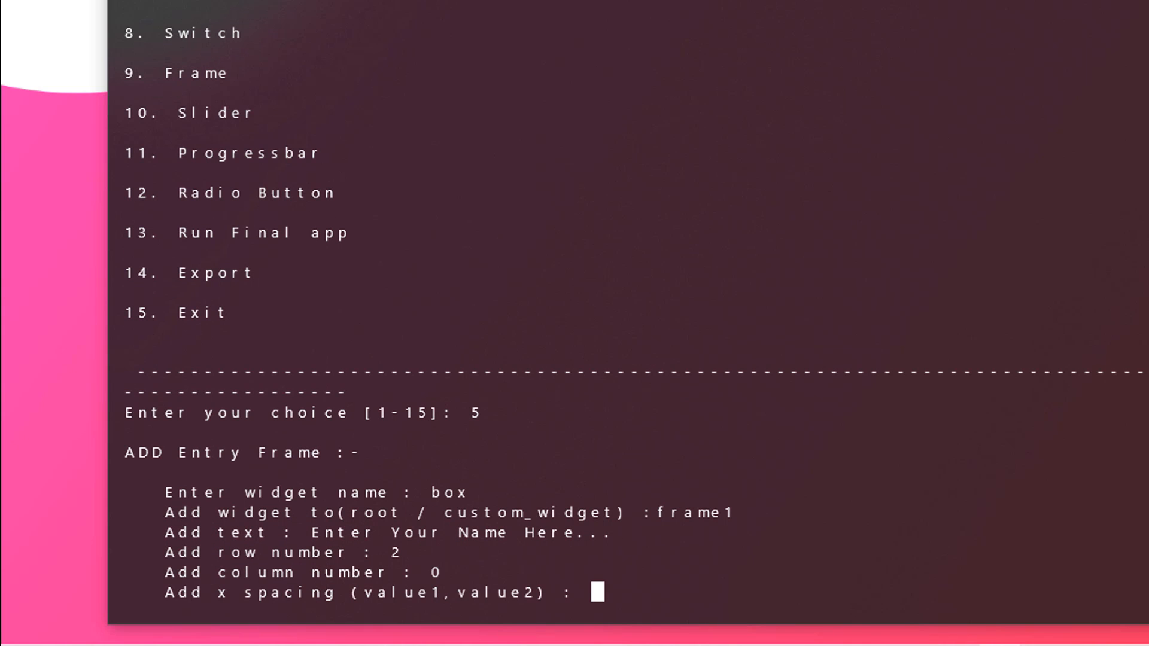
pyautogui.write('200')
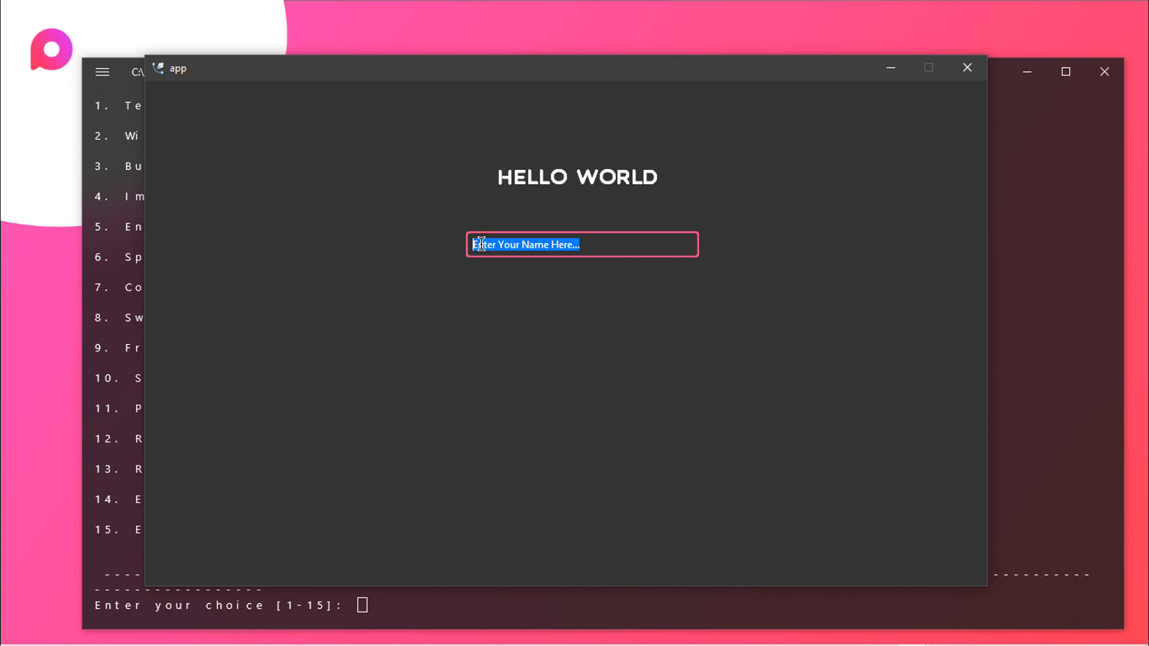
pyautogui.moveTo(614, 234)
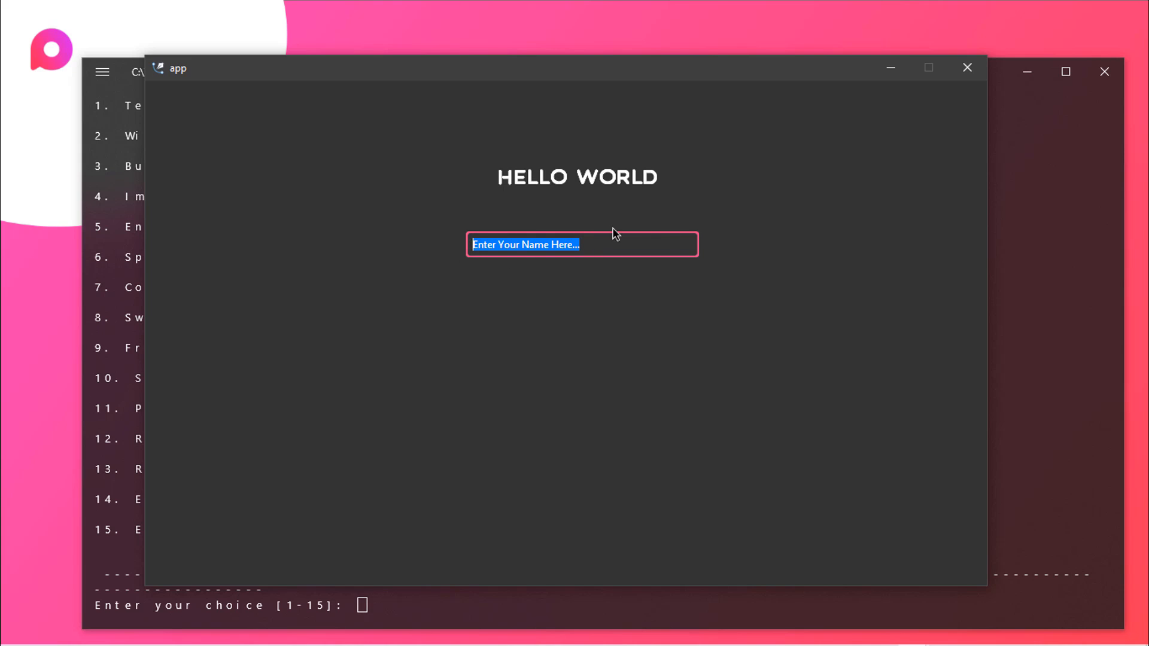
# Step: Test the 'Enter Your Name Here...' entry box in the preview window
pyautogui.click(657, 244)
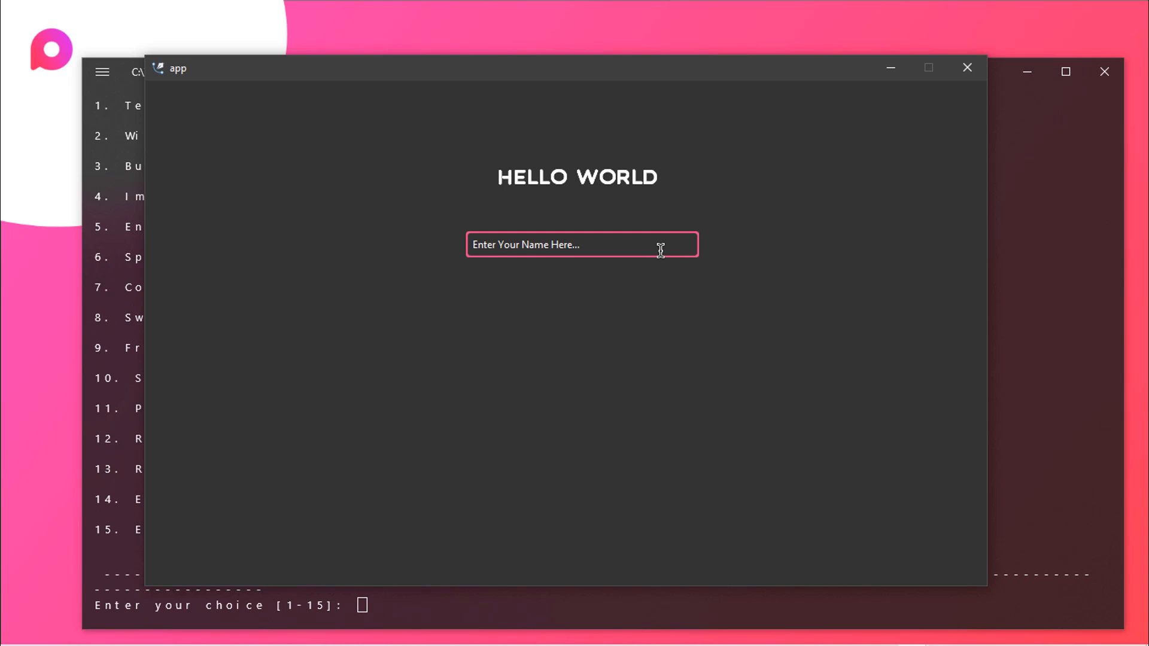
pyautogui.click(967, 68)
pyautogui.write('3')
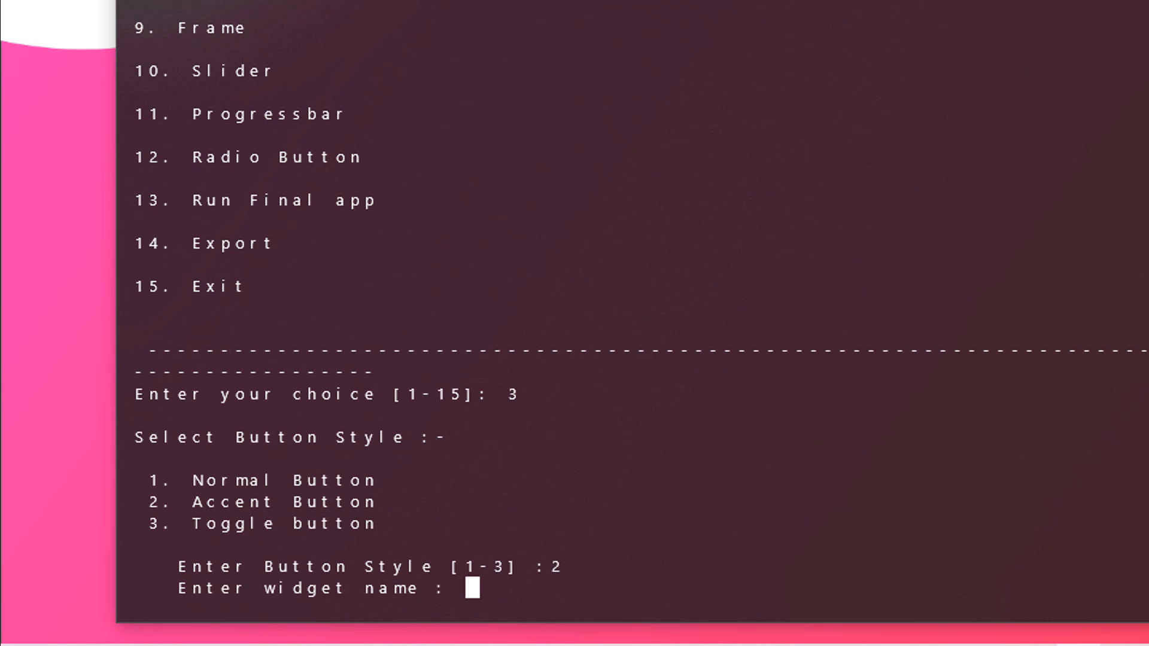
# Step: Create Accent Button button1 in frame1 reading 'Click Me!', row 10, x spacing 300
pyautogui.write('b')
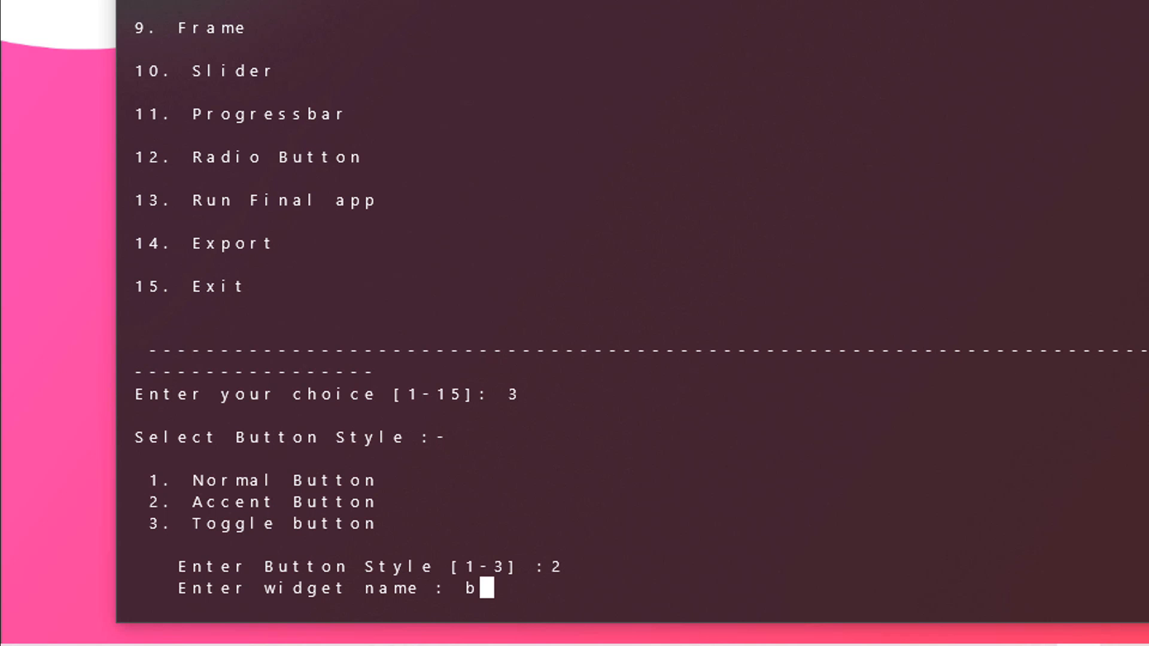
pyautogui.write('utton')
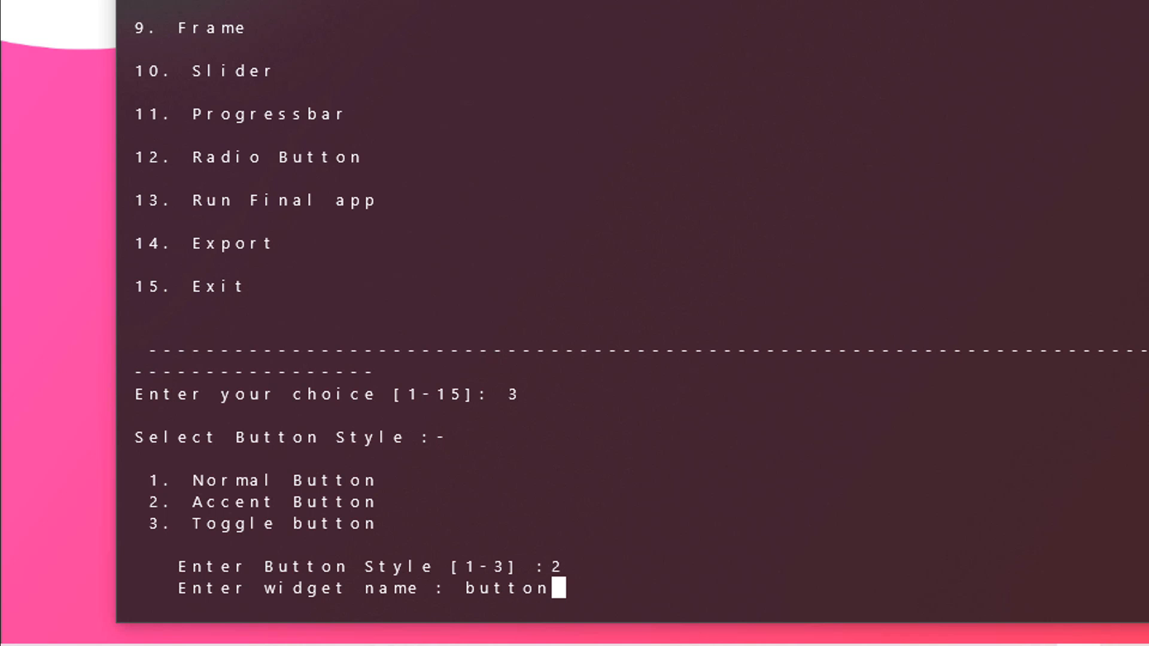
pyautogui.press('Return')
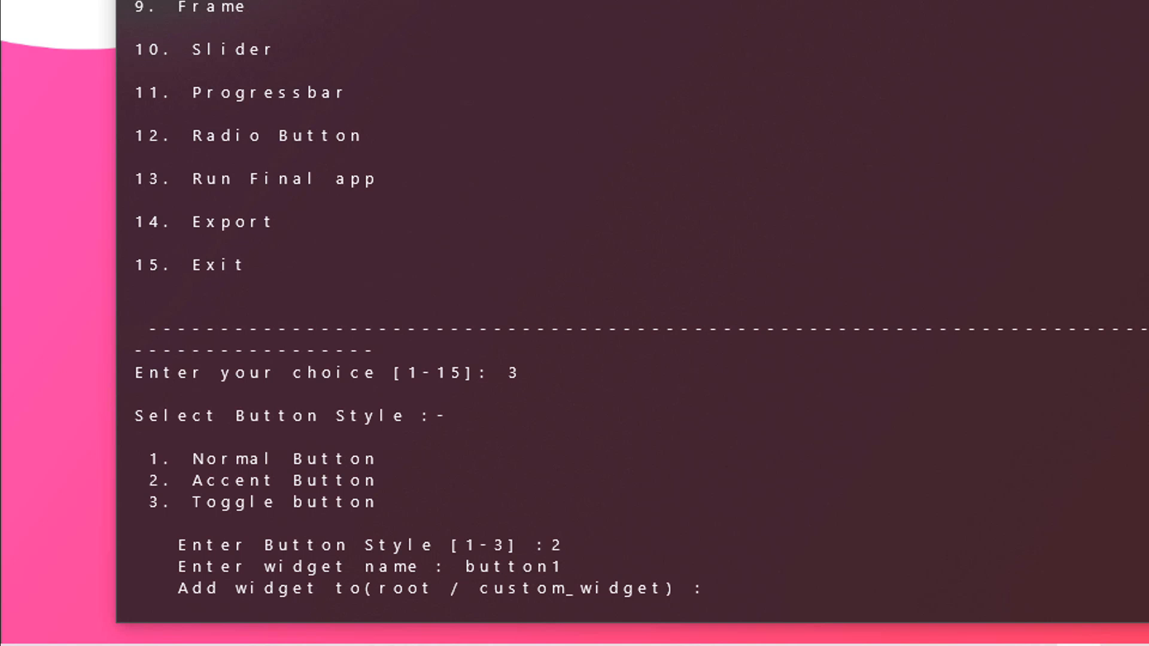
pyautogui.write('frame1')
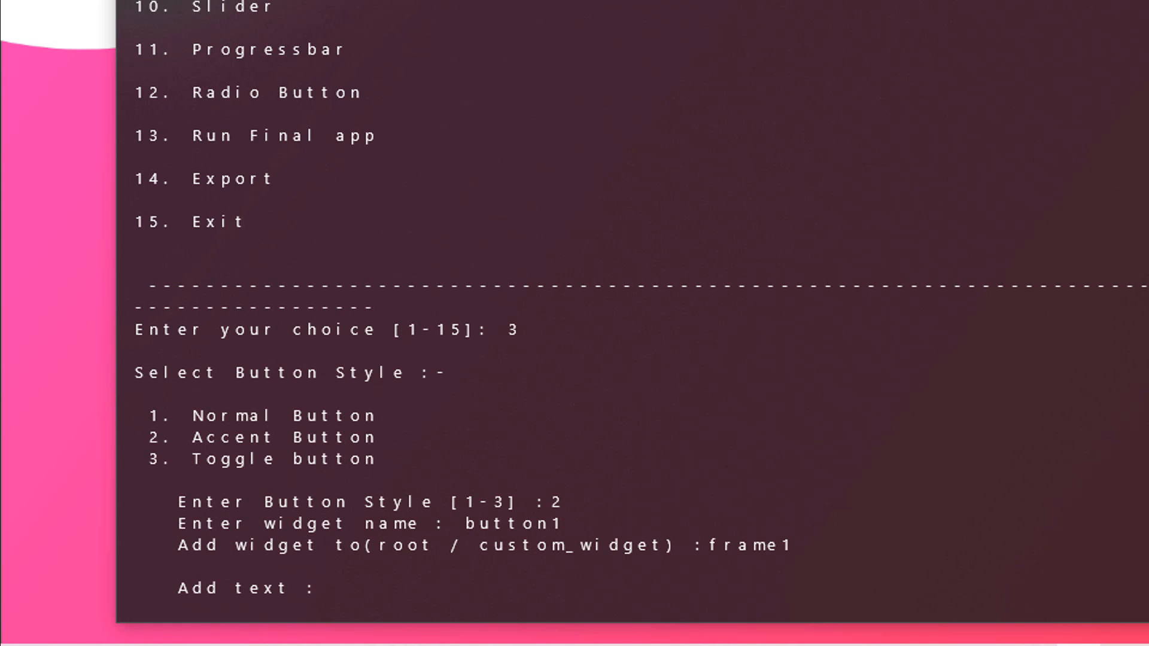
pyautogui.write('Cli')
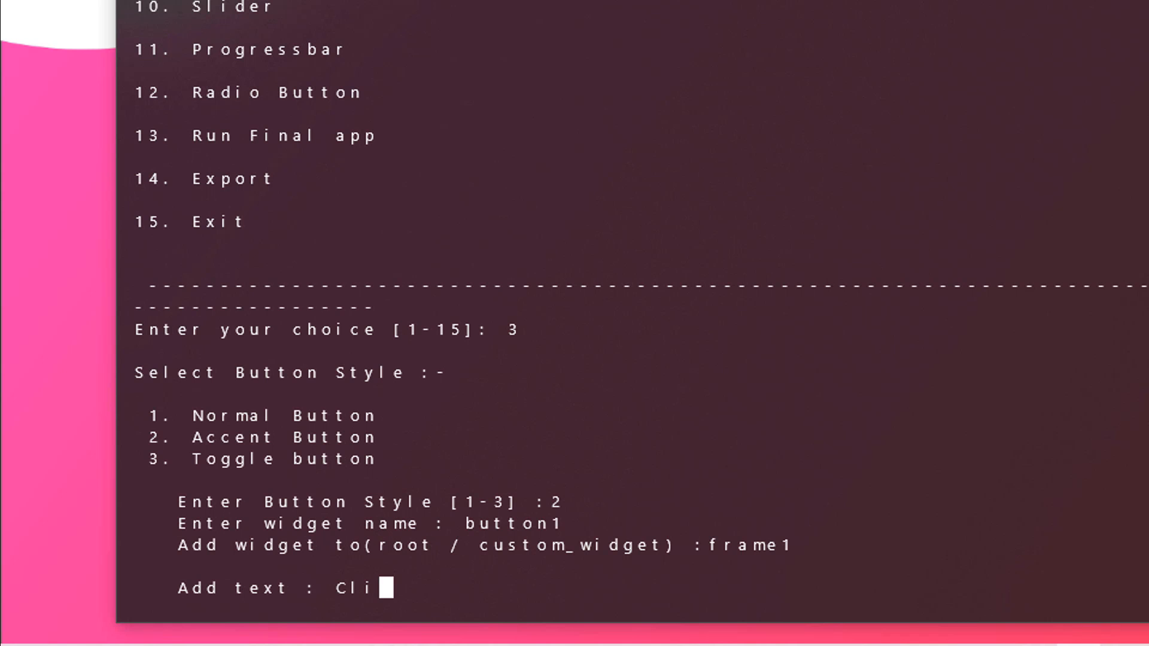
pyautogui.write('Click Me!')
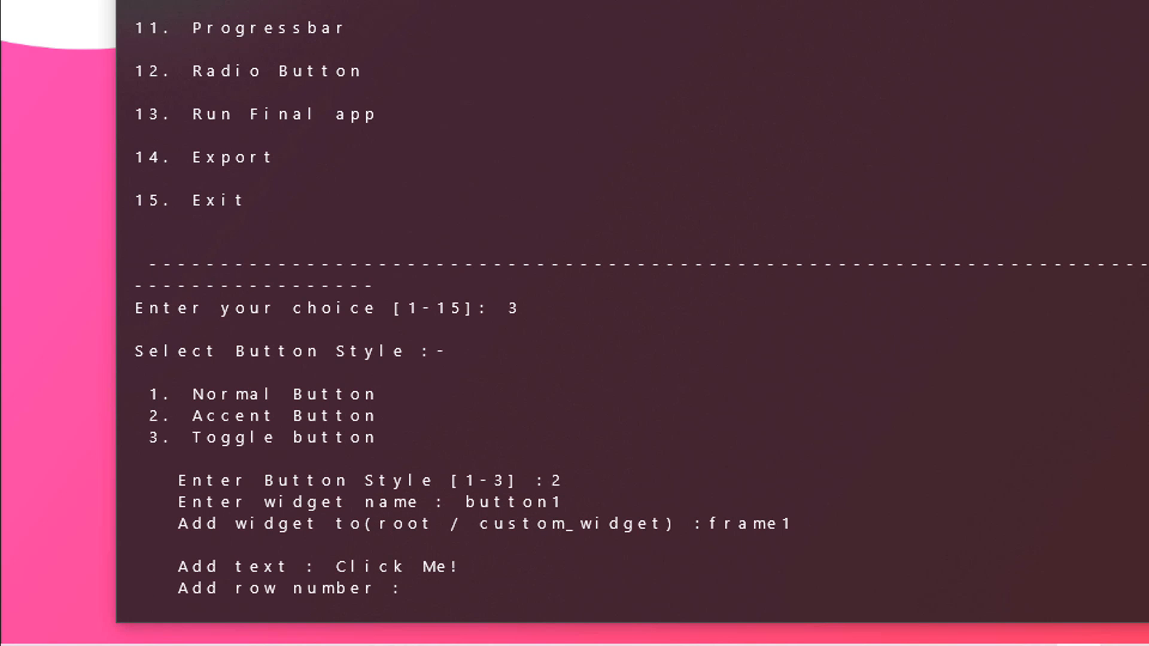
pyautogui.write('10')
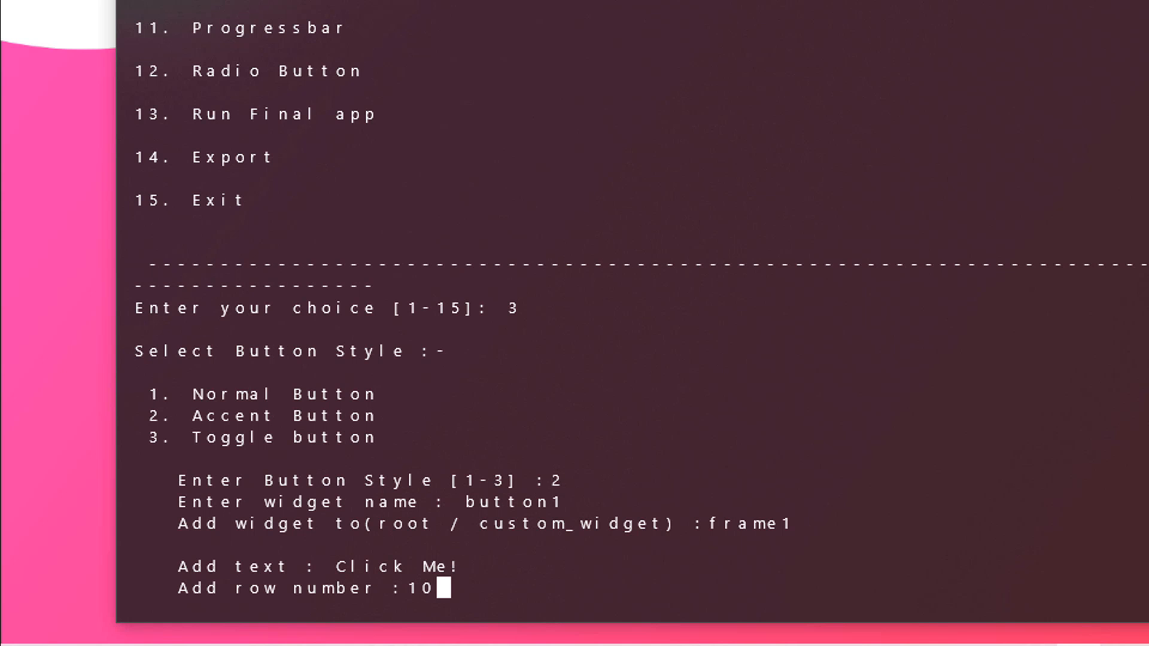
pyautogui.press('Return')
pyautogui.write('0')
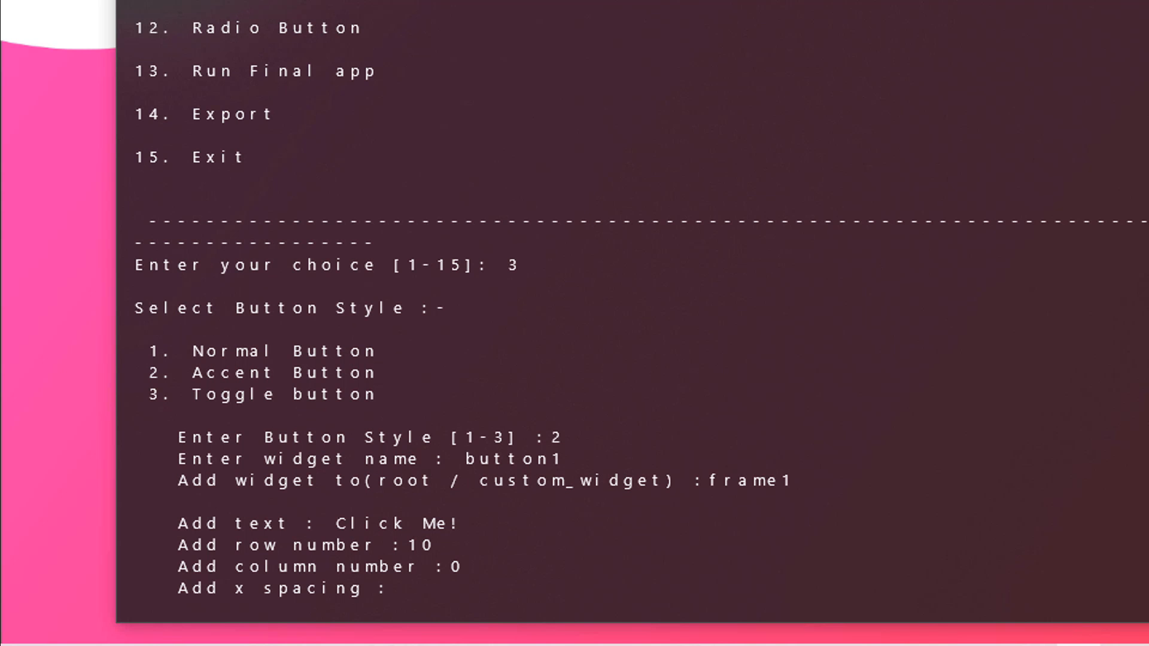
pyautogui.write('300')
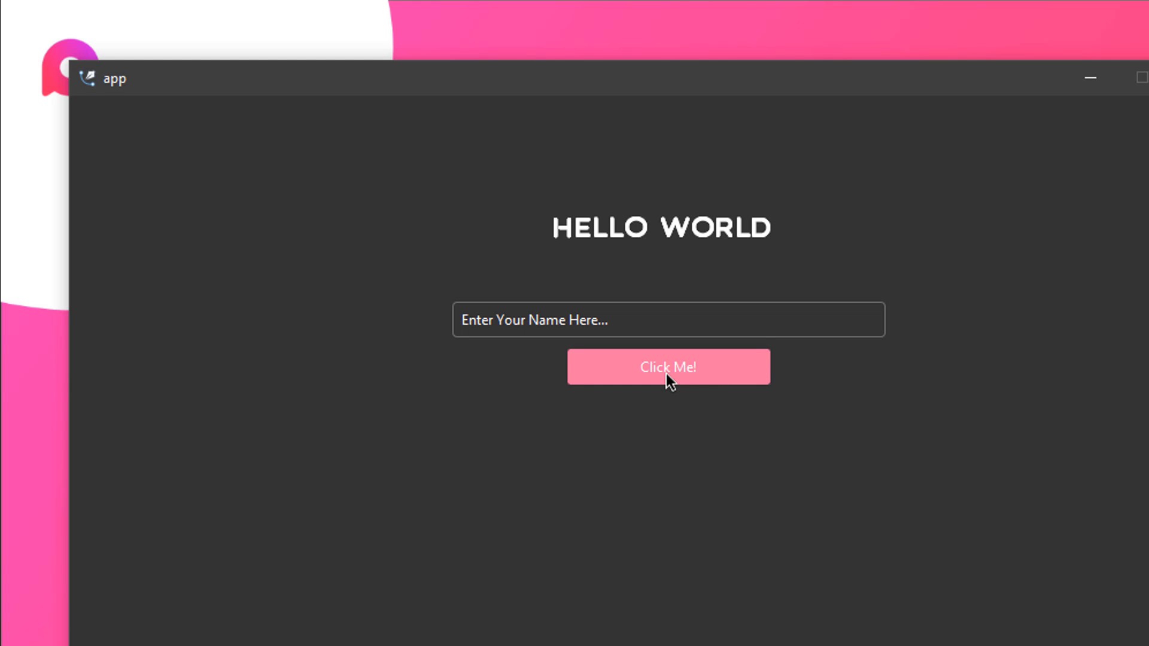
pyautogui.moveTo(671, 364)
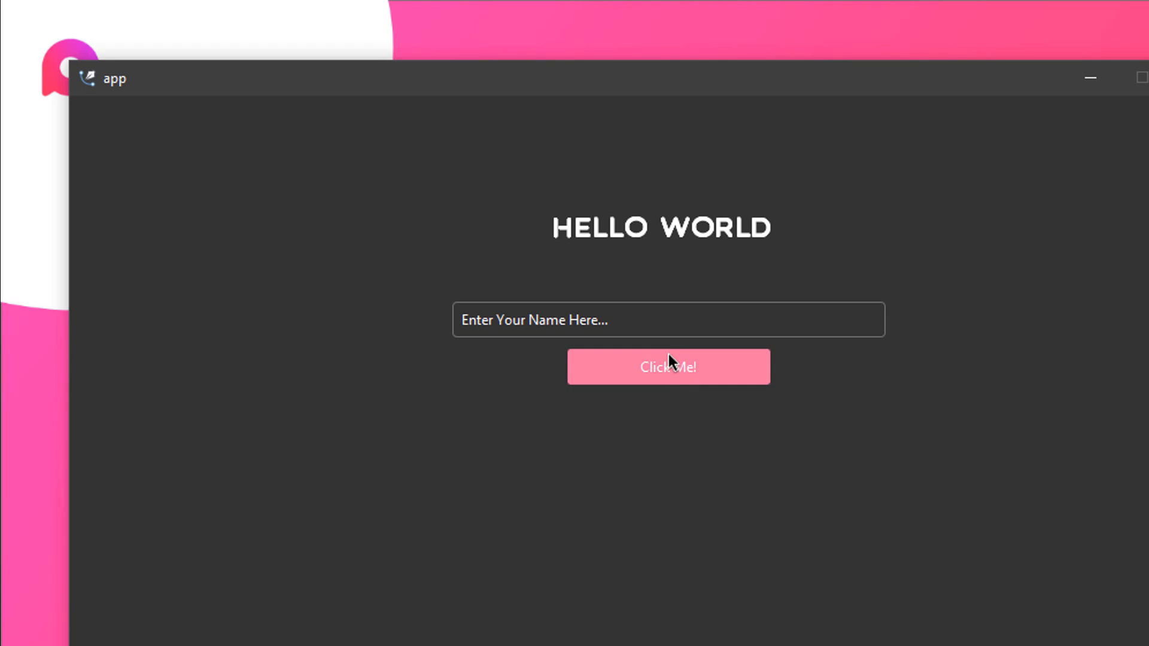
pyautogui.moveTo(678, 379)
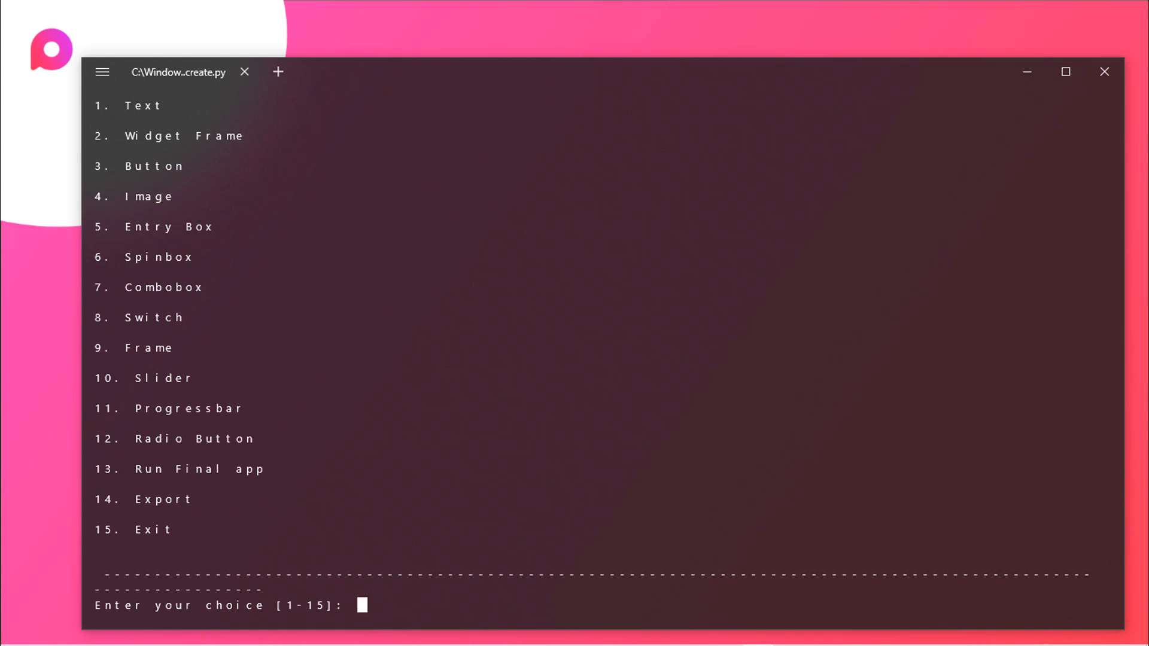
# Step: Return to the generator terminal and enter choice 14 for Export
pyautogui.doubleClick(149, 348)
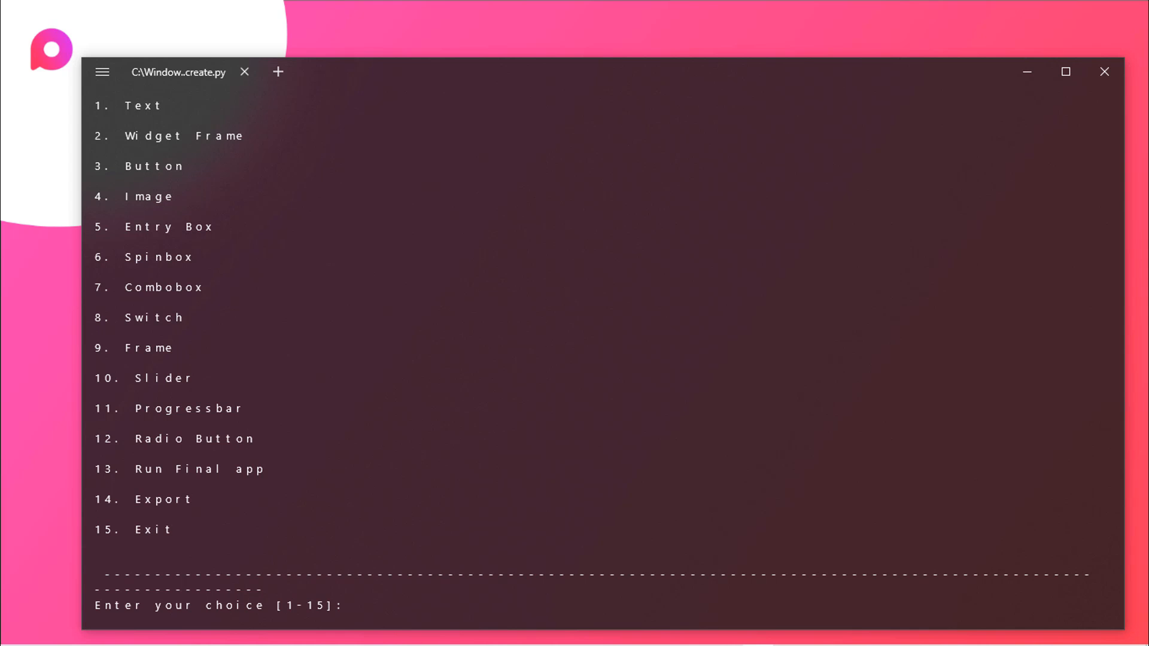
pyautogui.write('1')
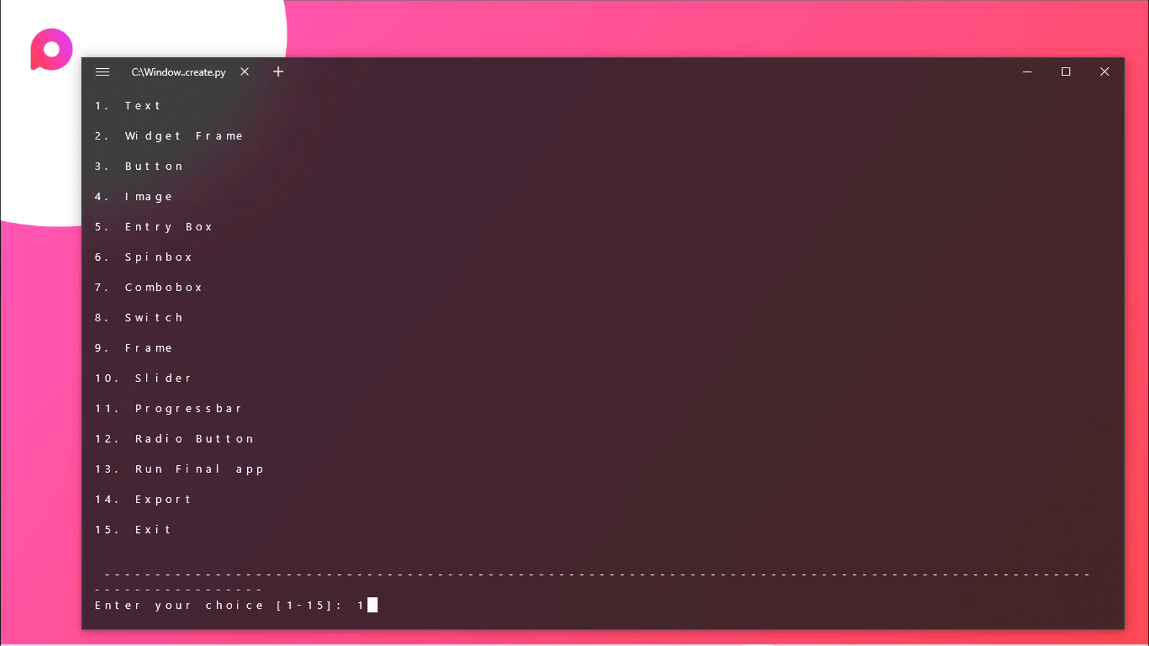
pyautogui.write('4')
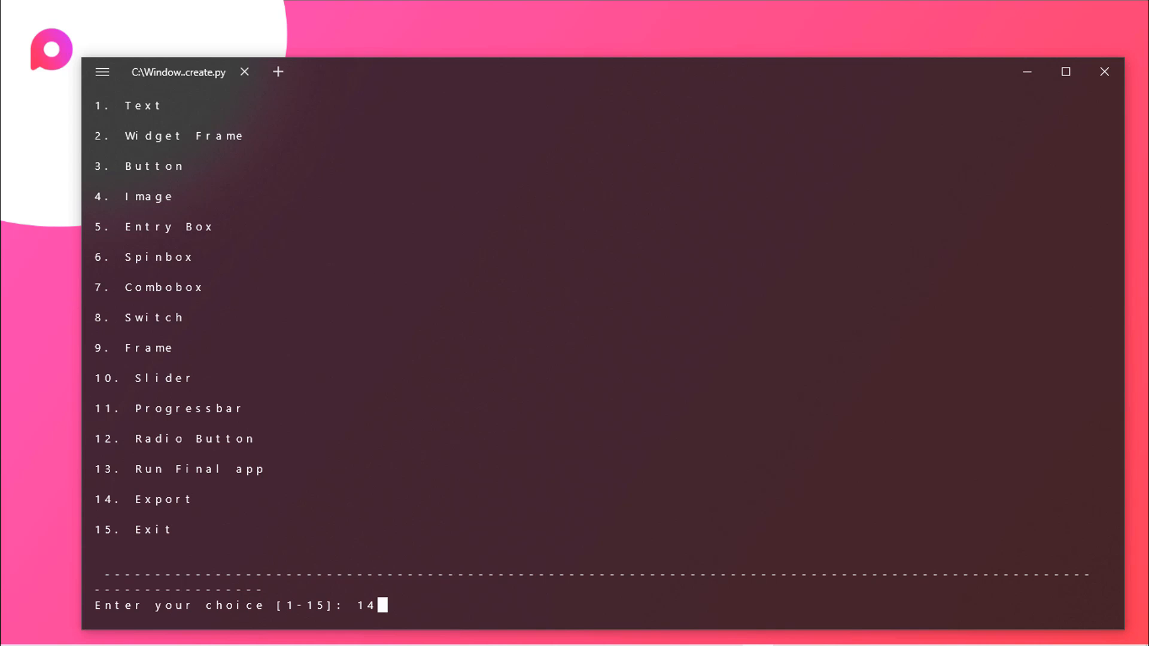